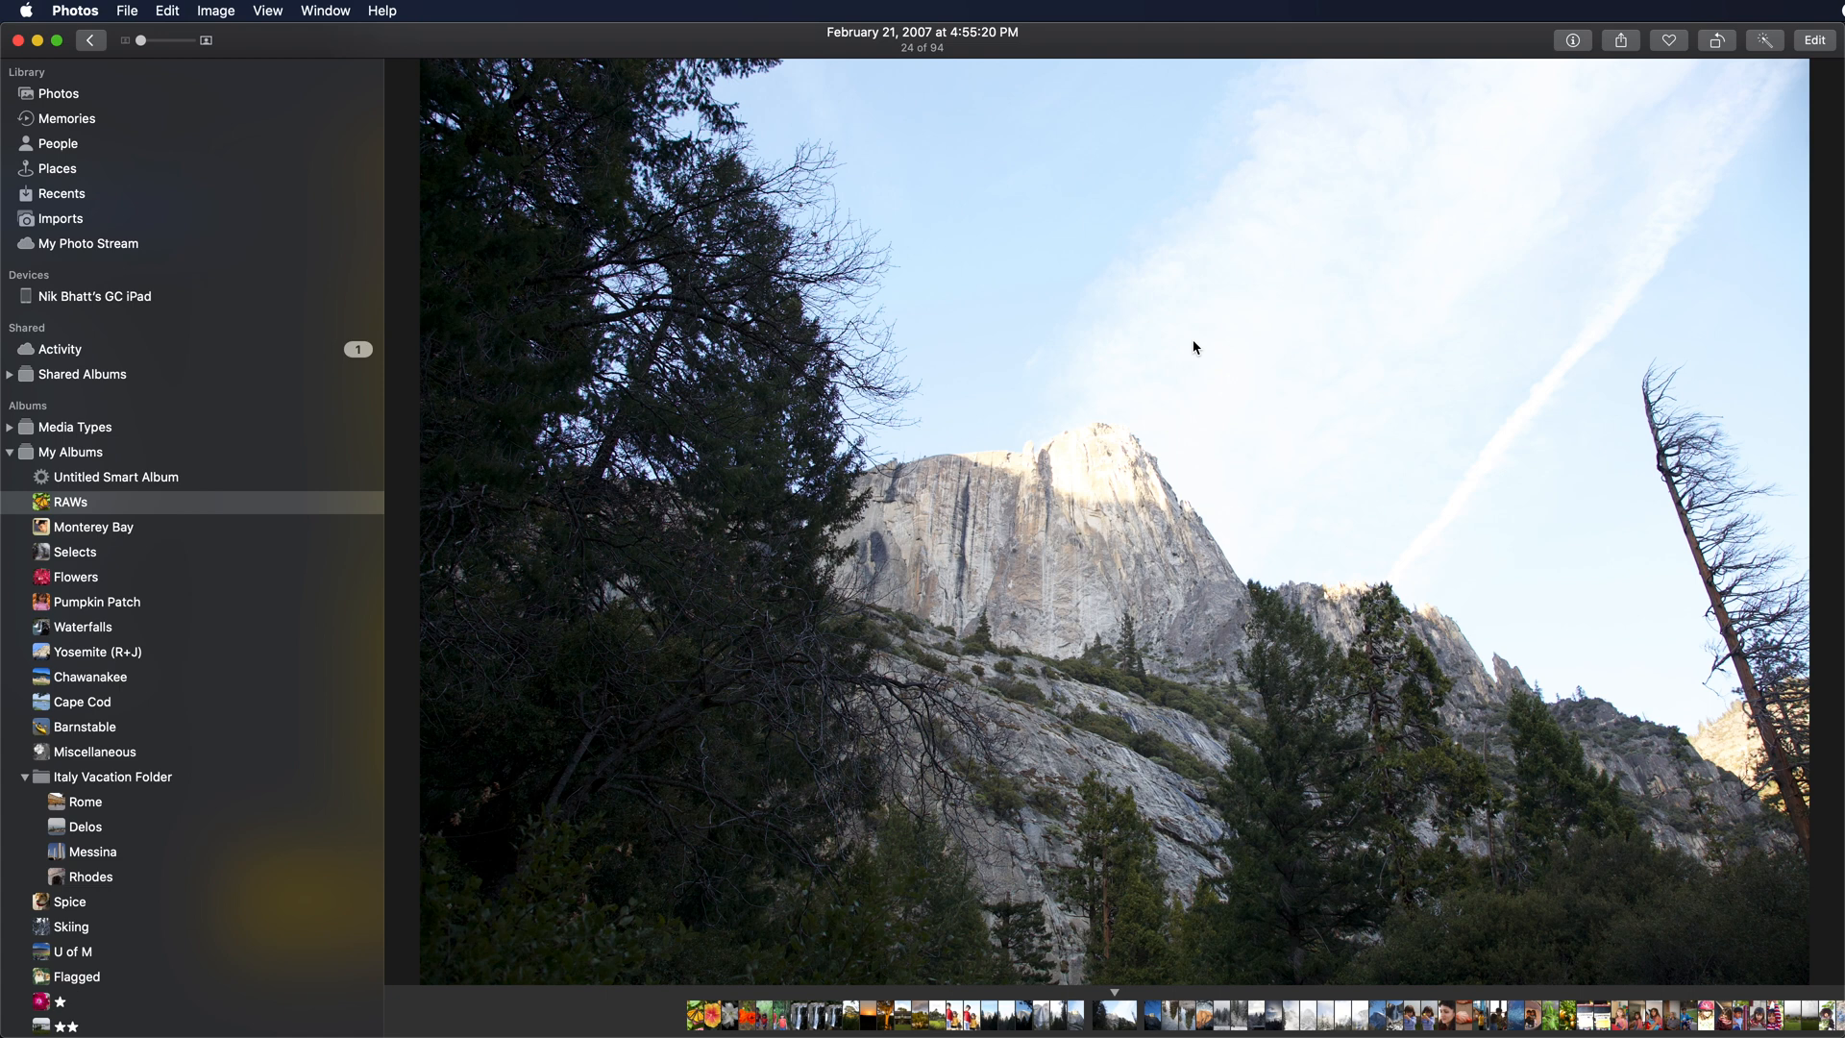
mouse_move(1837, 69)
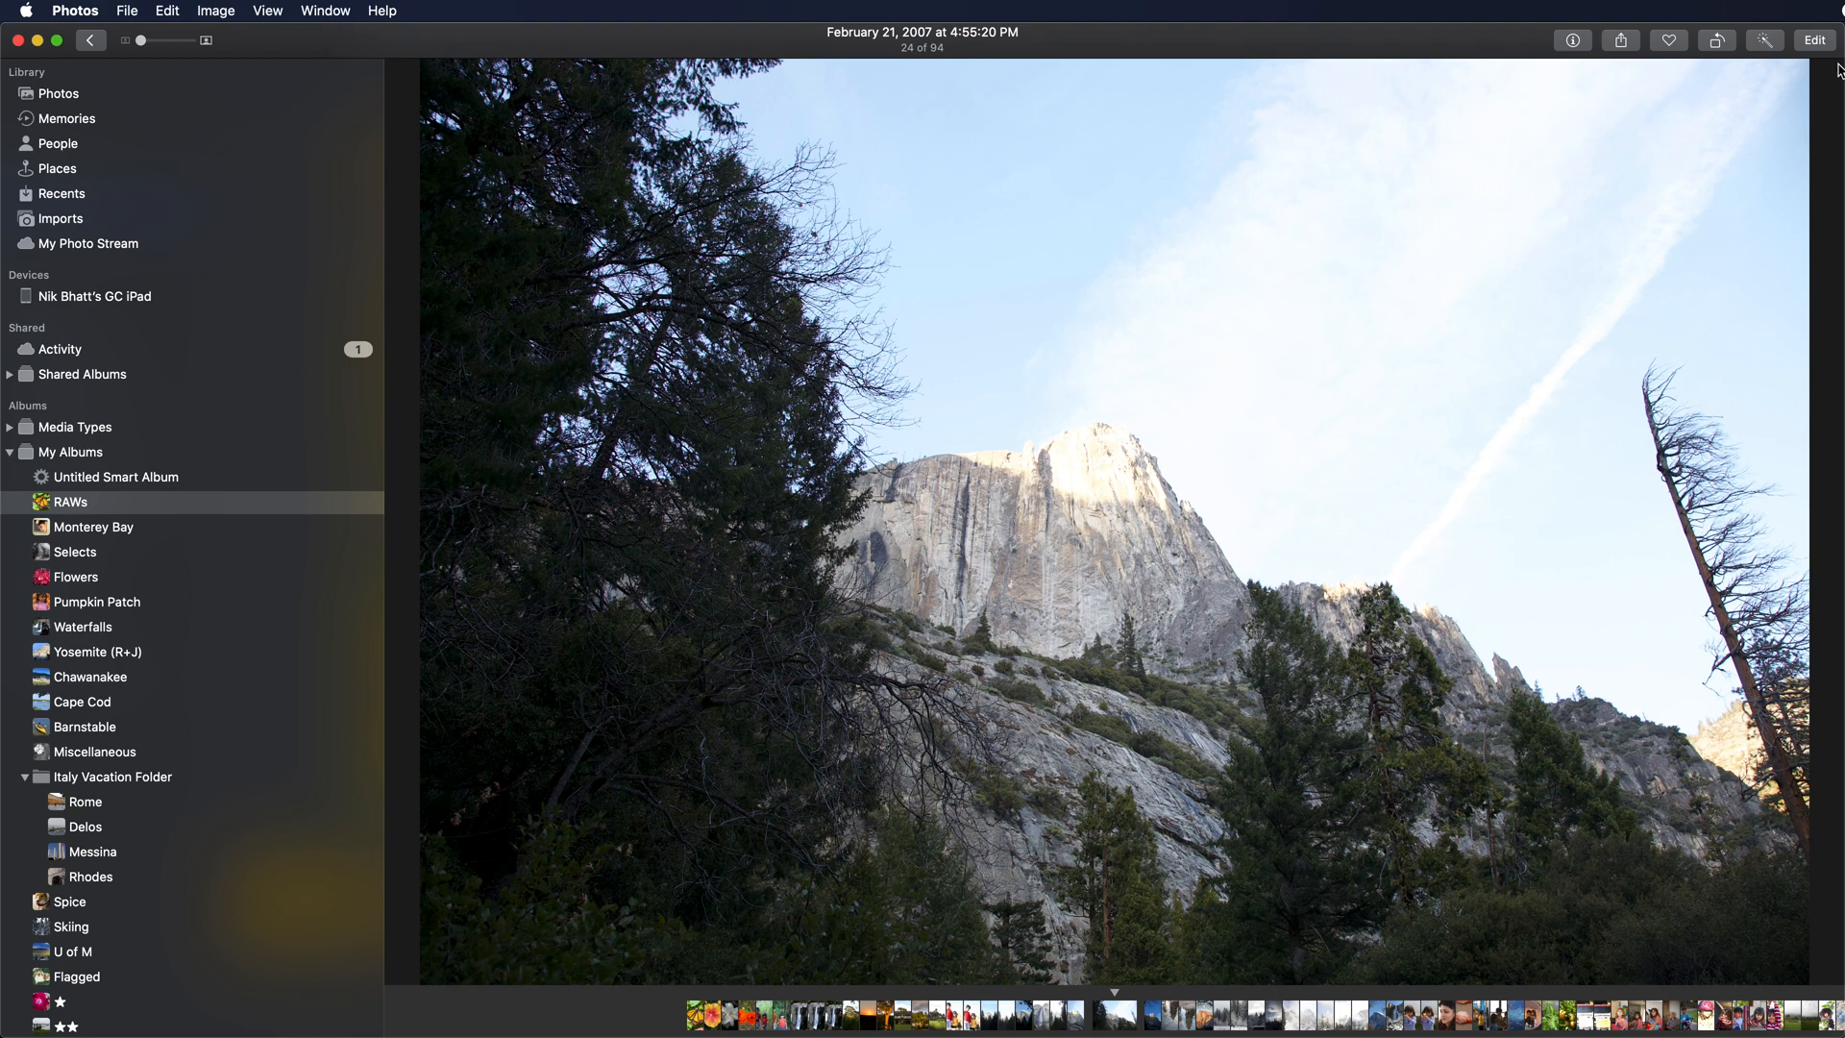
Enter editing mode on the Yosemite cliff photo and show the editing extensions list
left_click(1812, 39)
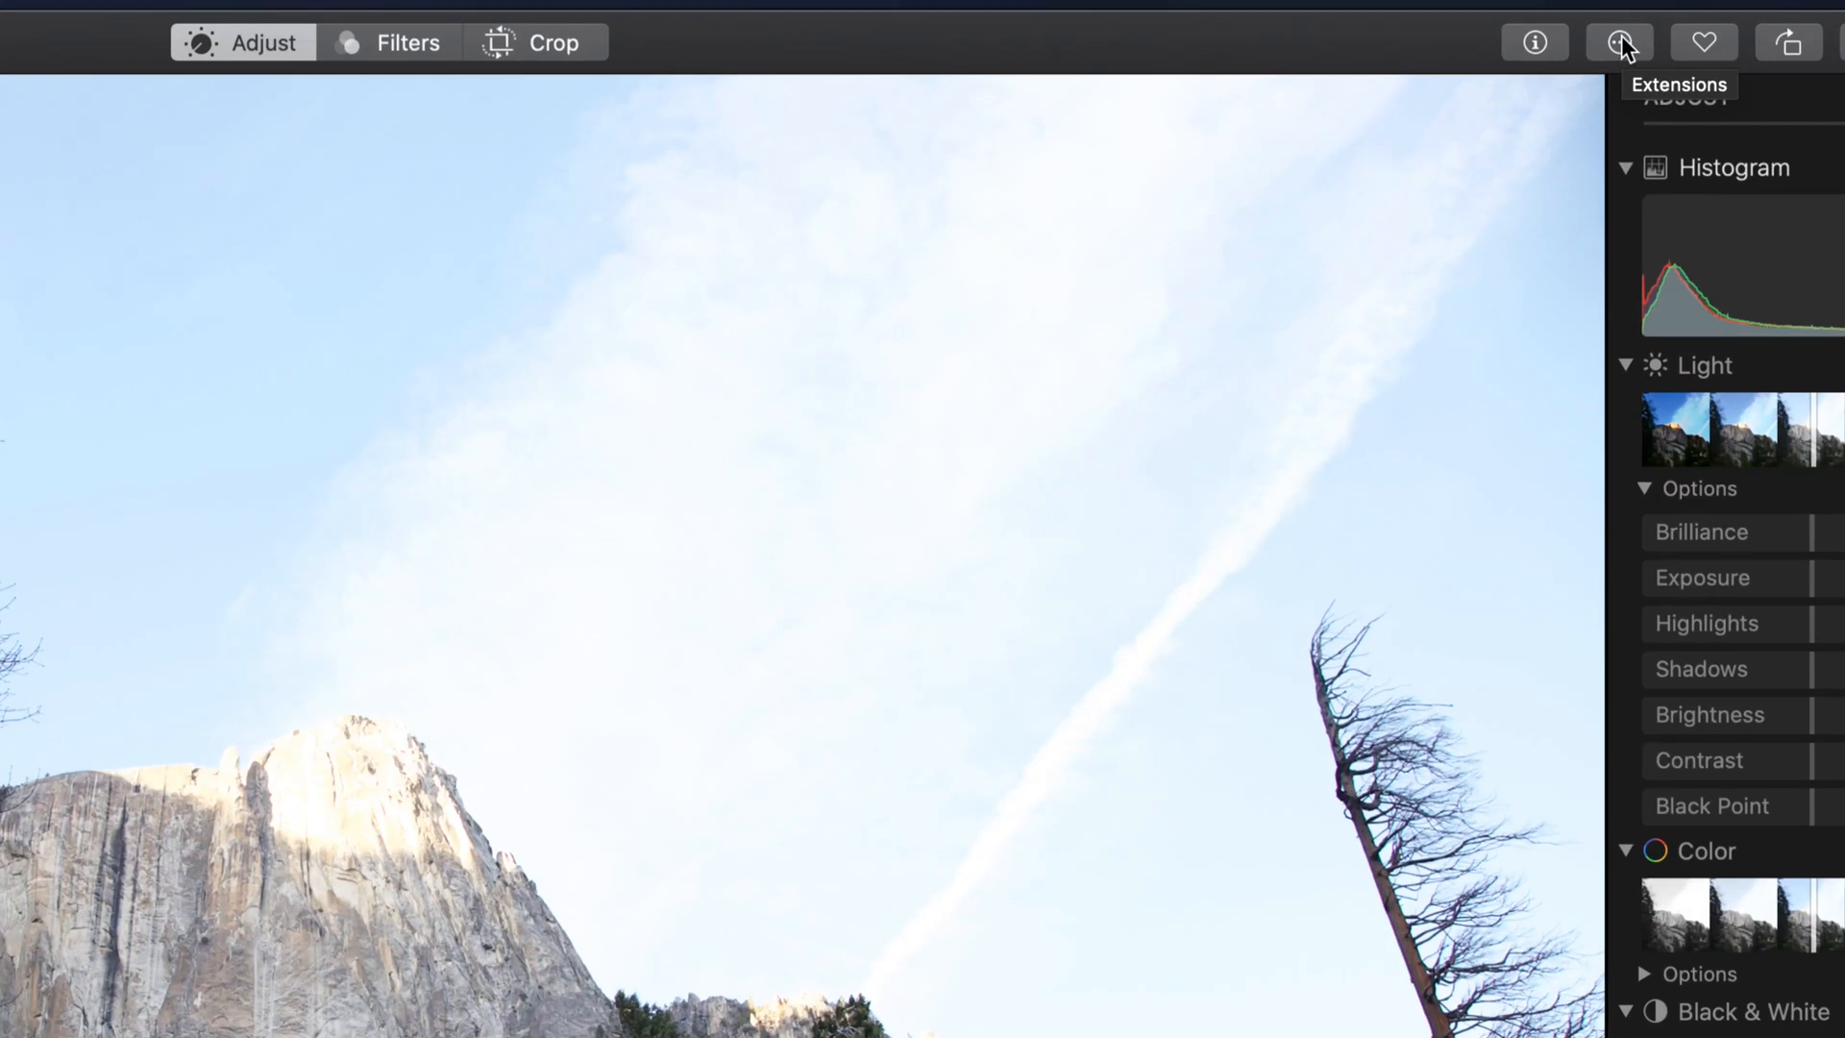
left_click(1618, 41)
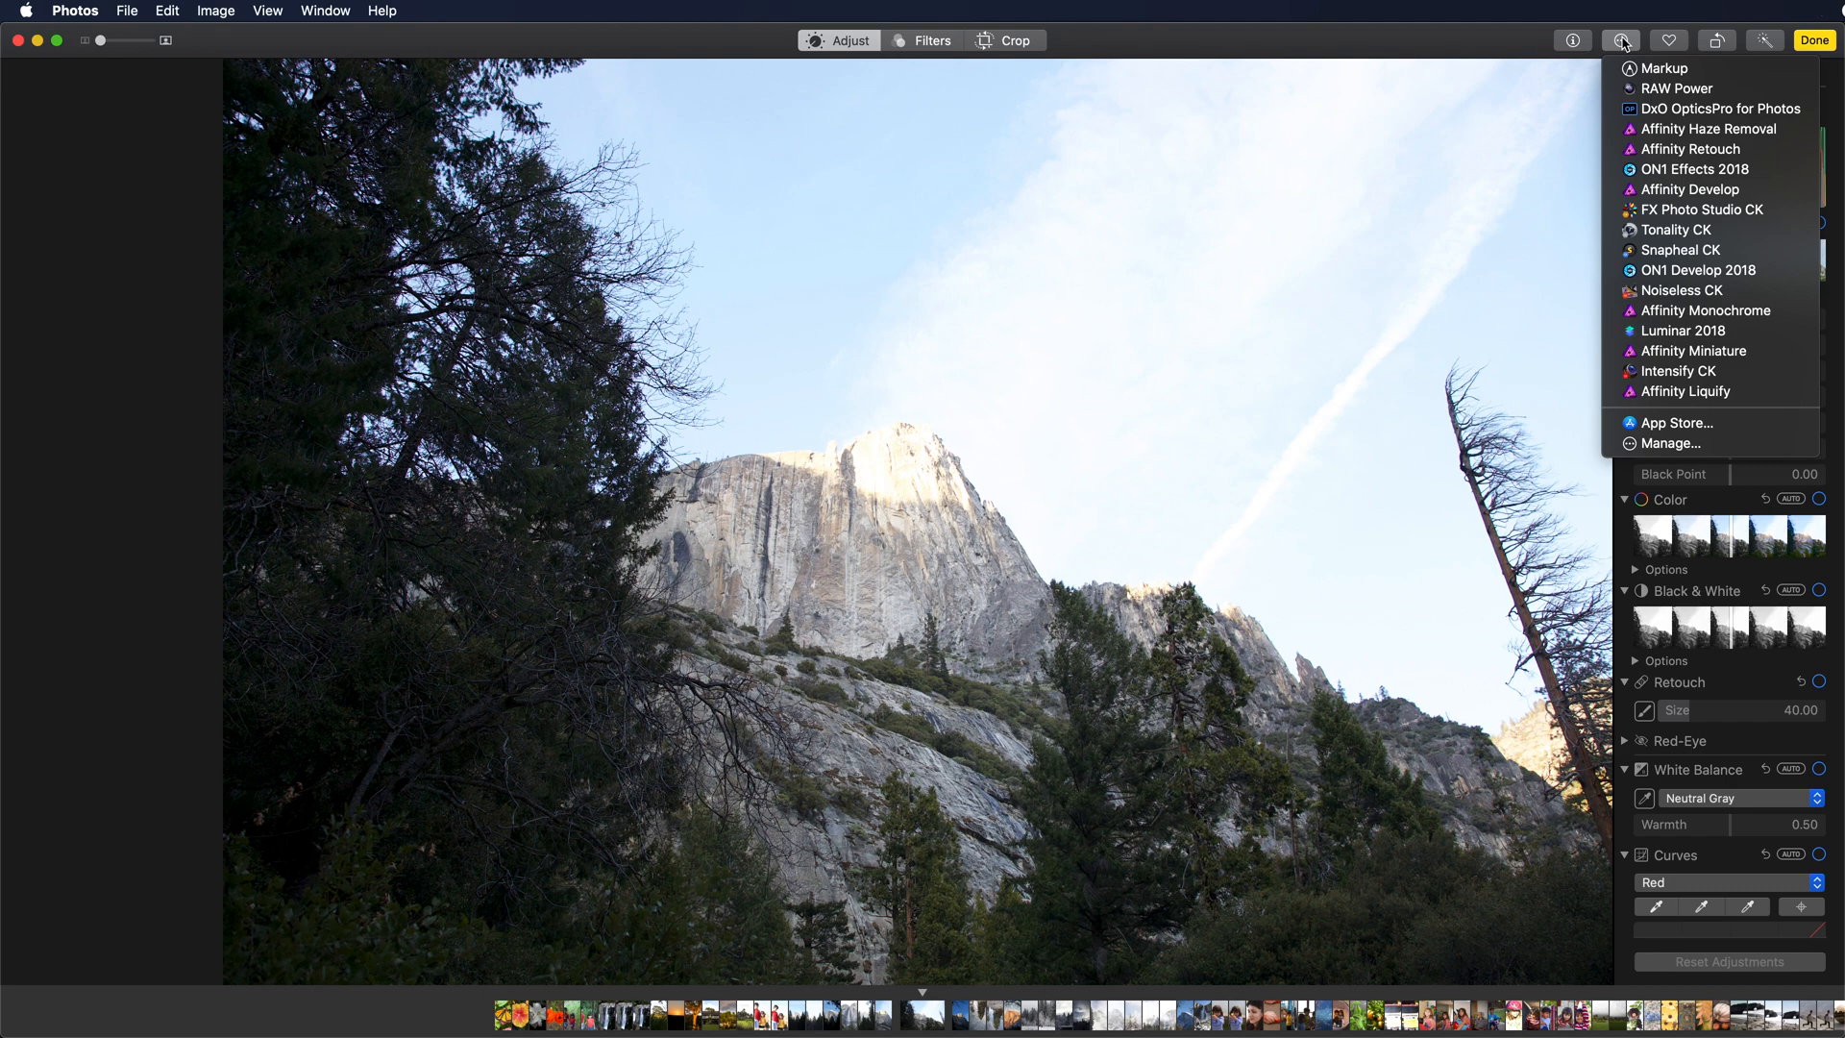
mouse_move(1609, 438)
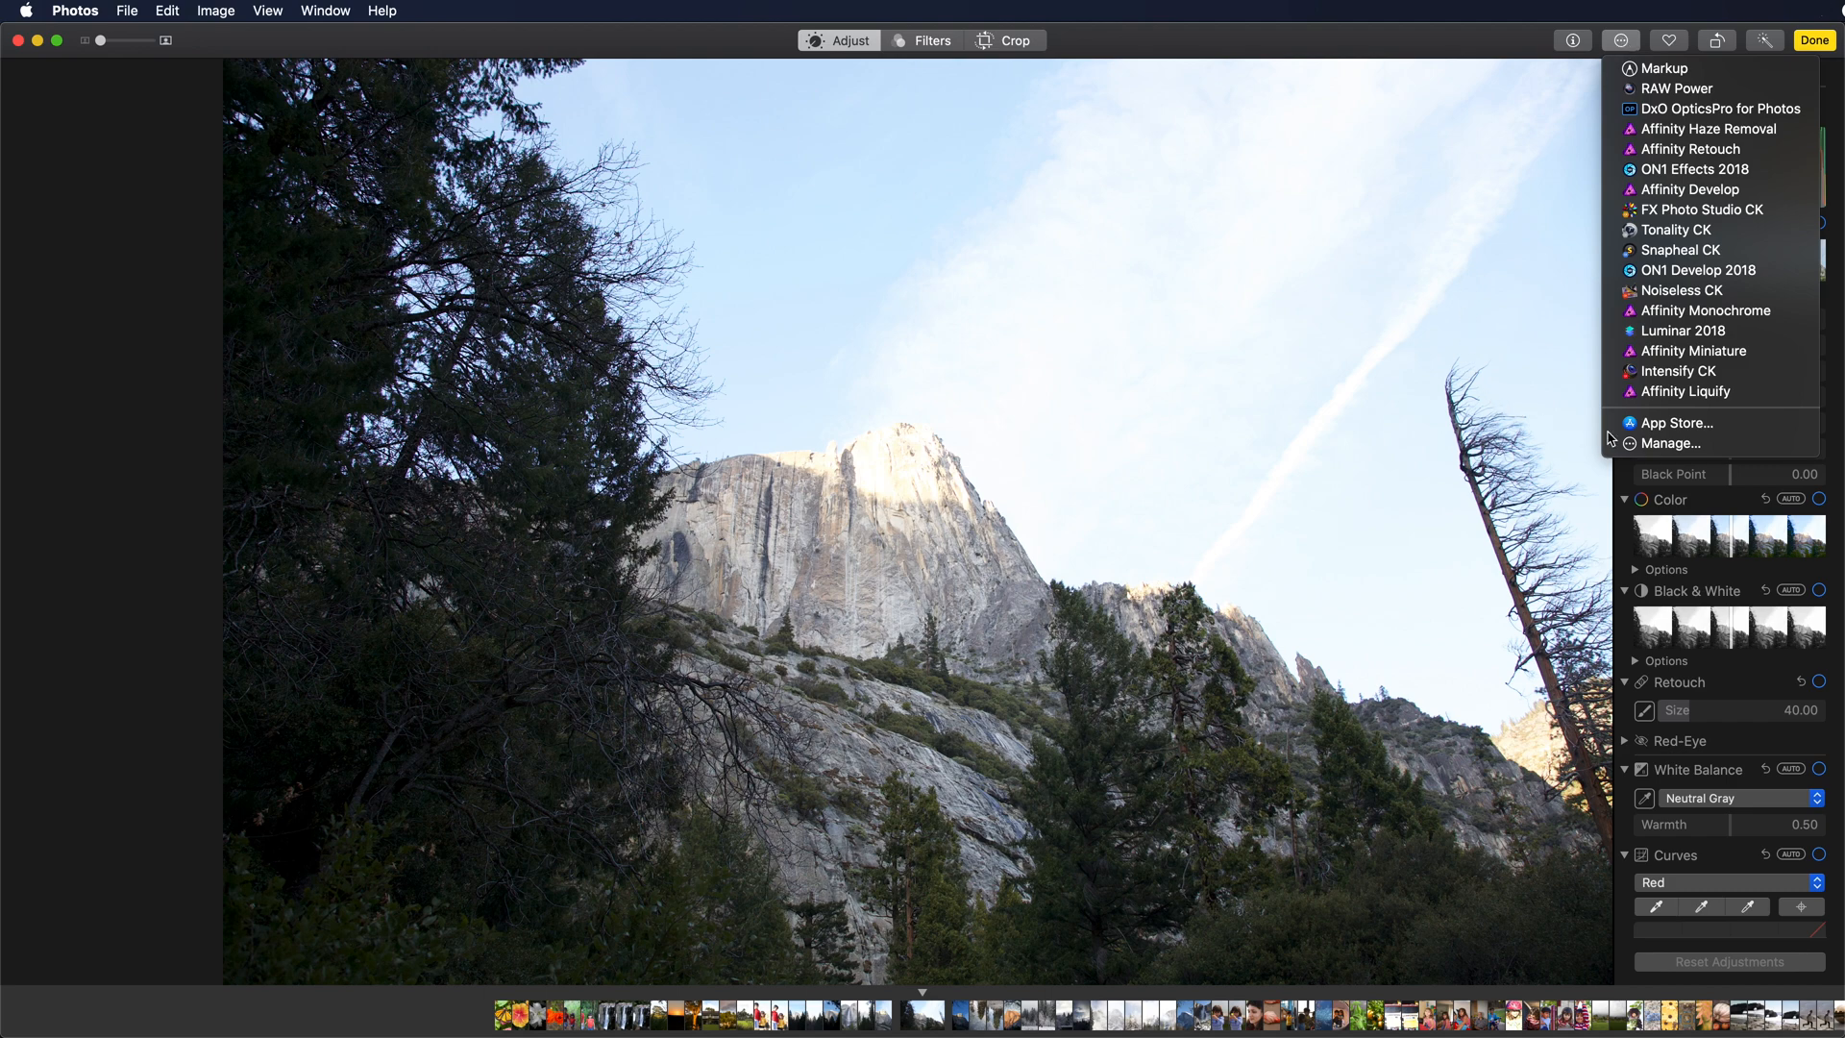
mouse_move(1672, 89)
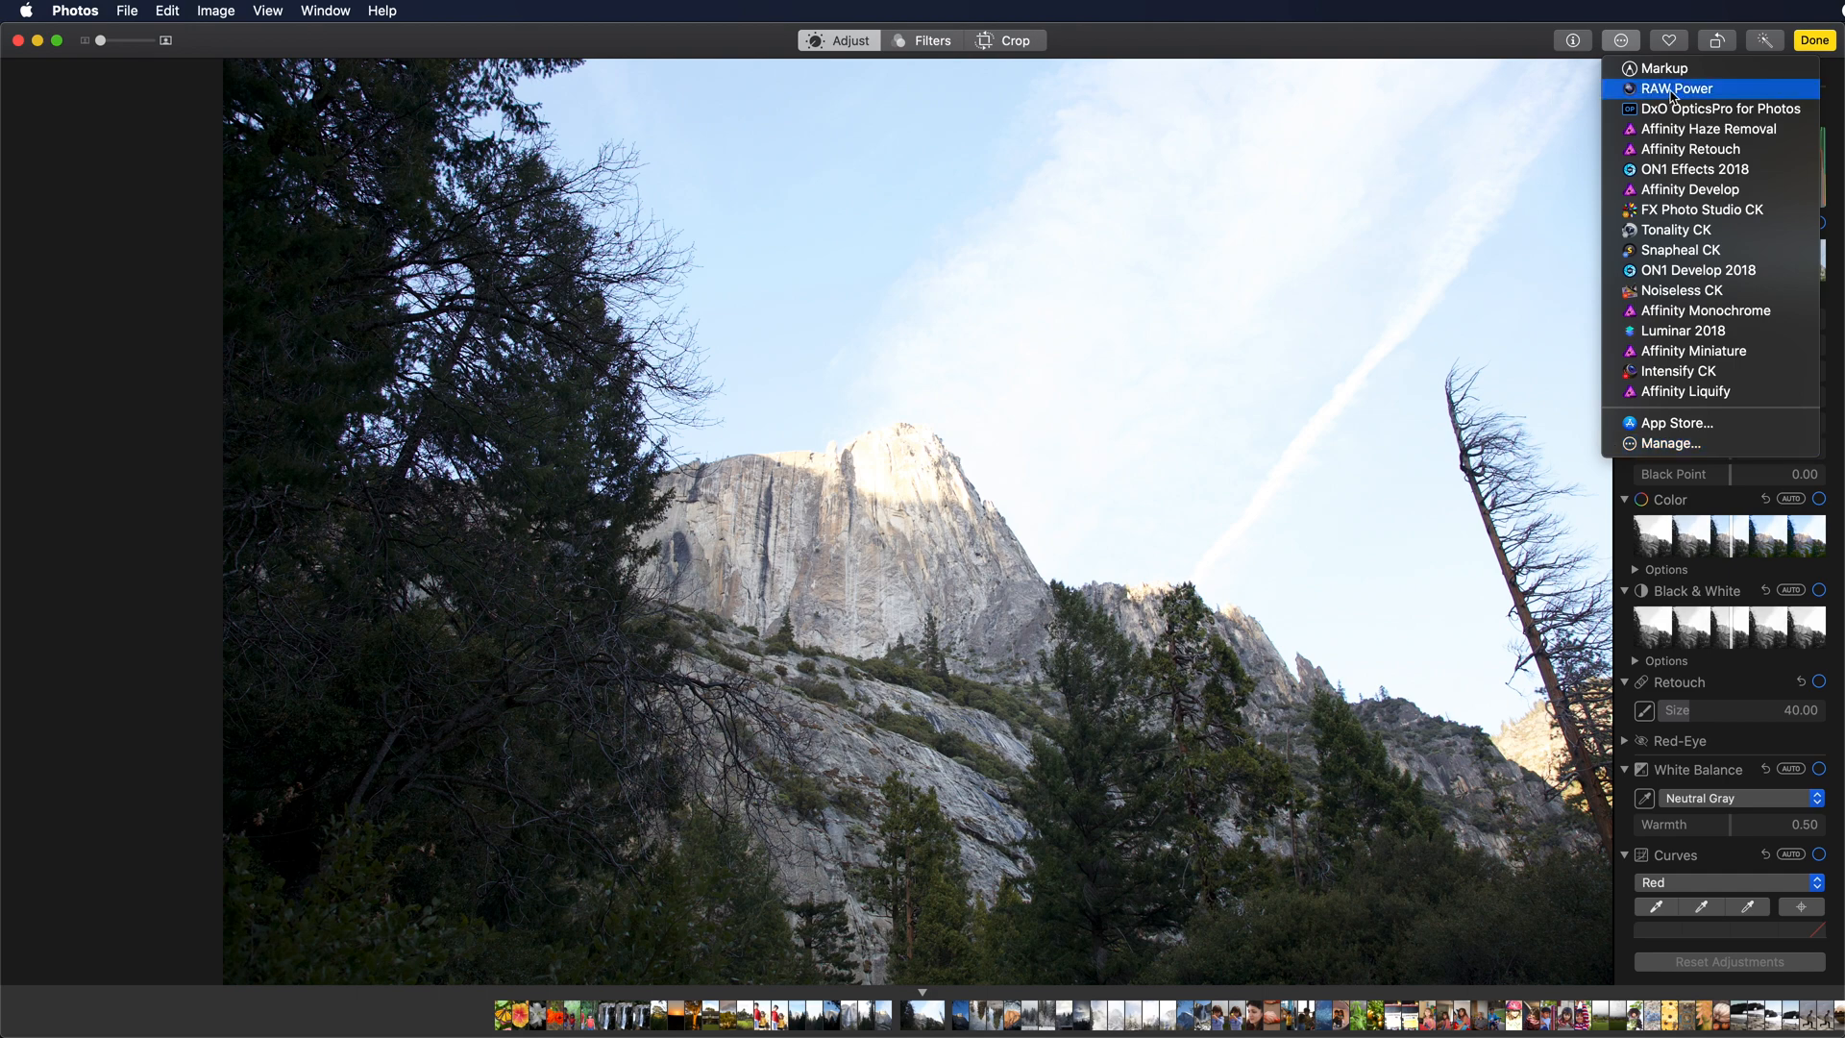
mouse_move(1753, 92)
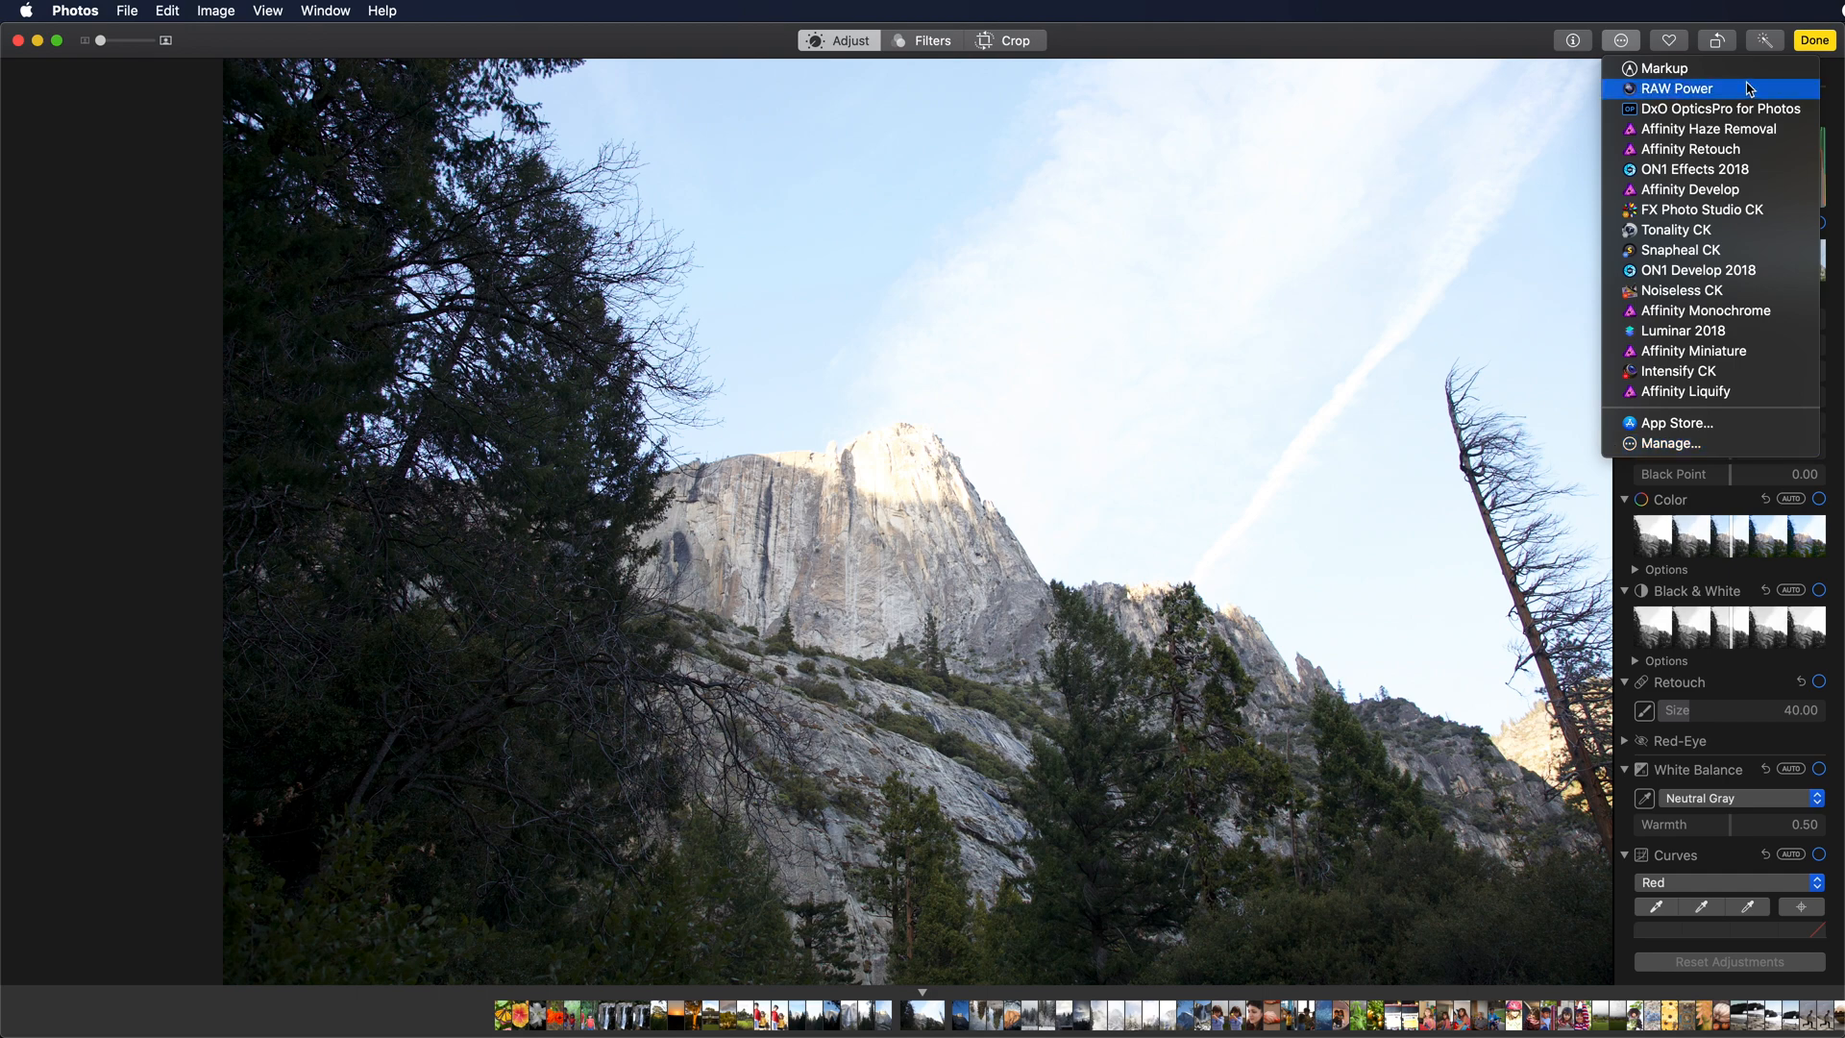
Hand the Yosemite cliff photo to the RAW Power extension for editing
left_click(1676, 88)
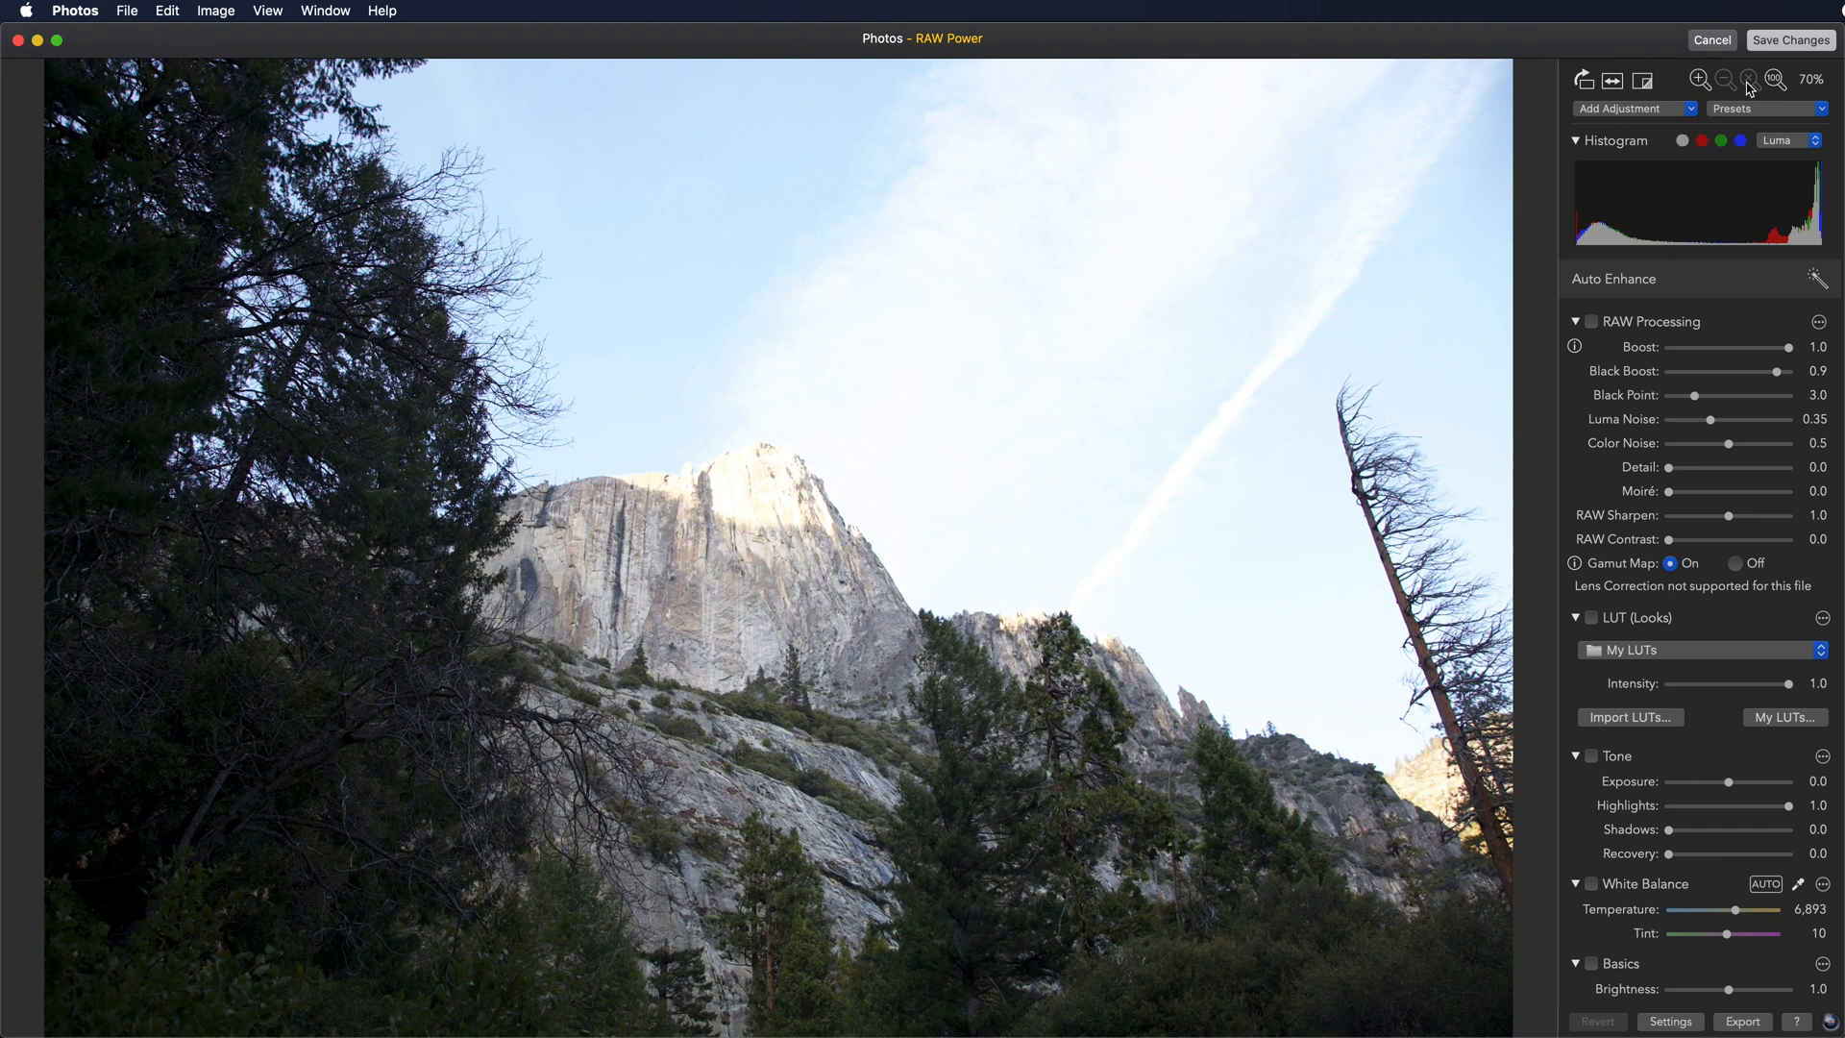
mouse_move(1775, 80)
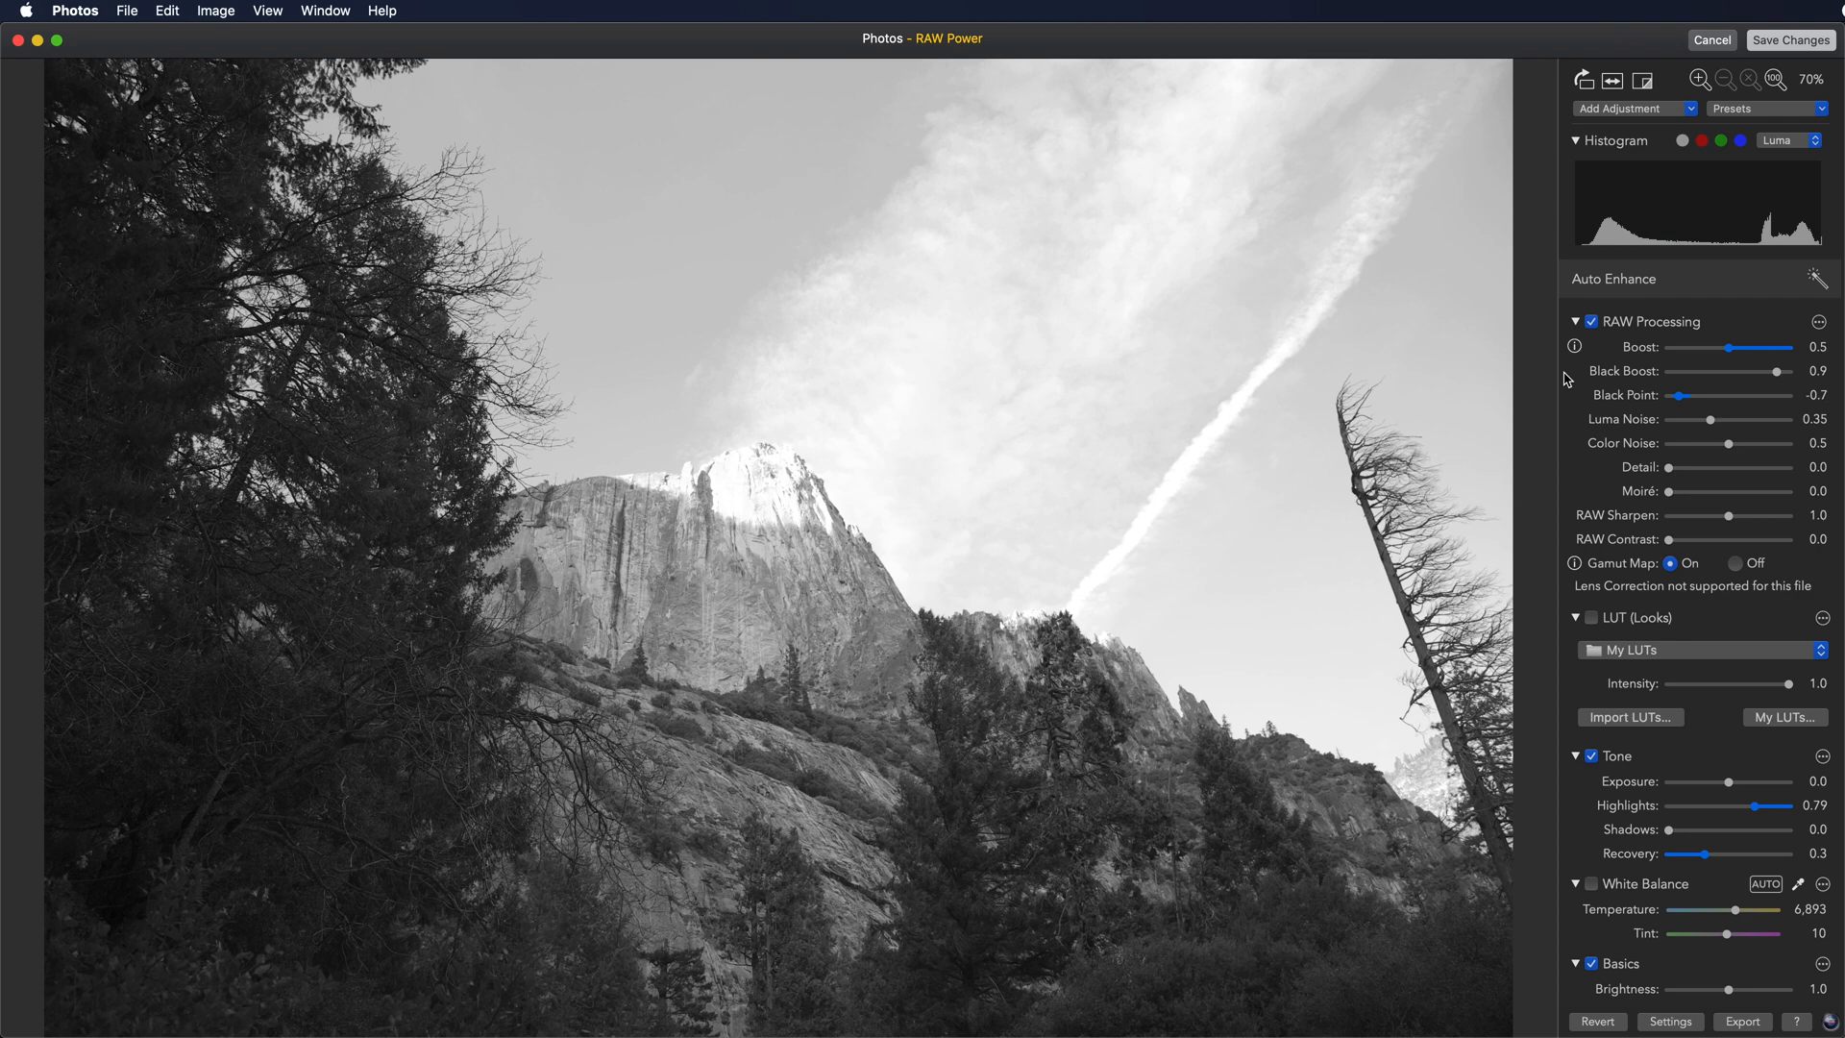
mouse_move(1568, 100)
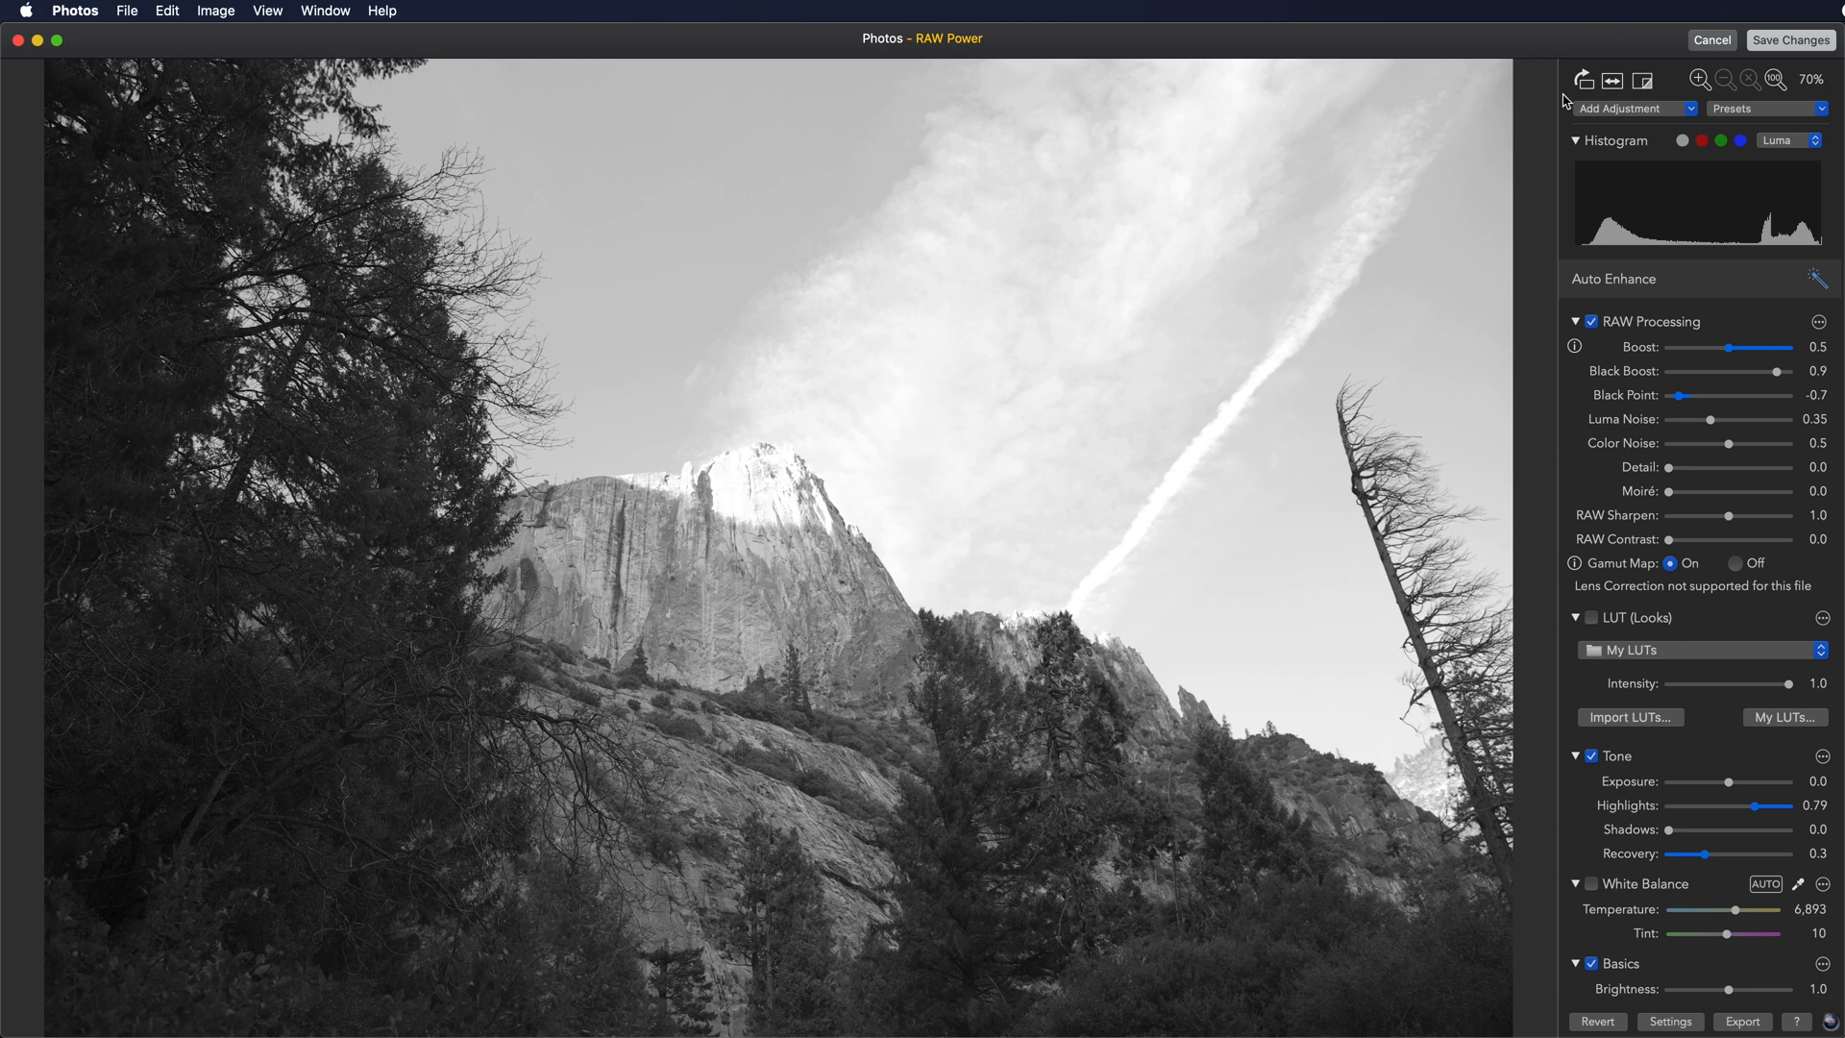
mouse_move(1635, 113)
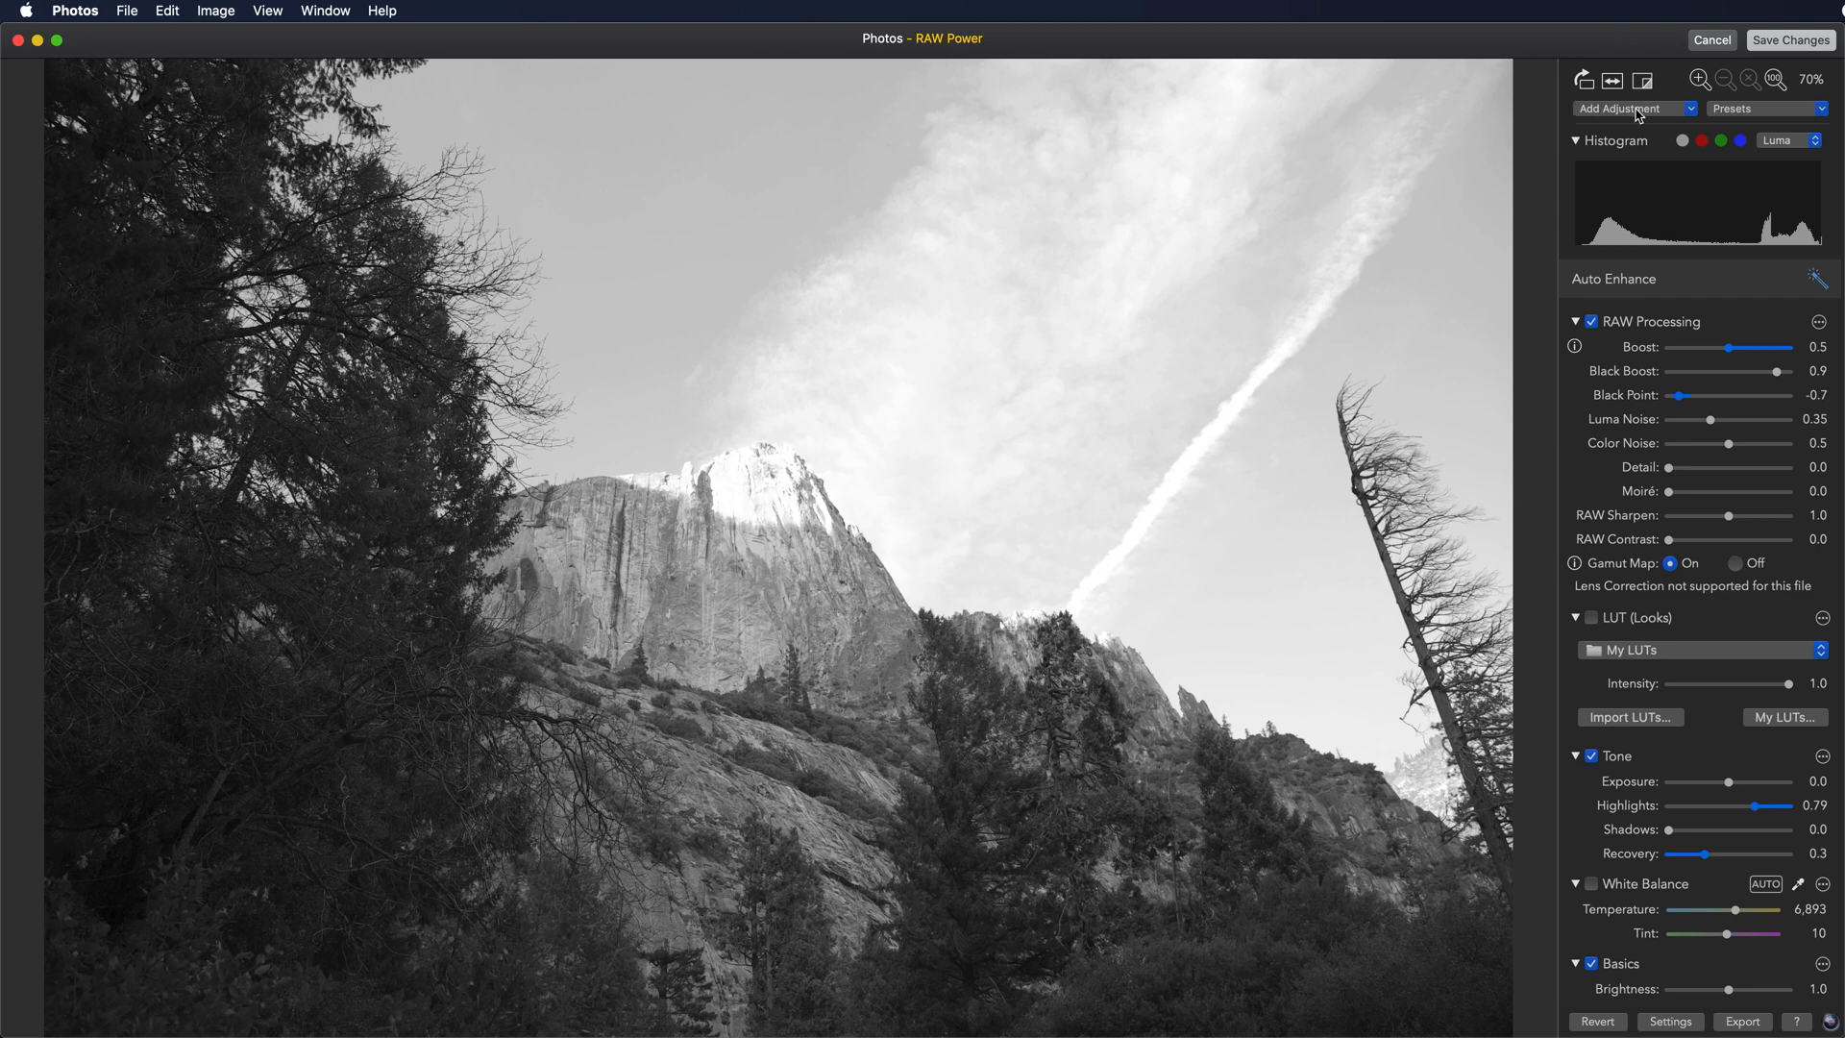
left_click(1633, 108)
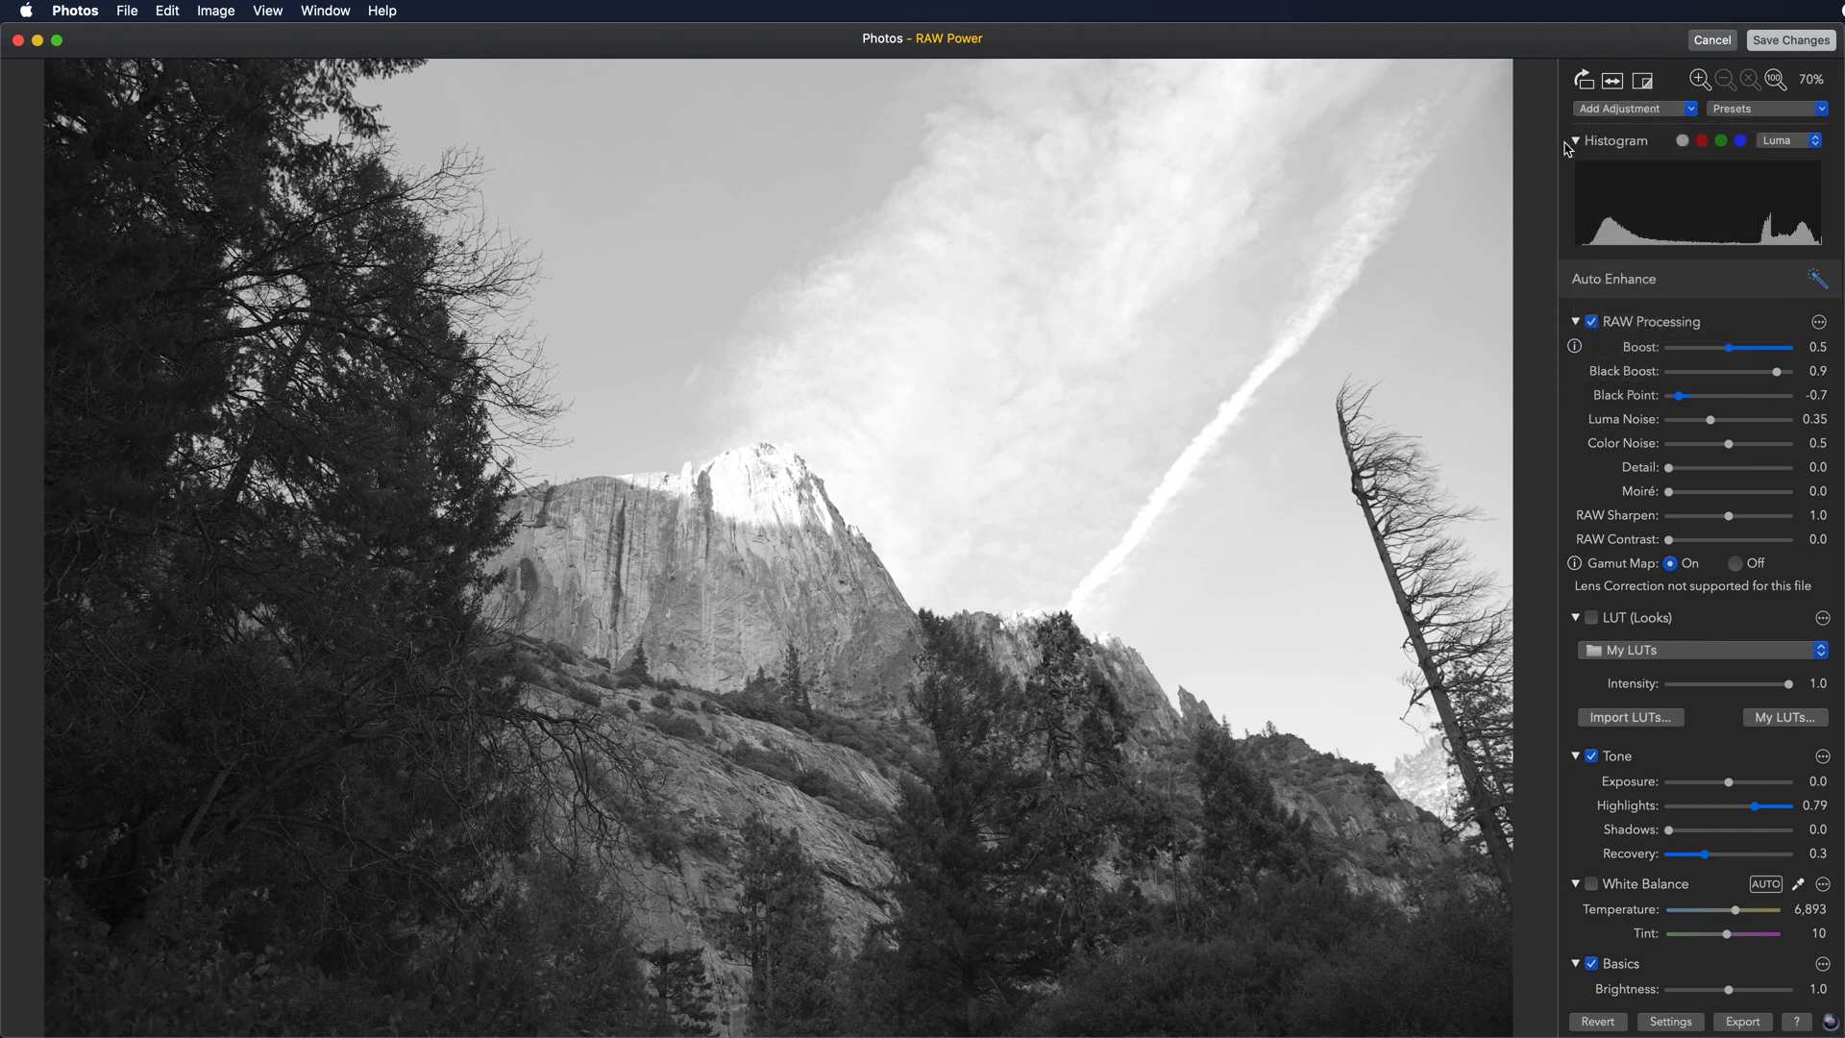
mouse_move(1576, 140)
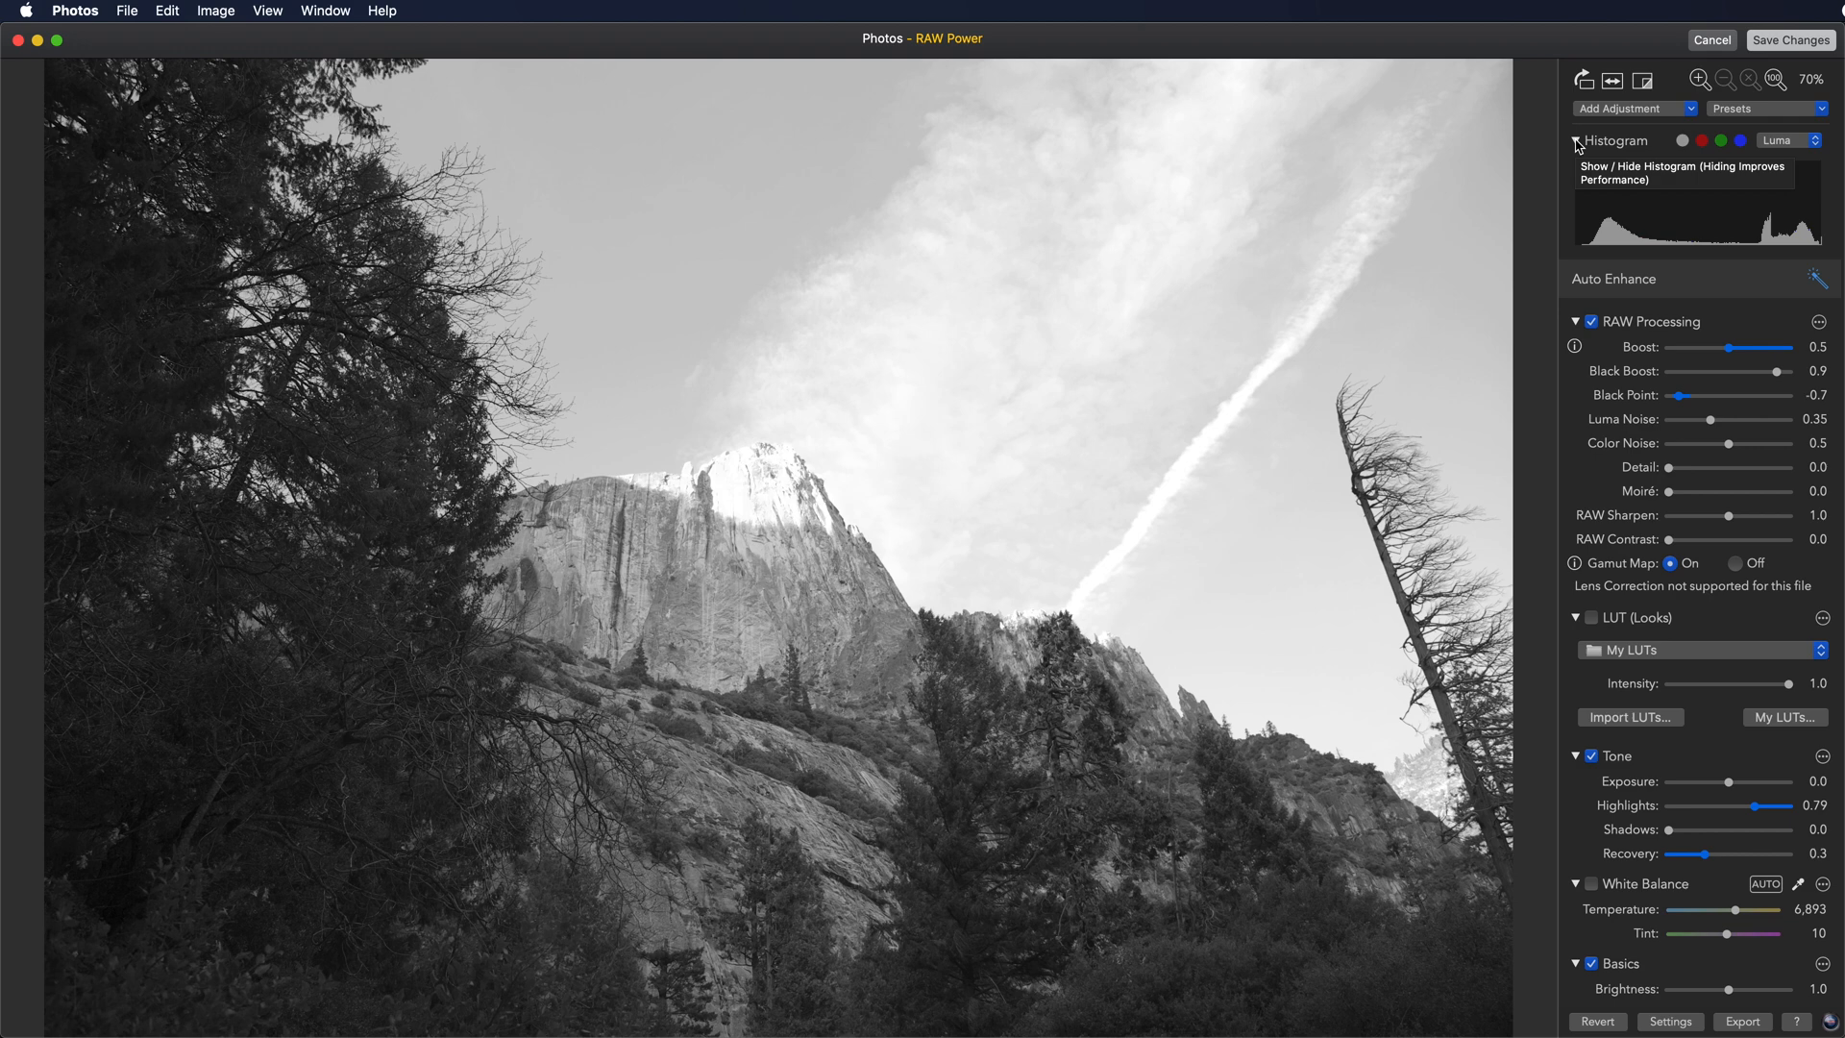
left_click(1574, 140)
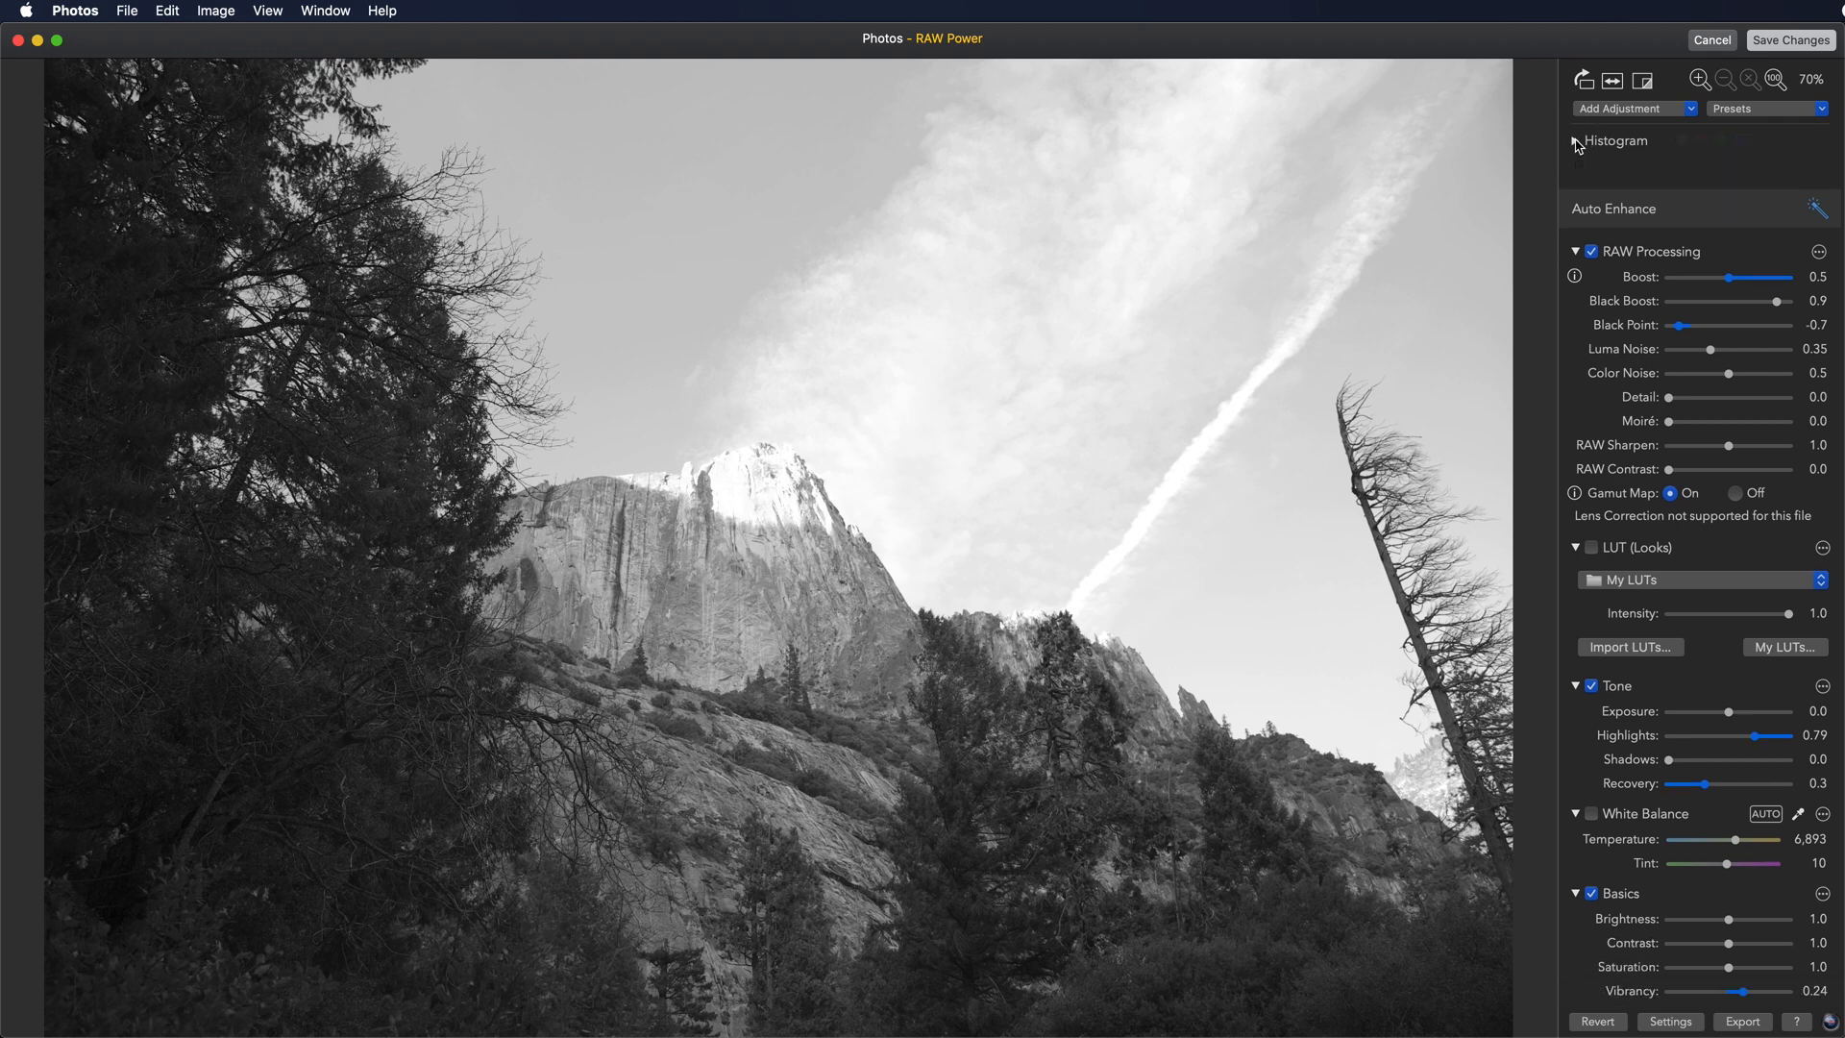
left_click(1560, 140)
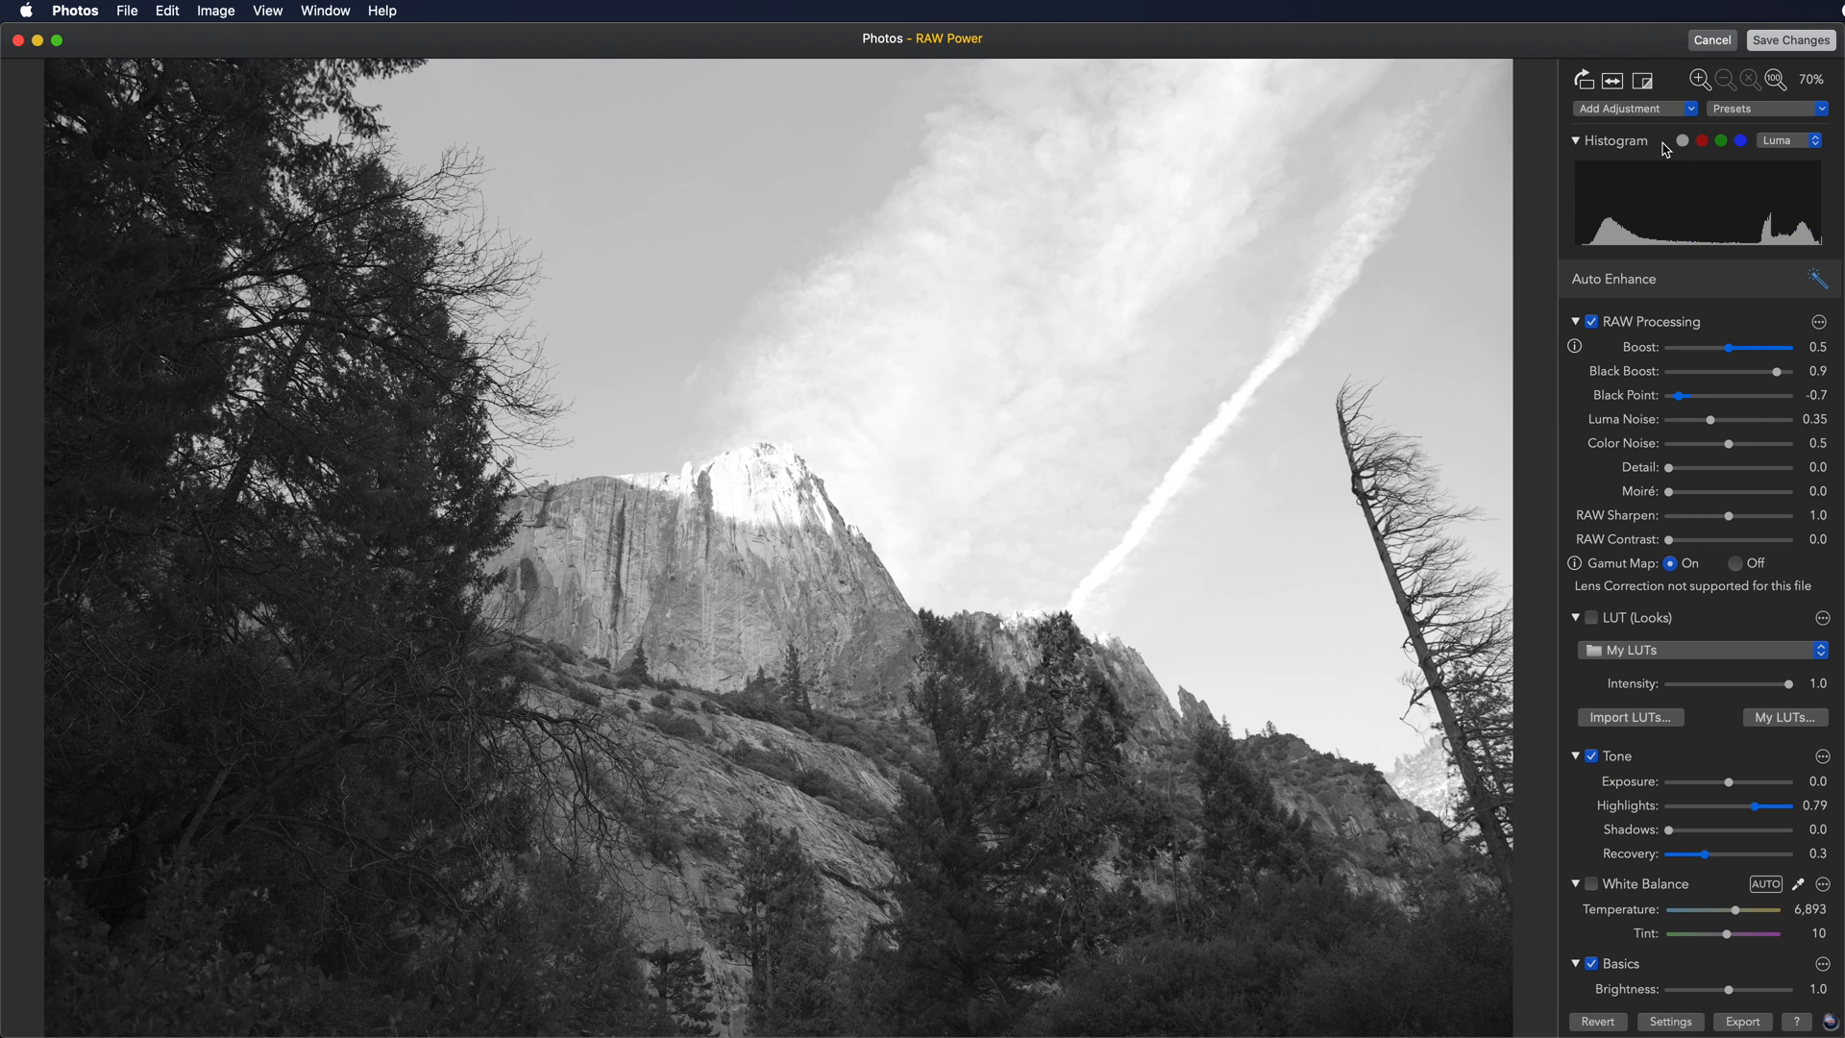
mouse_move(1685, 146)
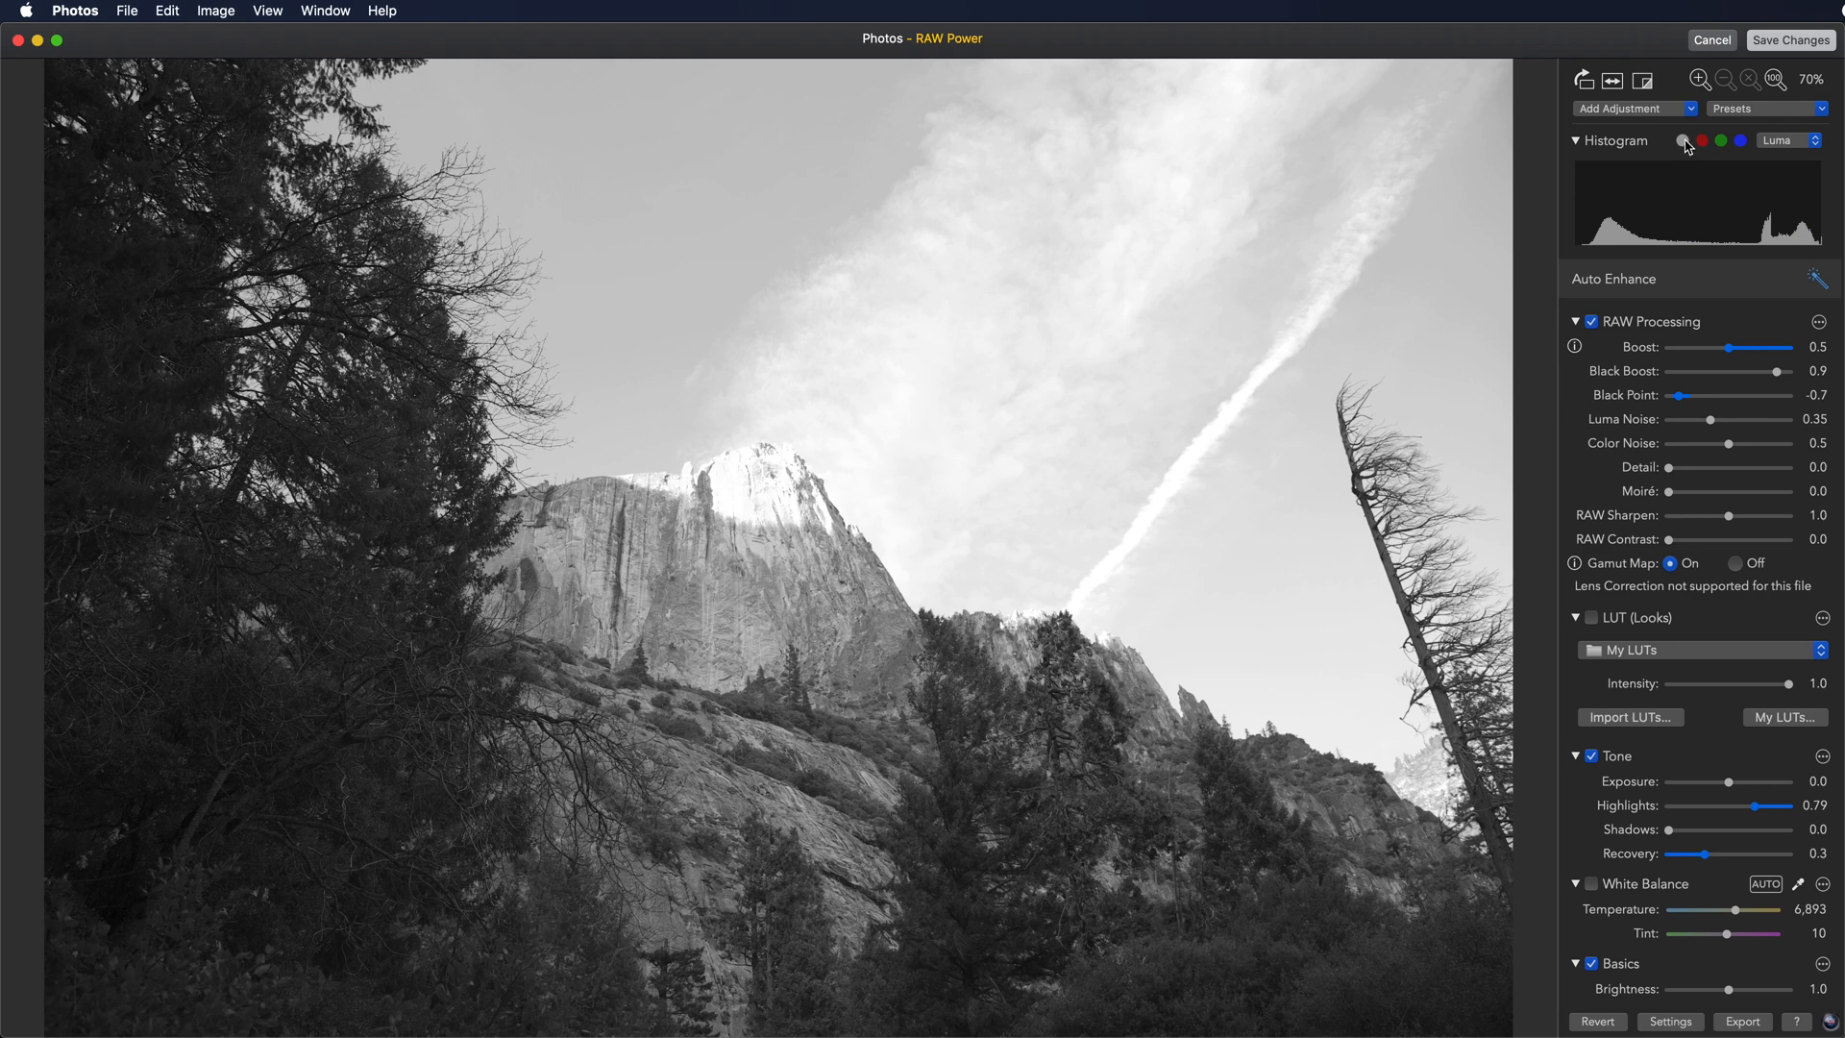
mouse_move(1574, 215)
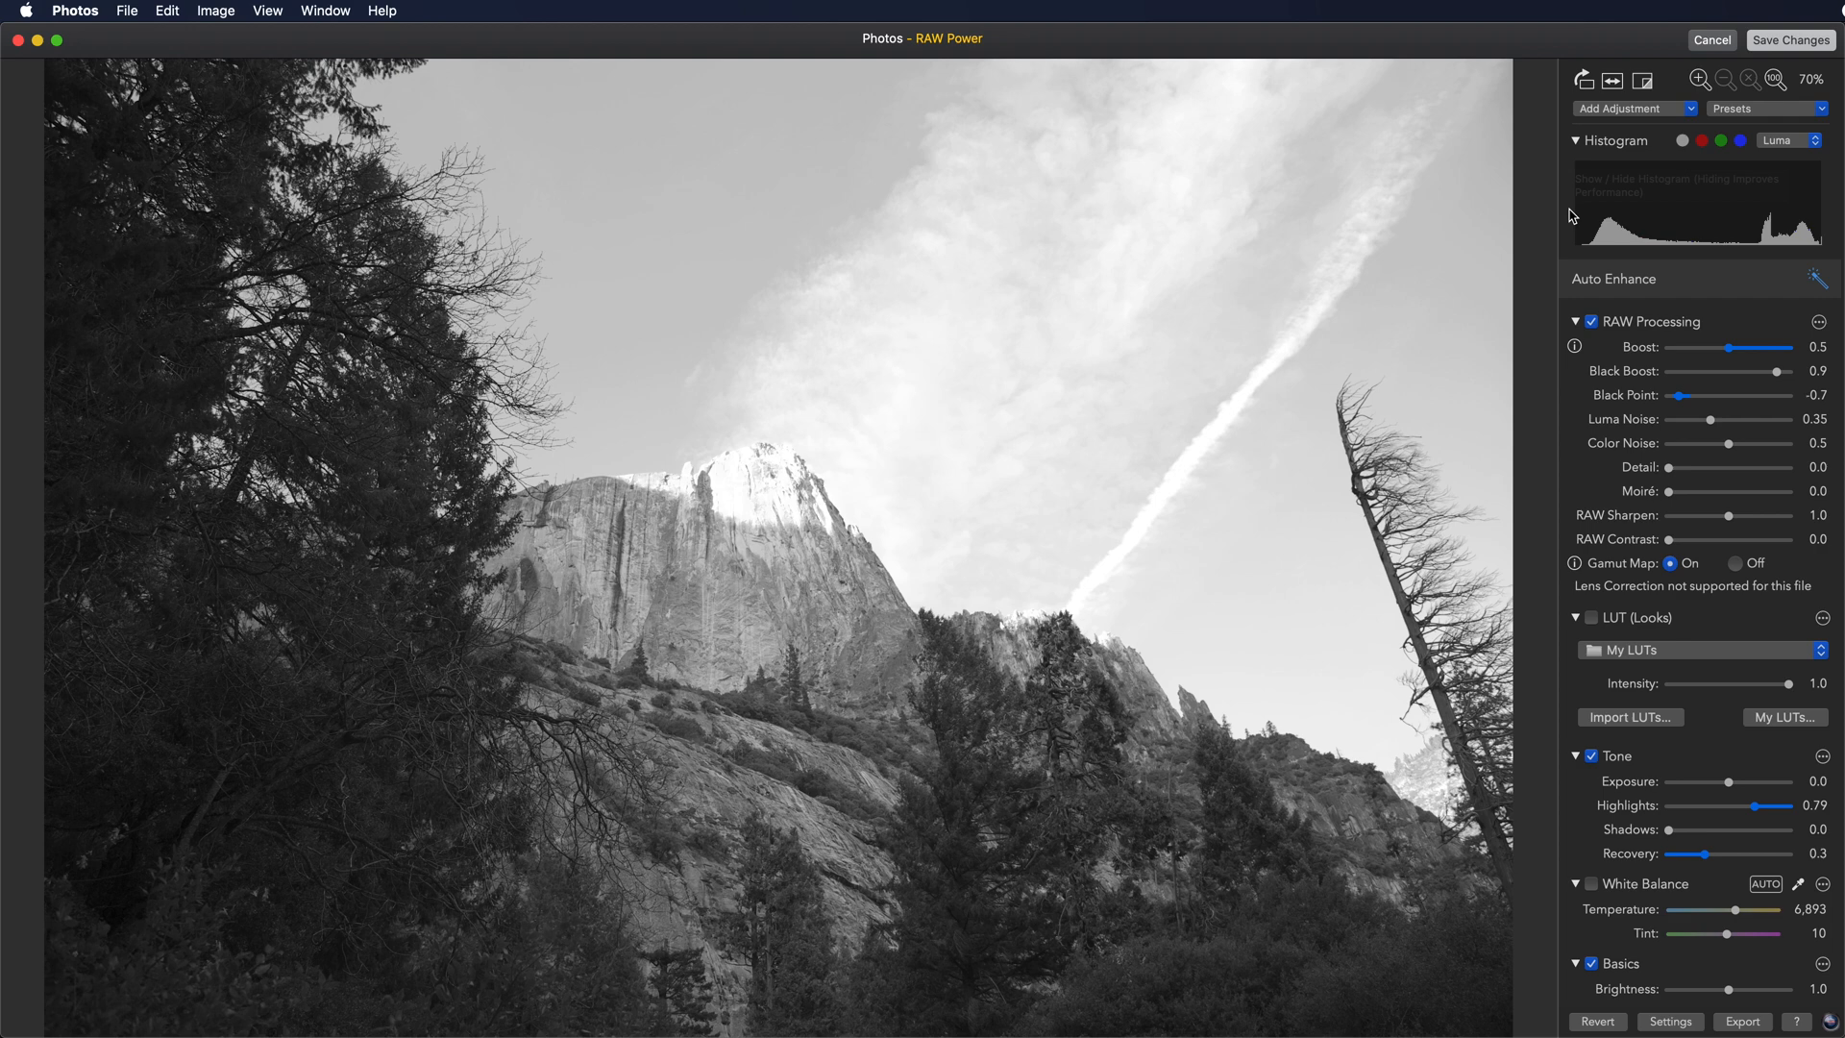
mouse_move(1574, 386)
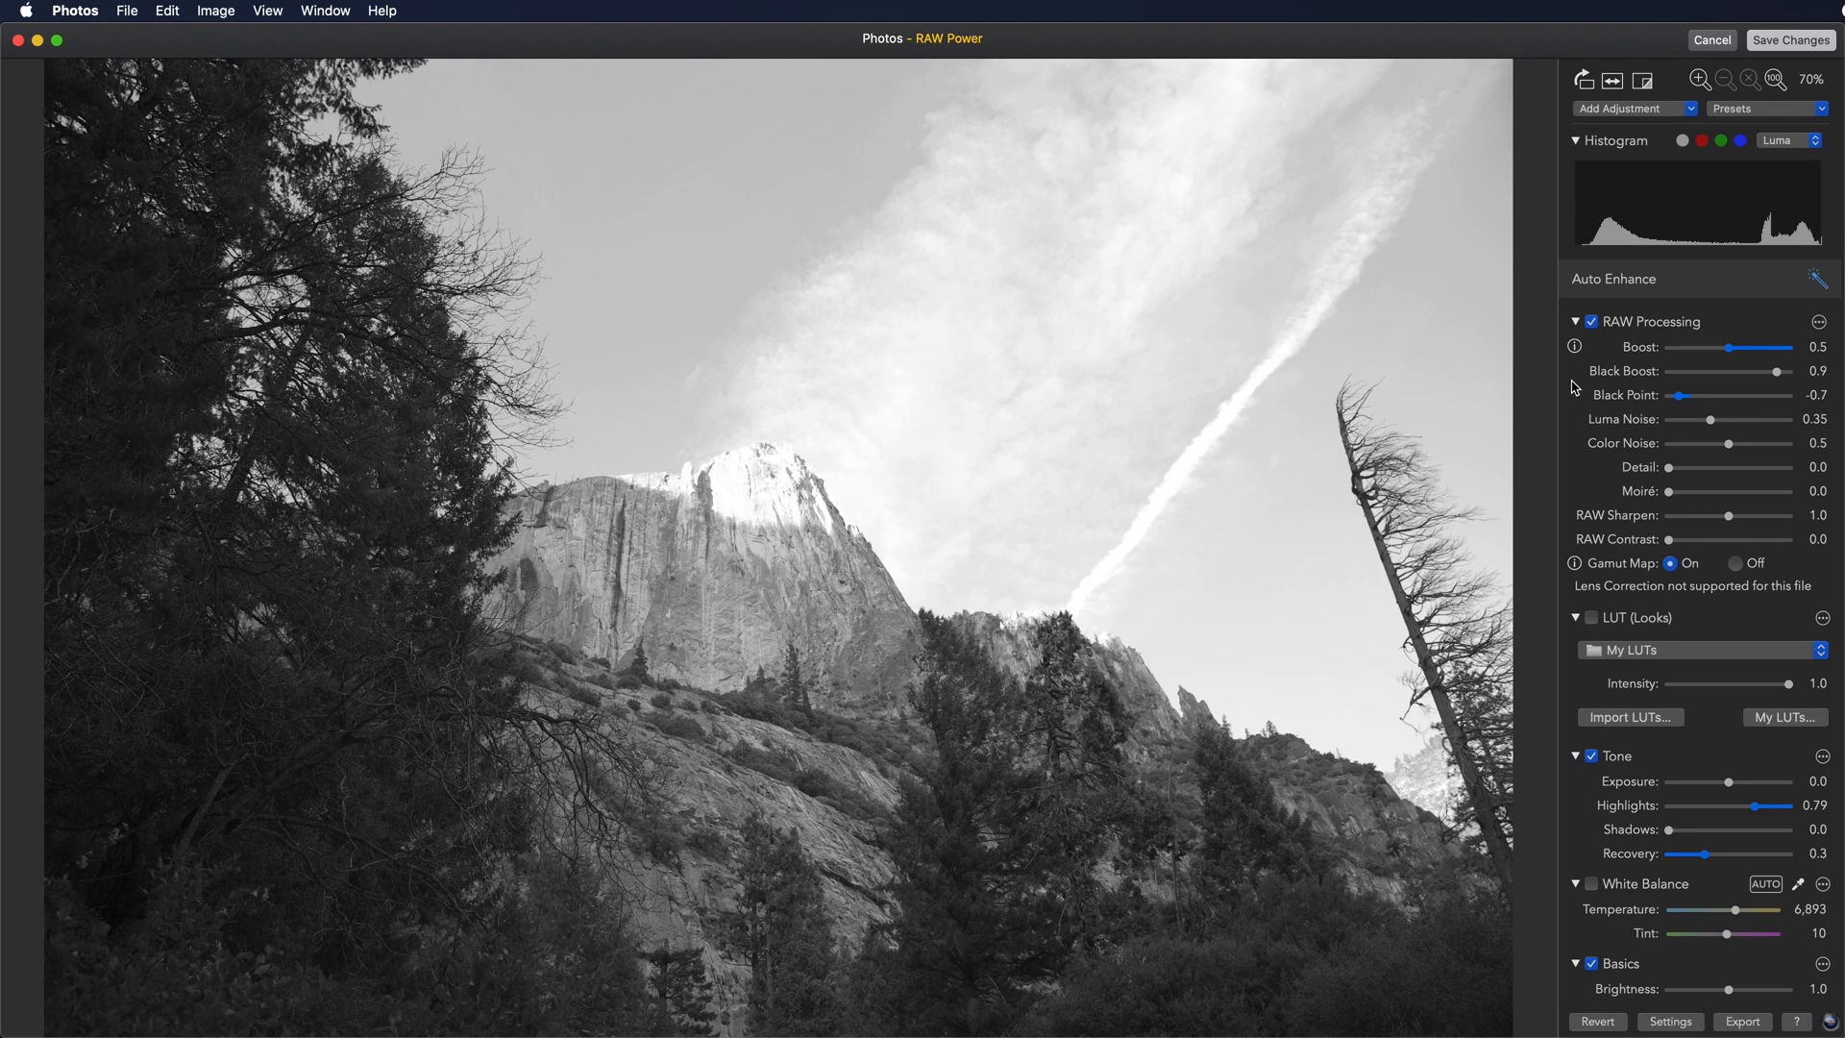
mouse_move(1595, 329)
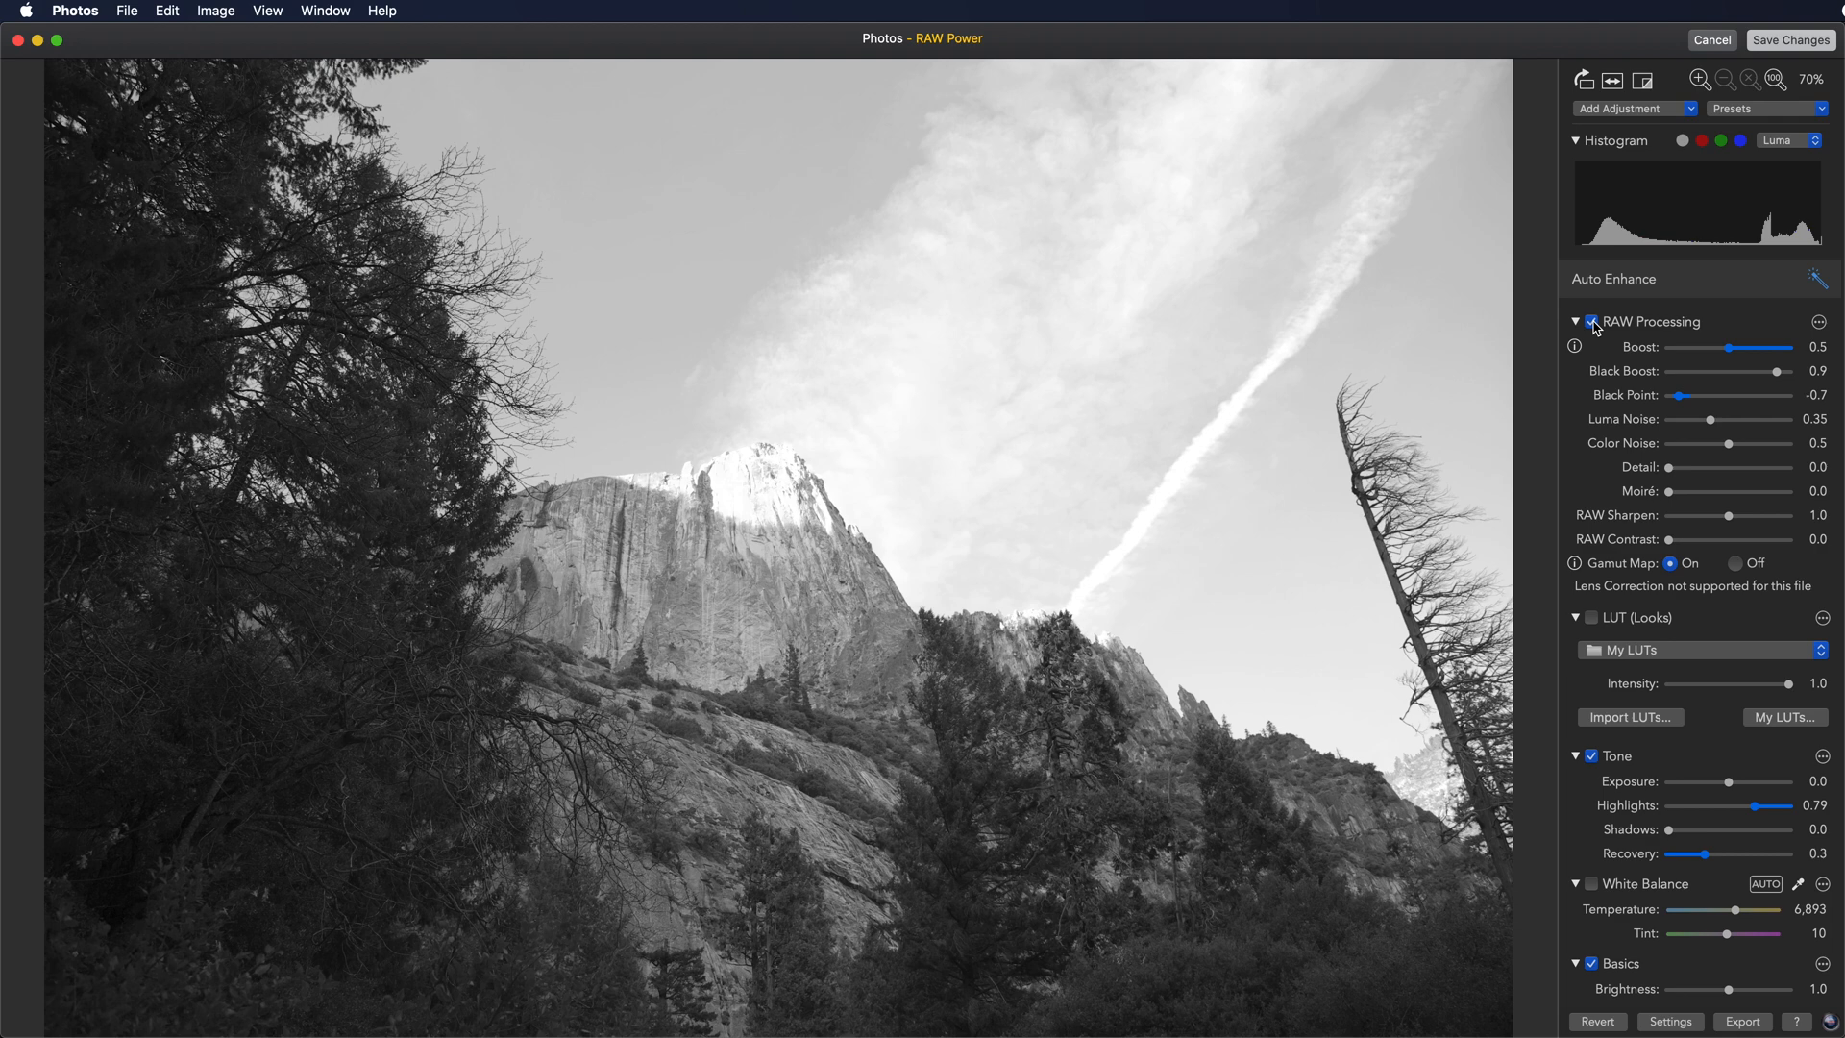
mouse_move(1643, 348)
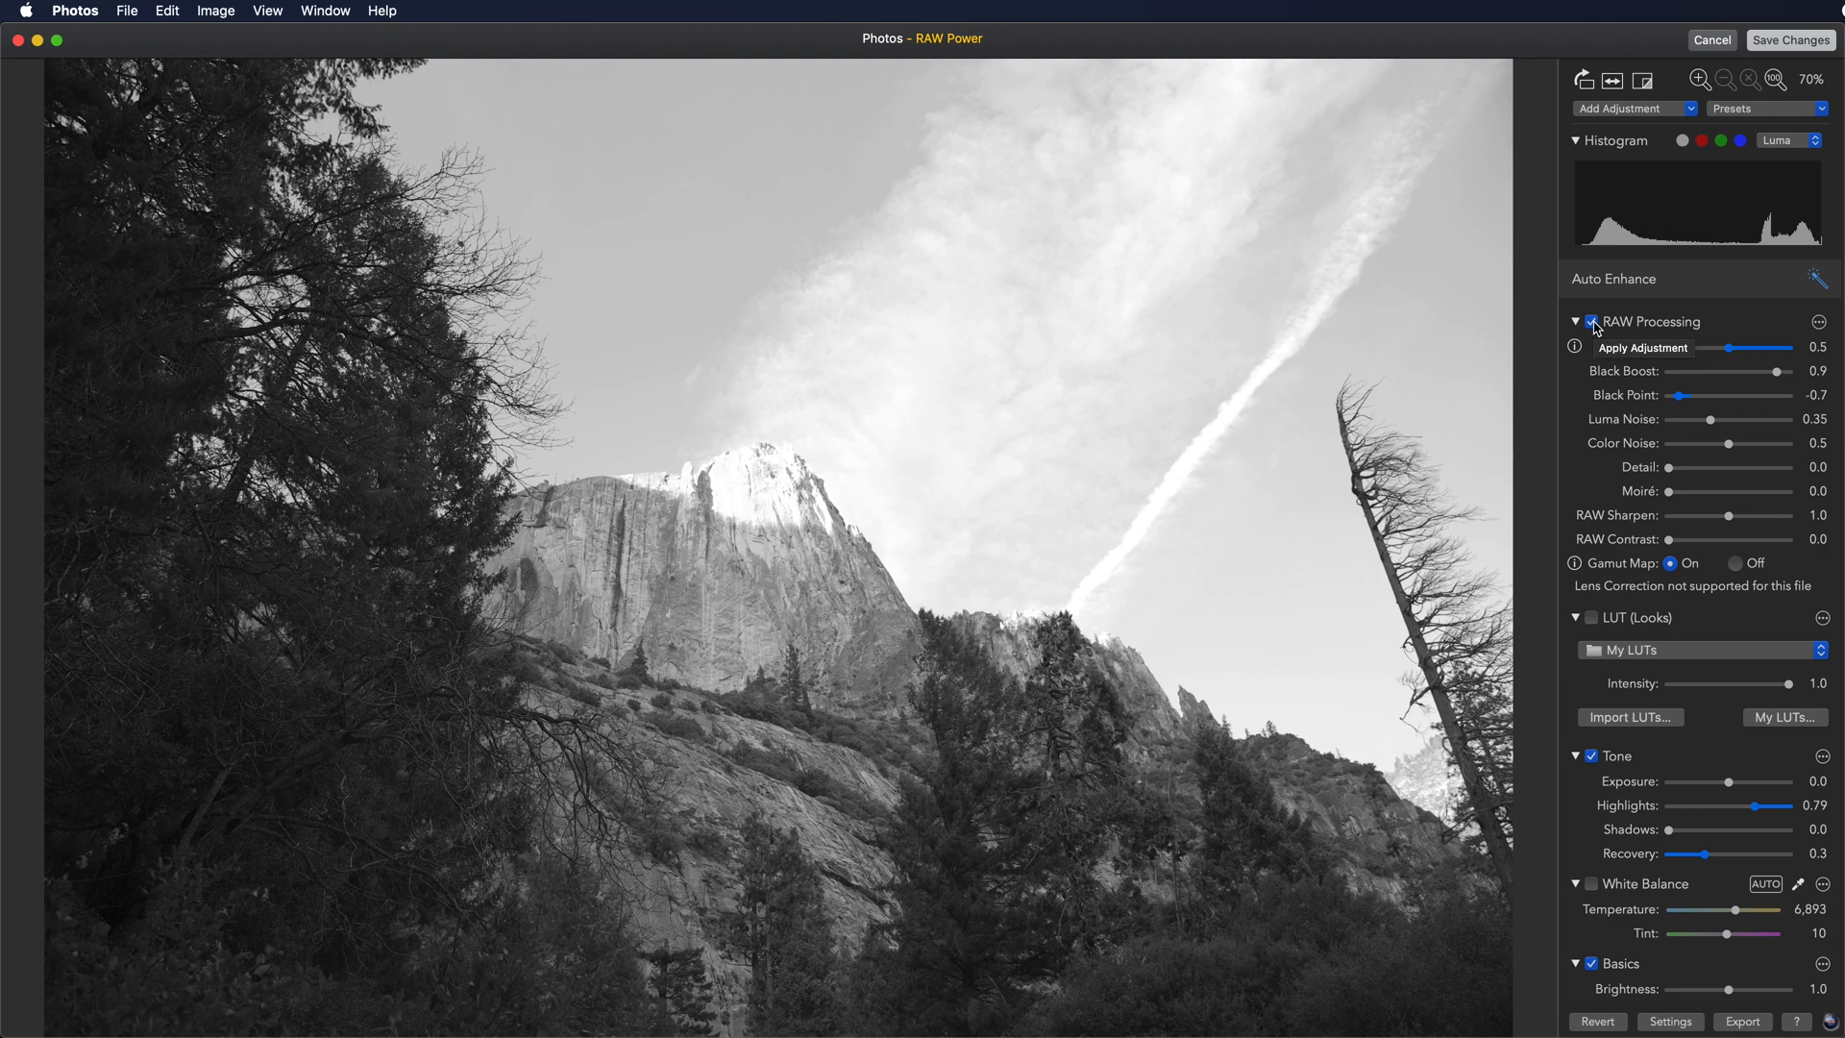
left_click(1592, 321)
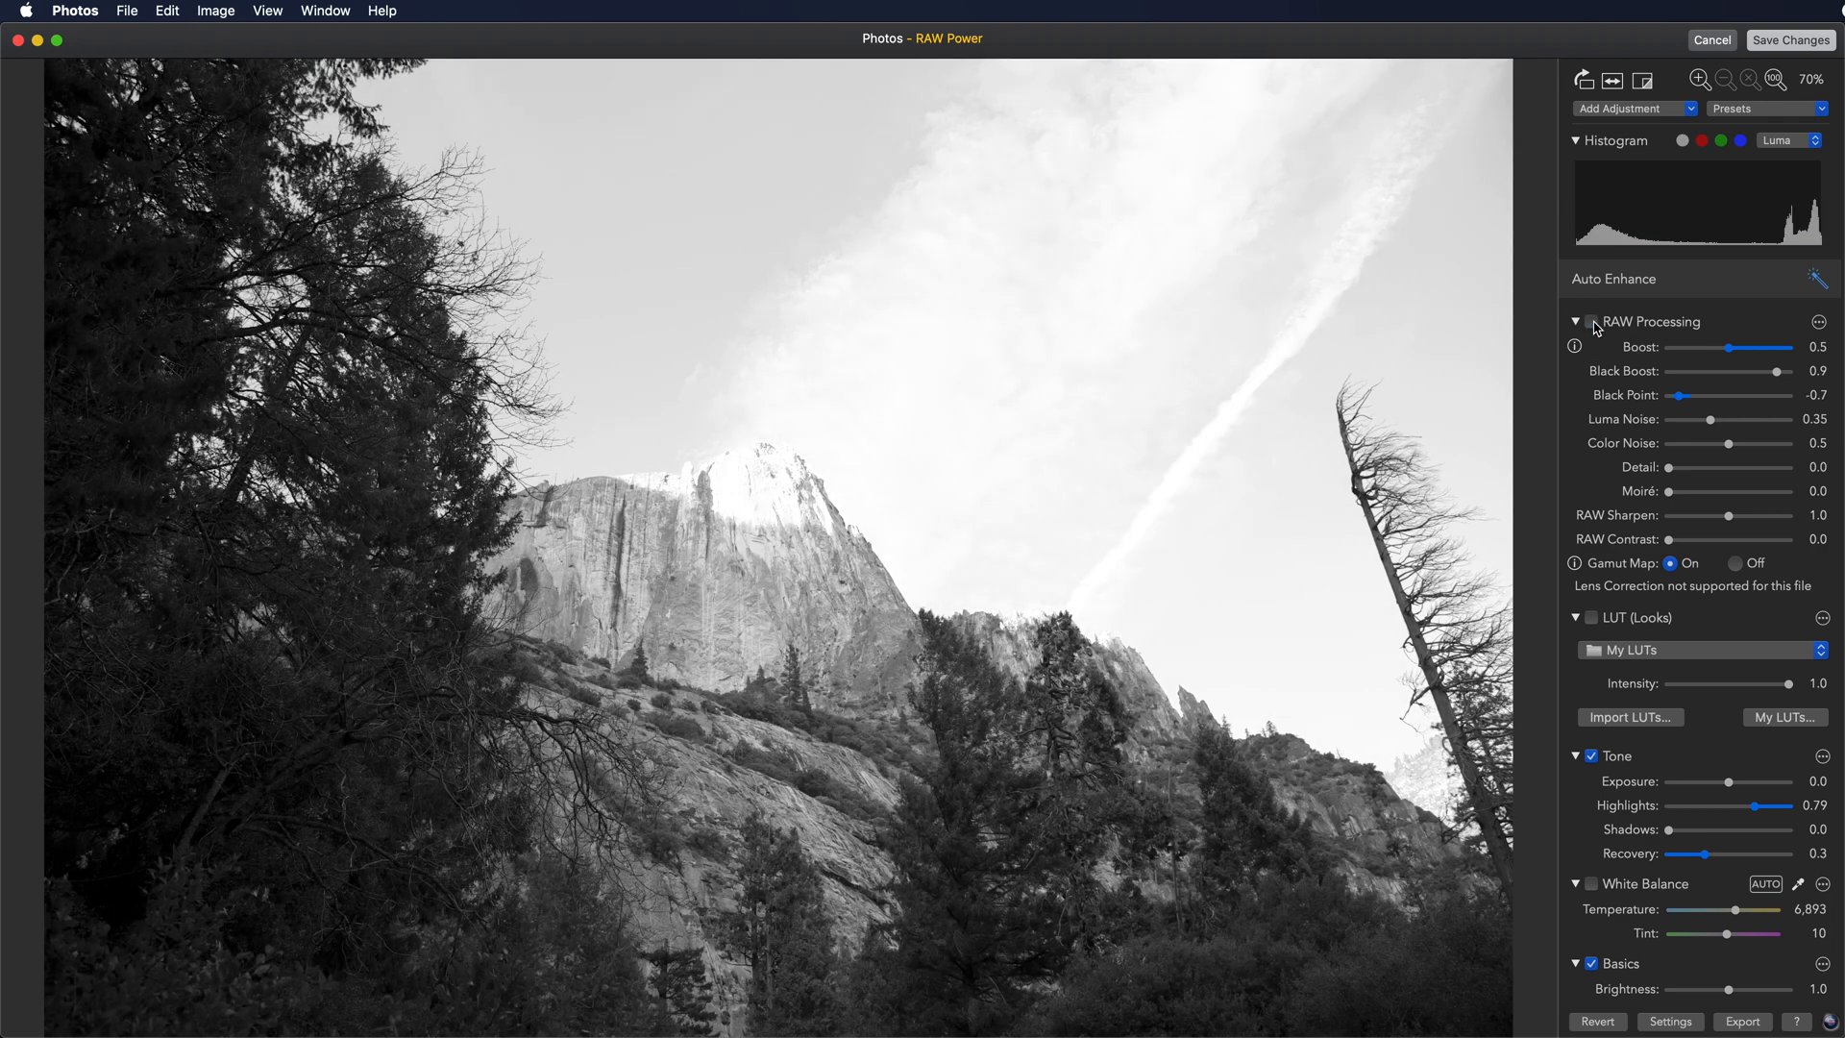
left_click(1591, 321)
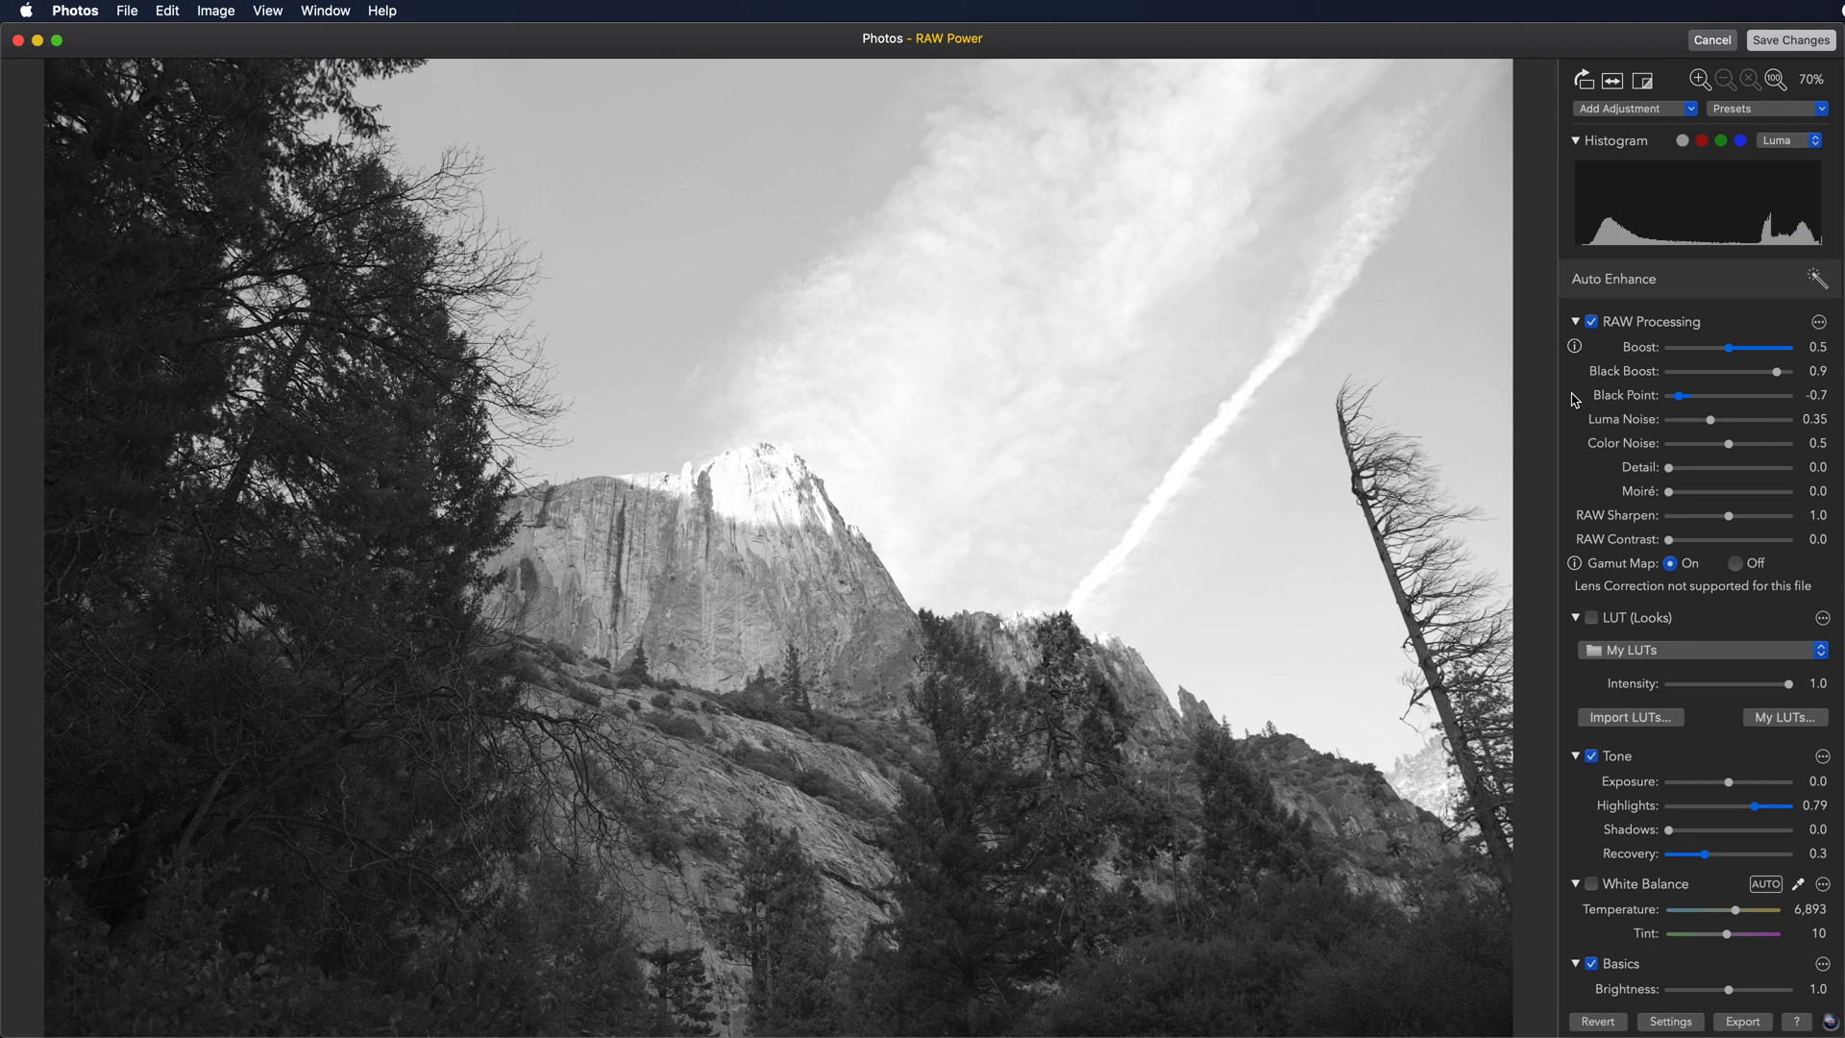
Reach the Black & White adjustment in the sidebar and show its reset/default/delete options
scroll("down", 3)
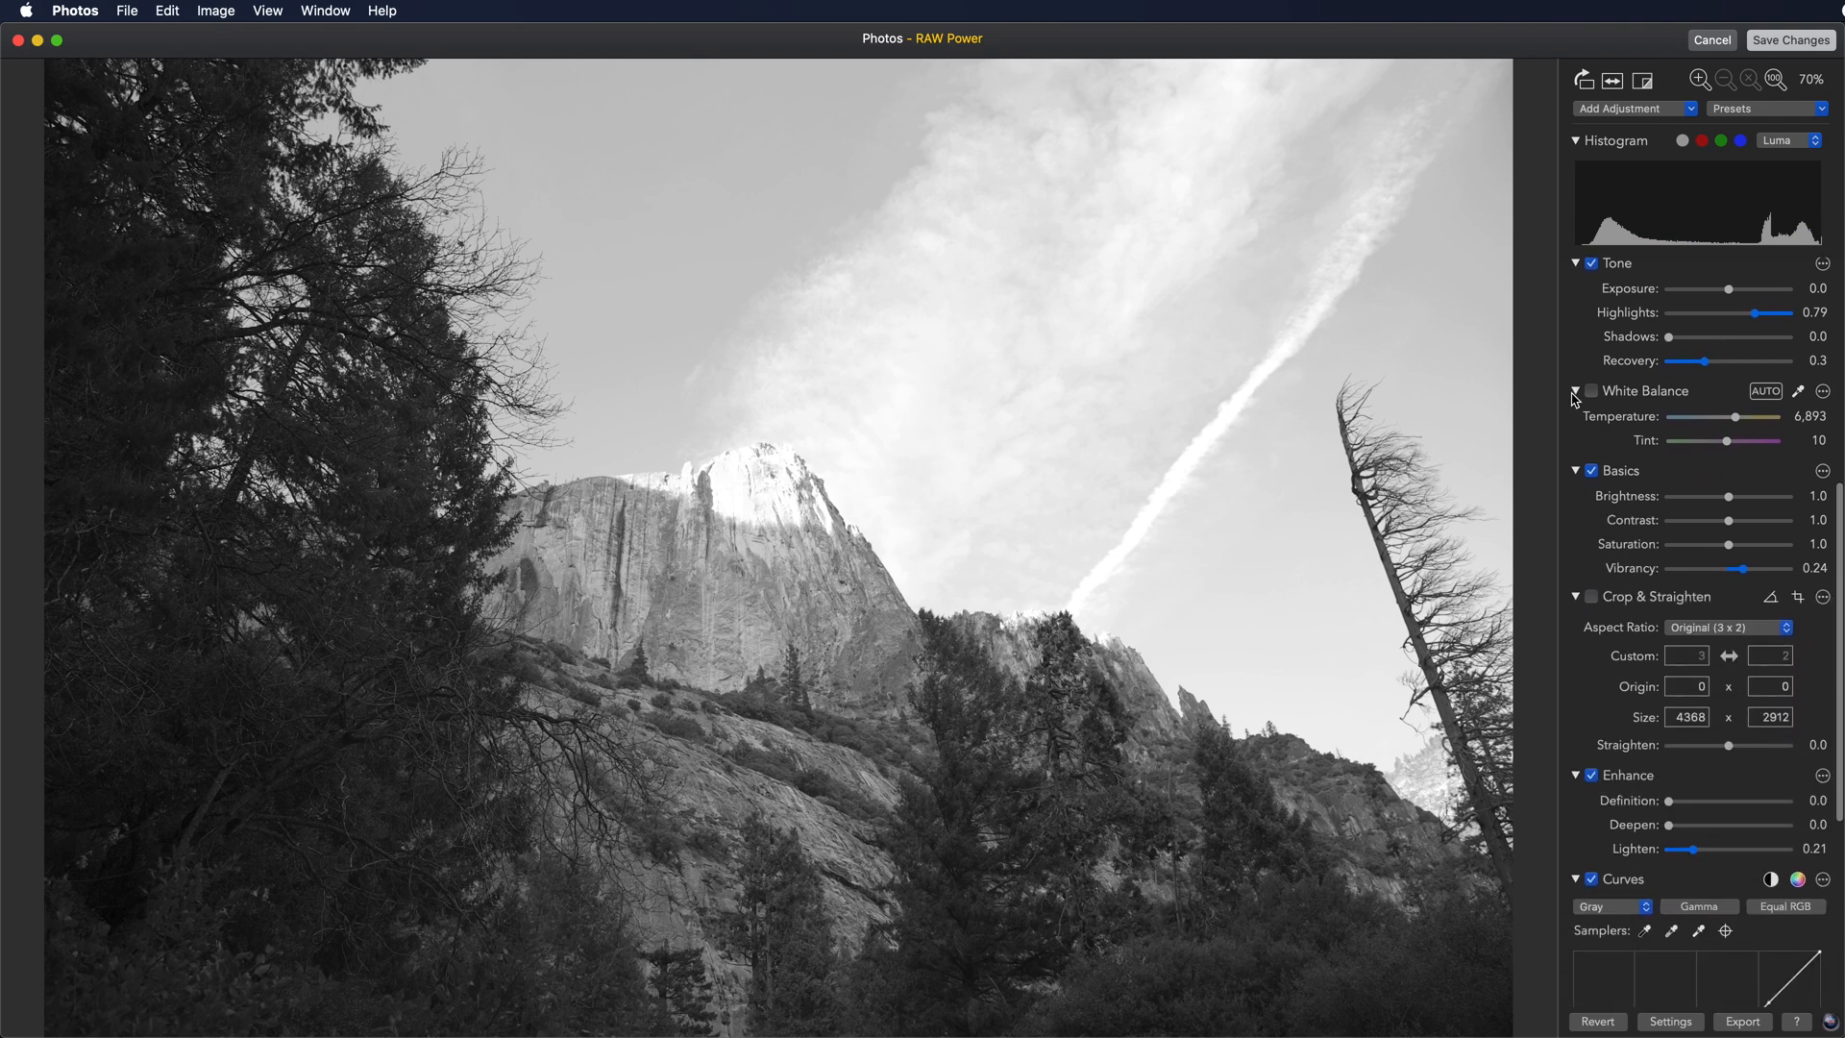
scroll("down", 3)
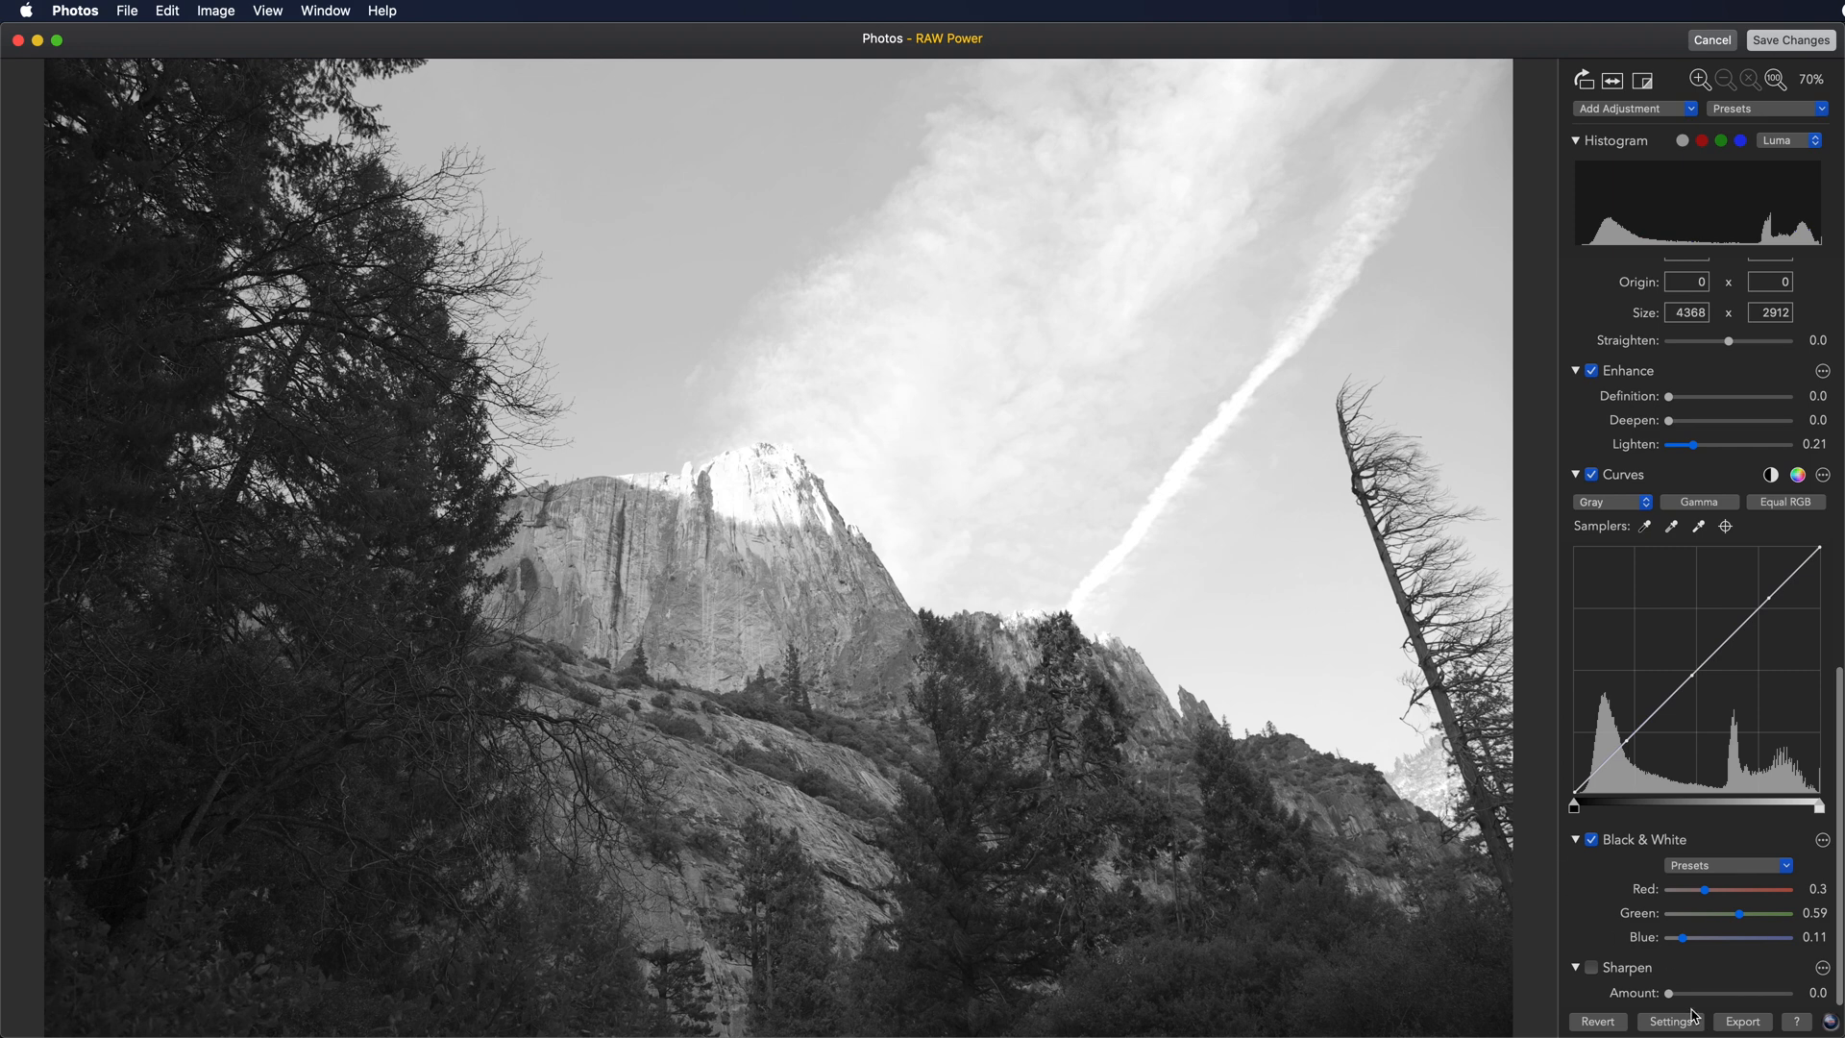
mouse_move(1668, 997)
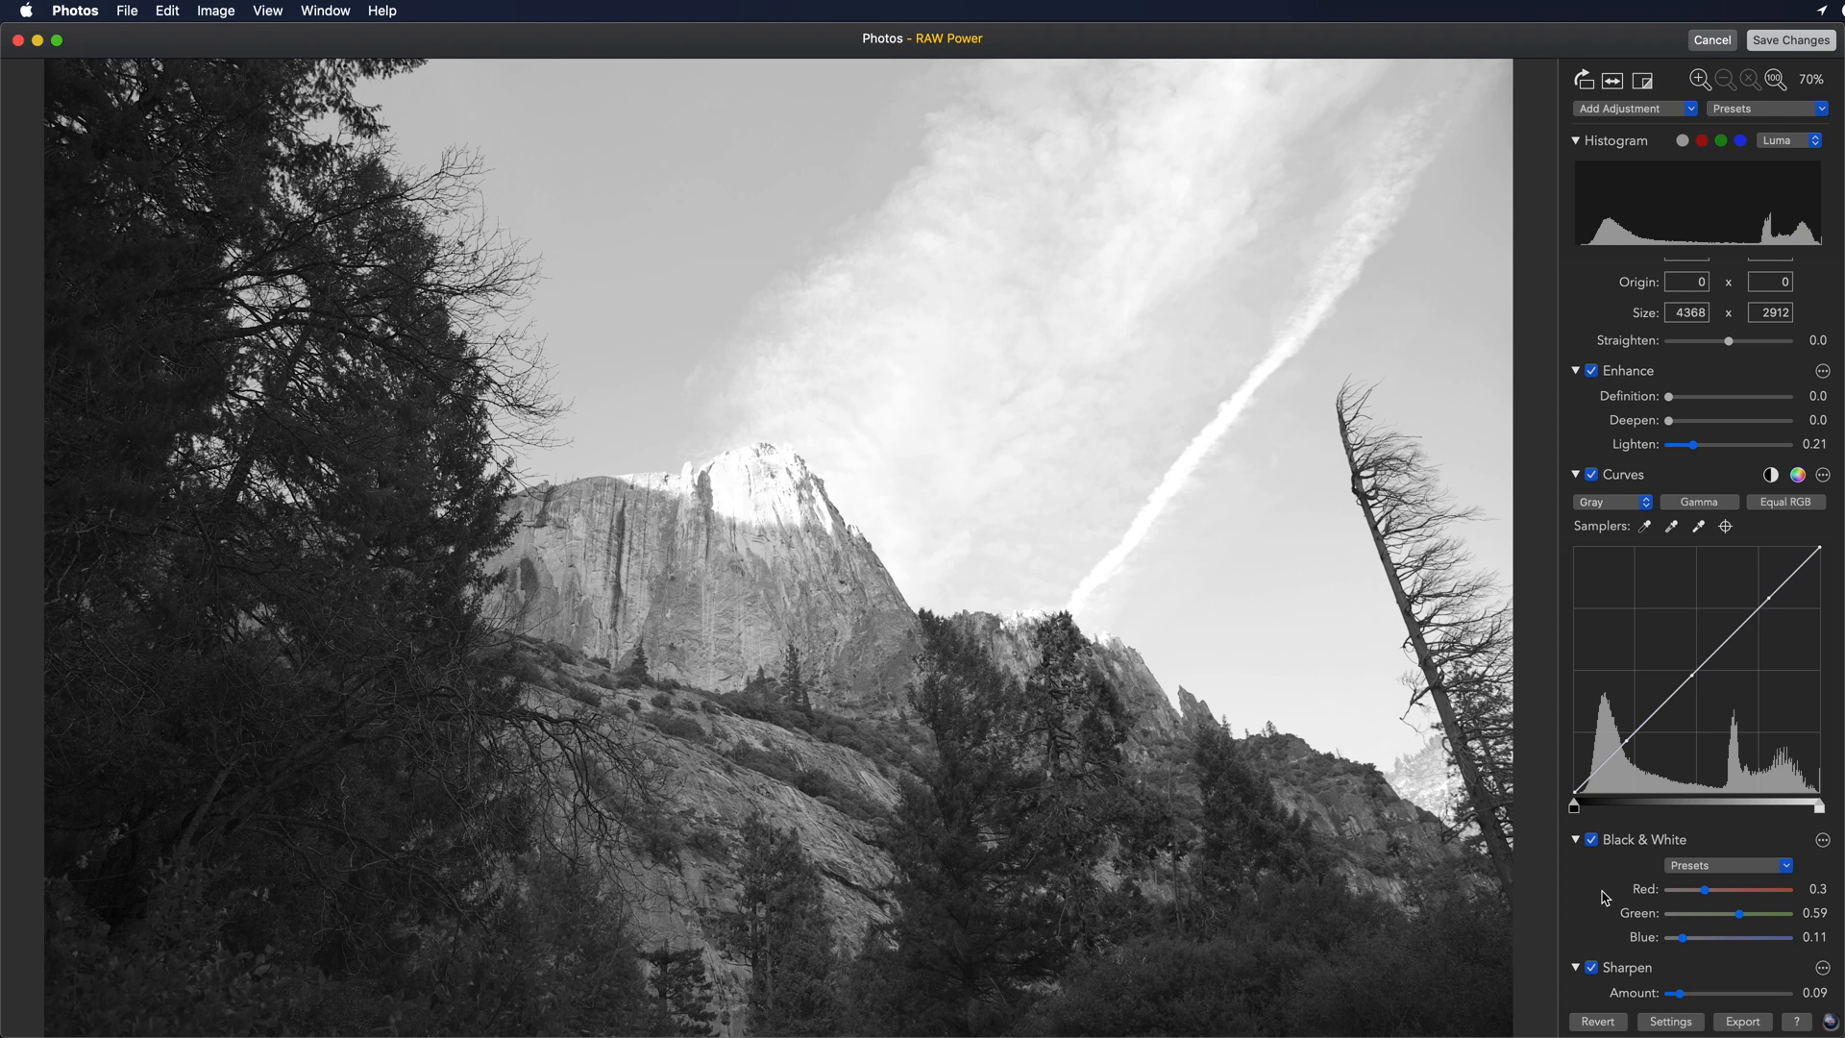
mouse_move(1801, 847)
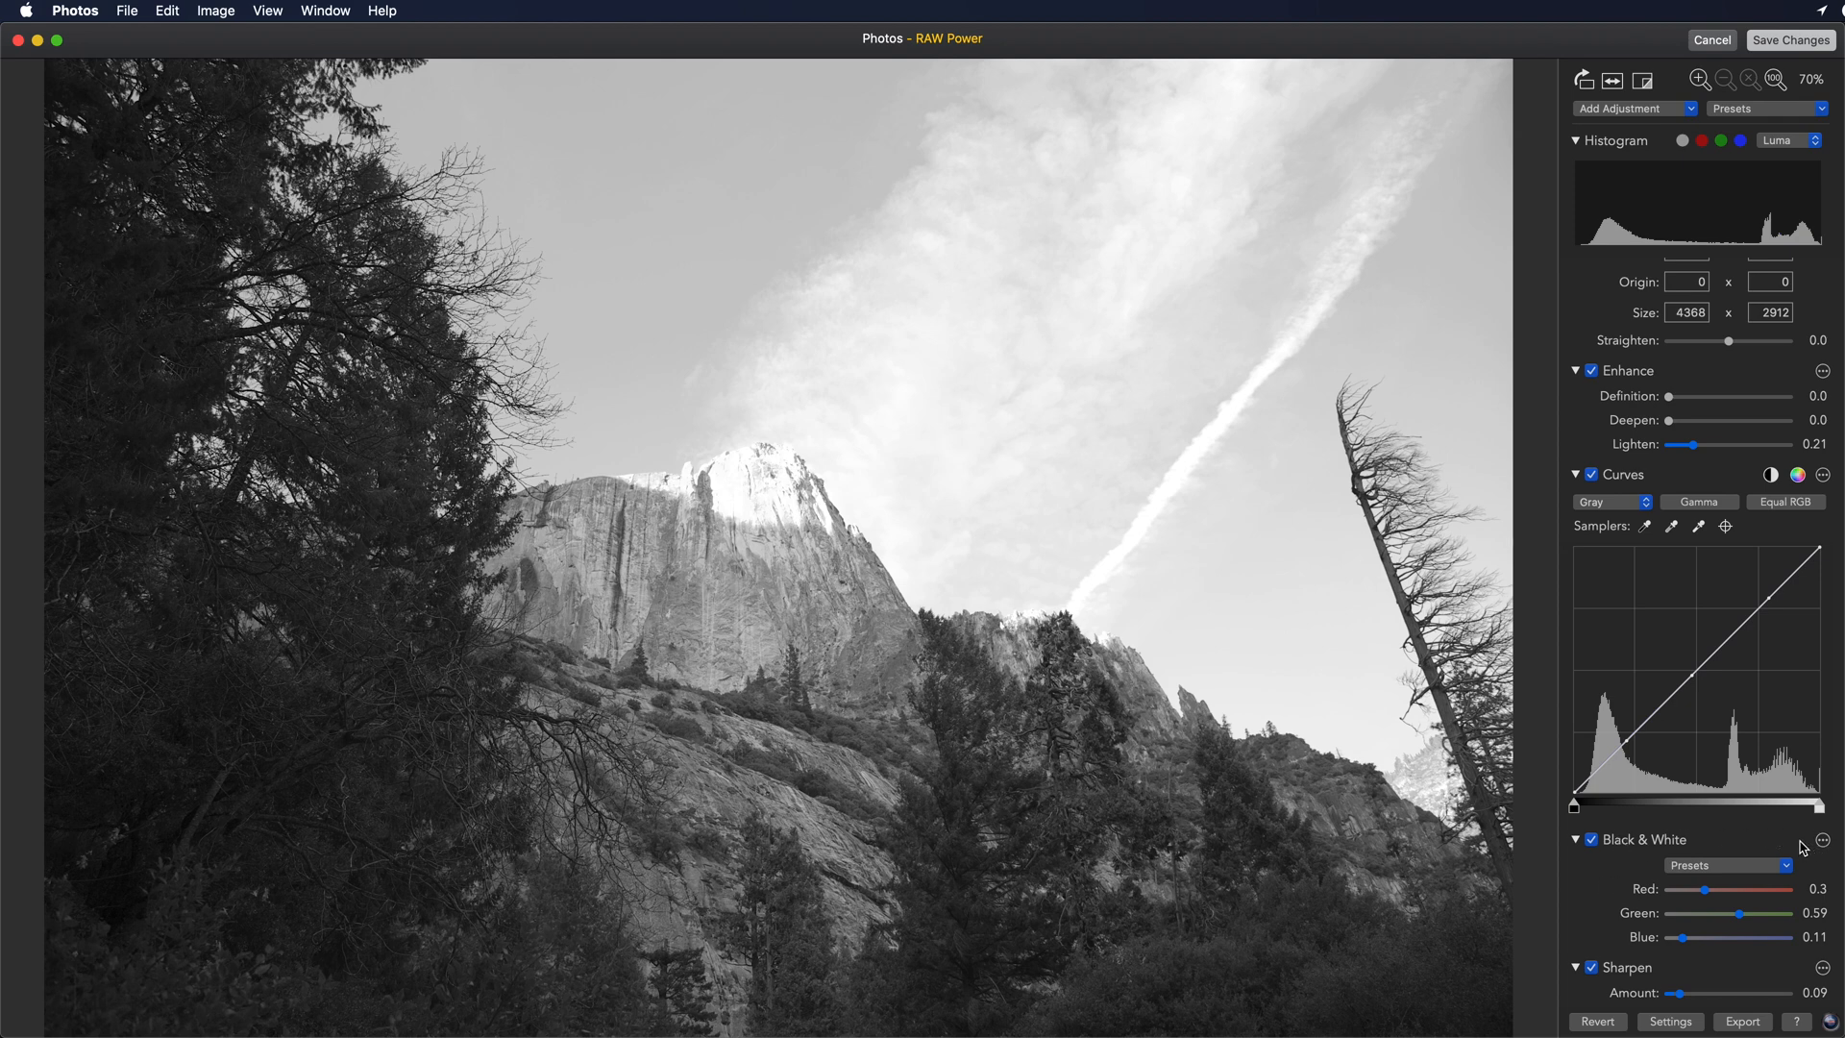
left_click(1822, 839)
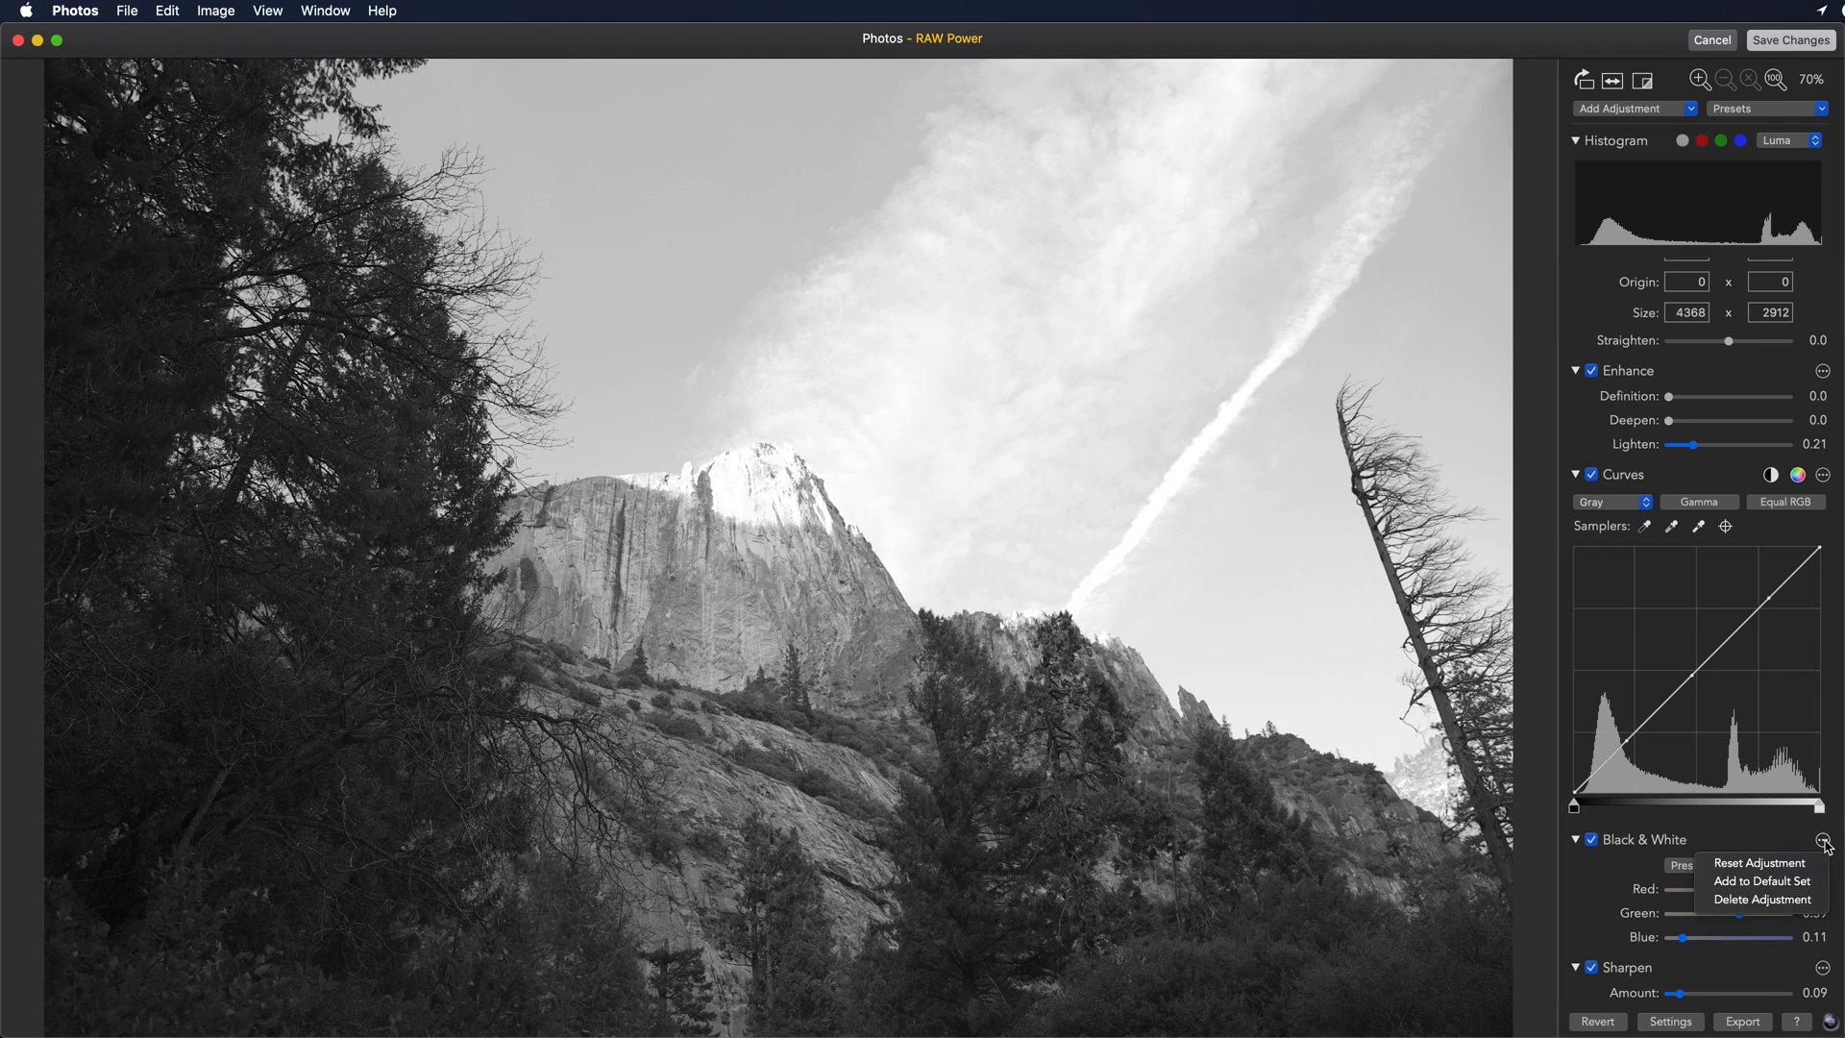
mouse_move(1762, 863)
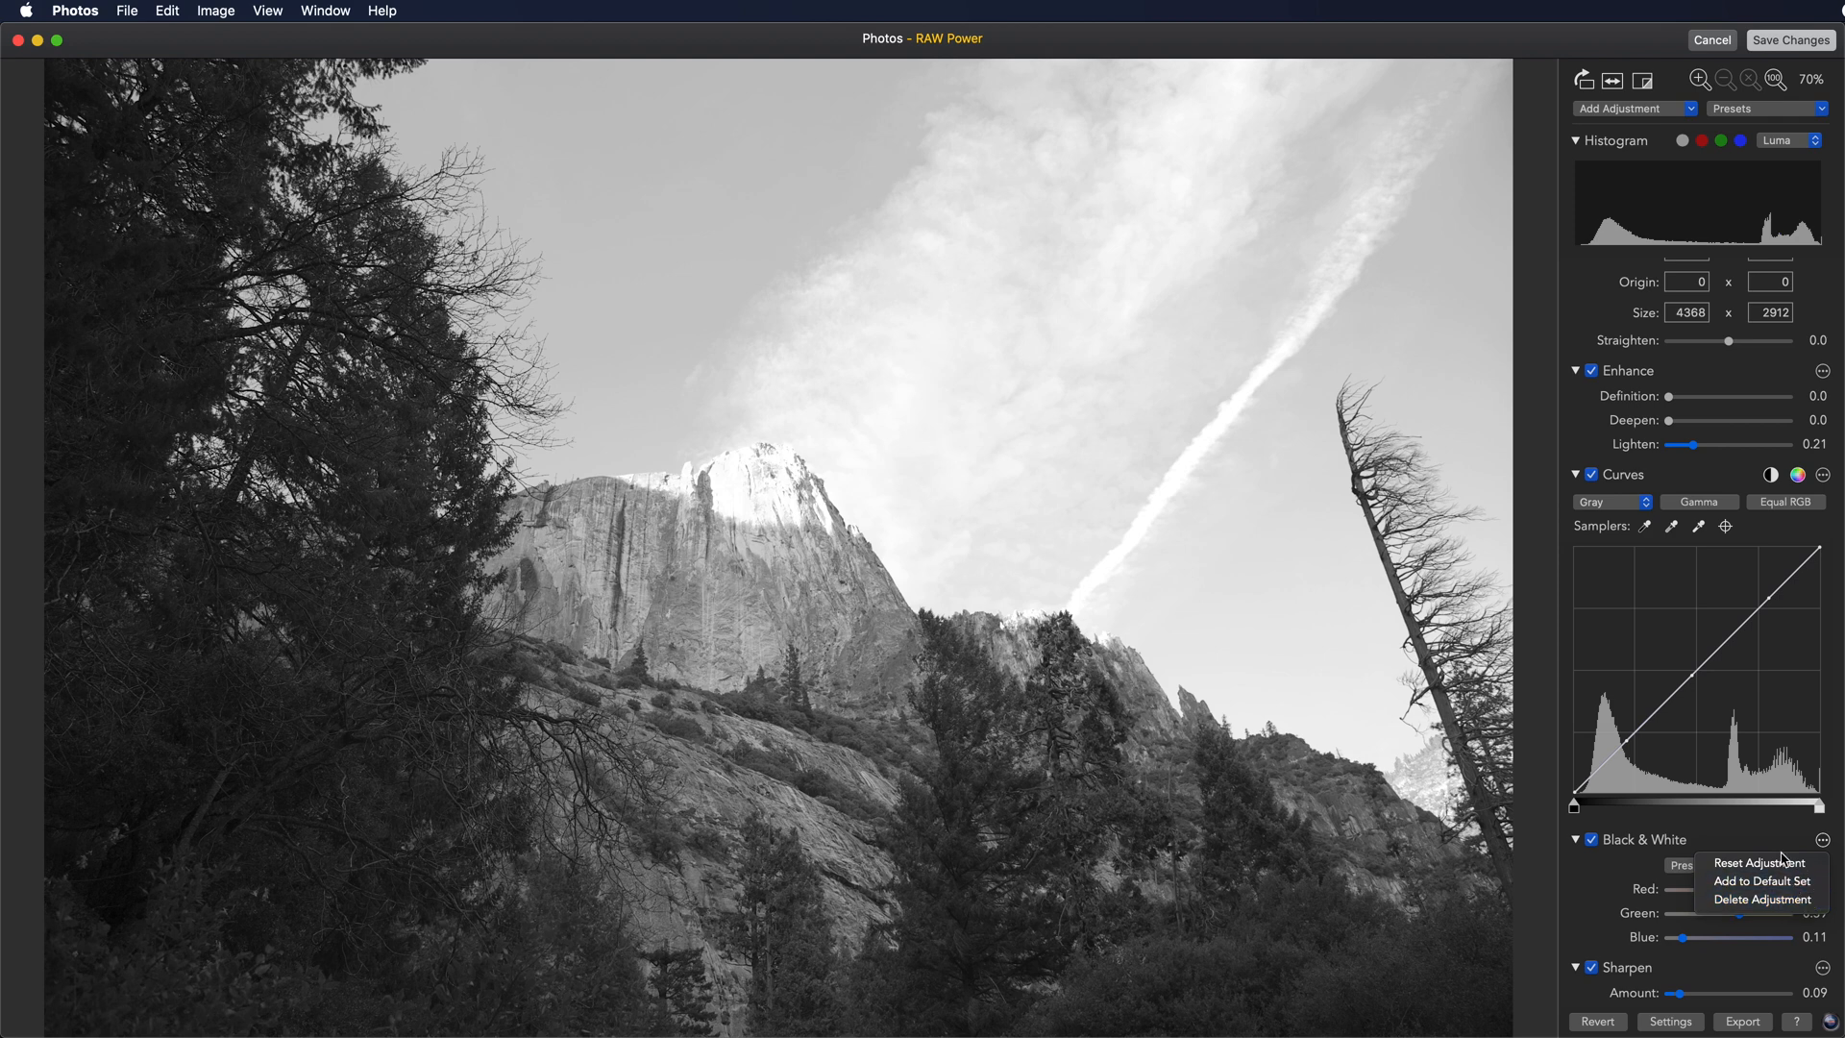
mouse_move(1776, 845)
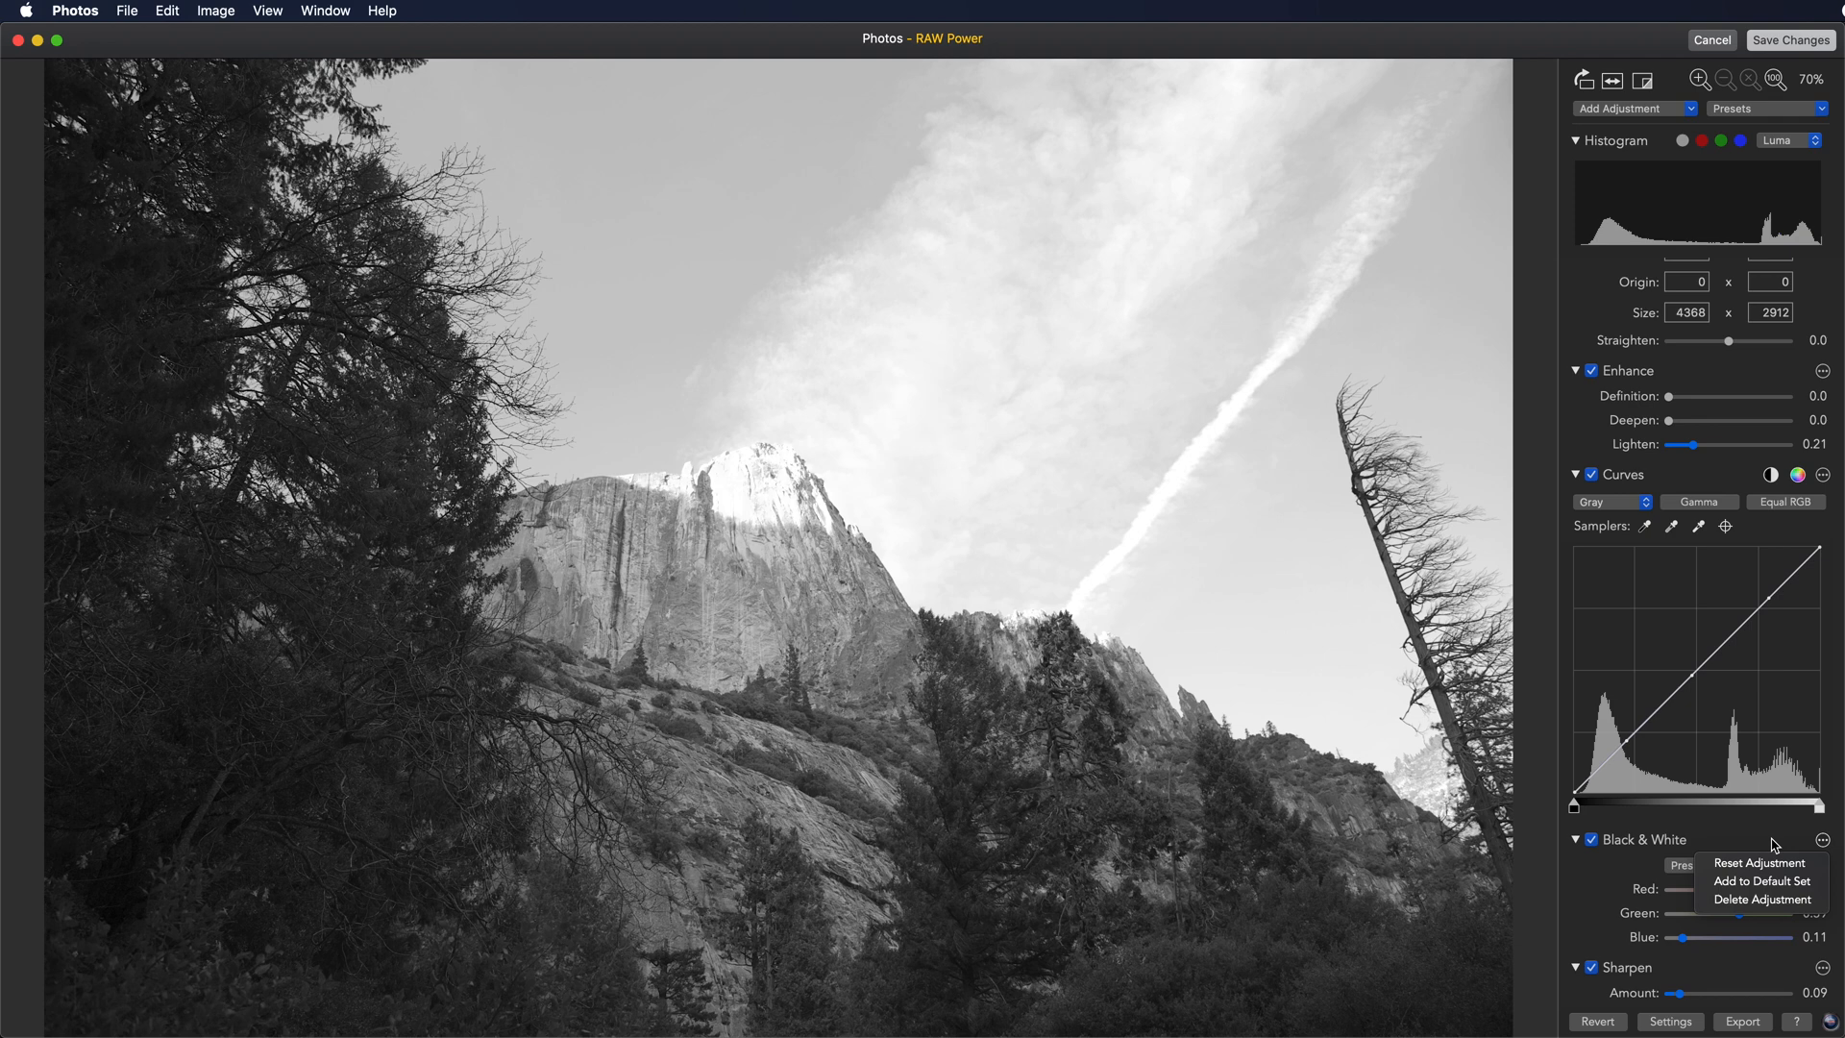
mouse_move(1762, 863)
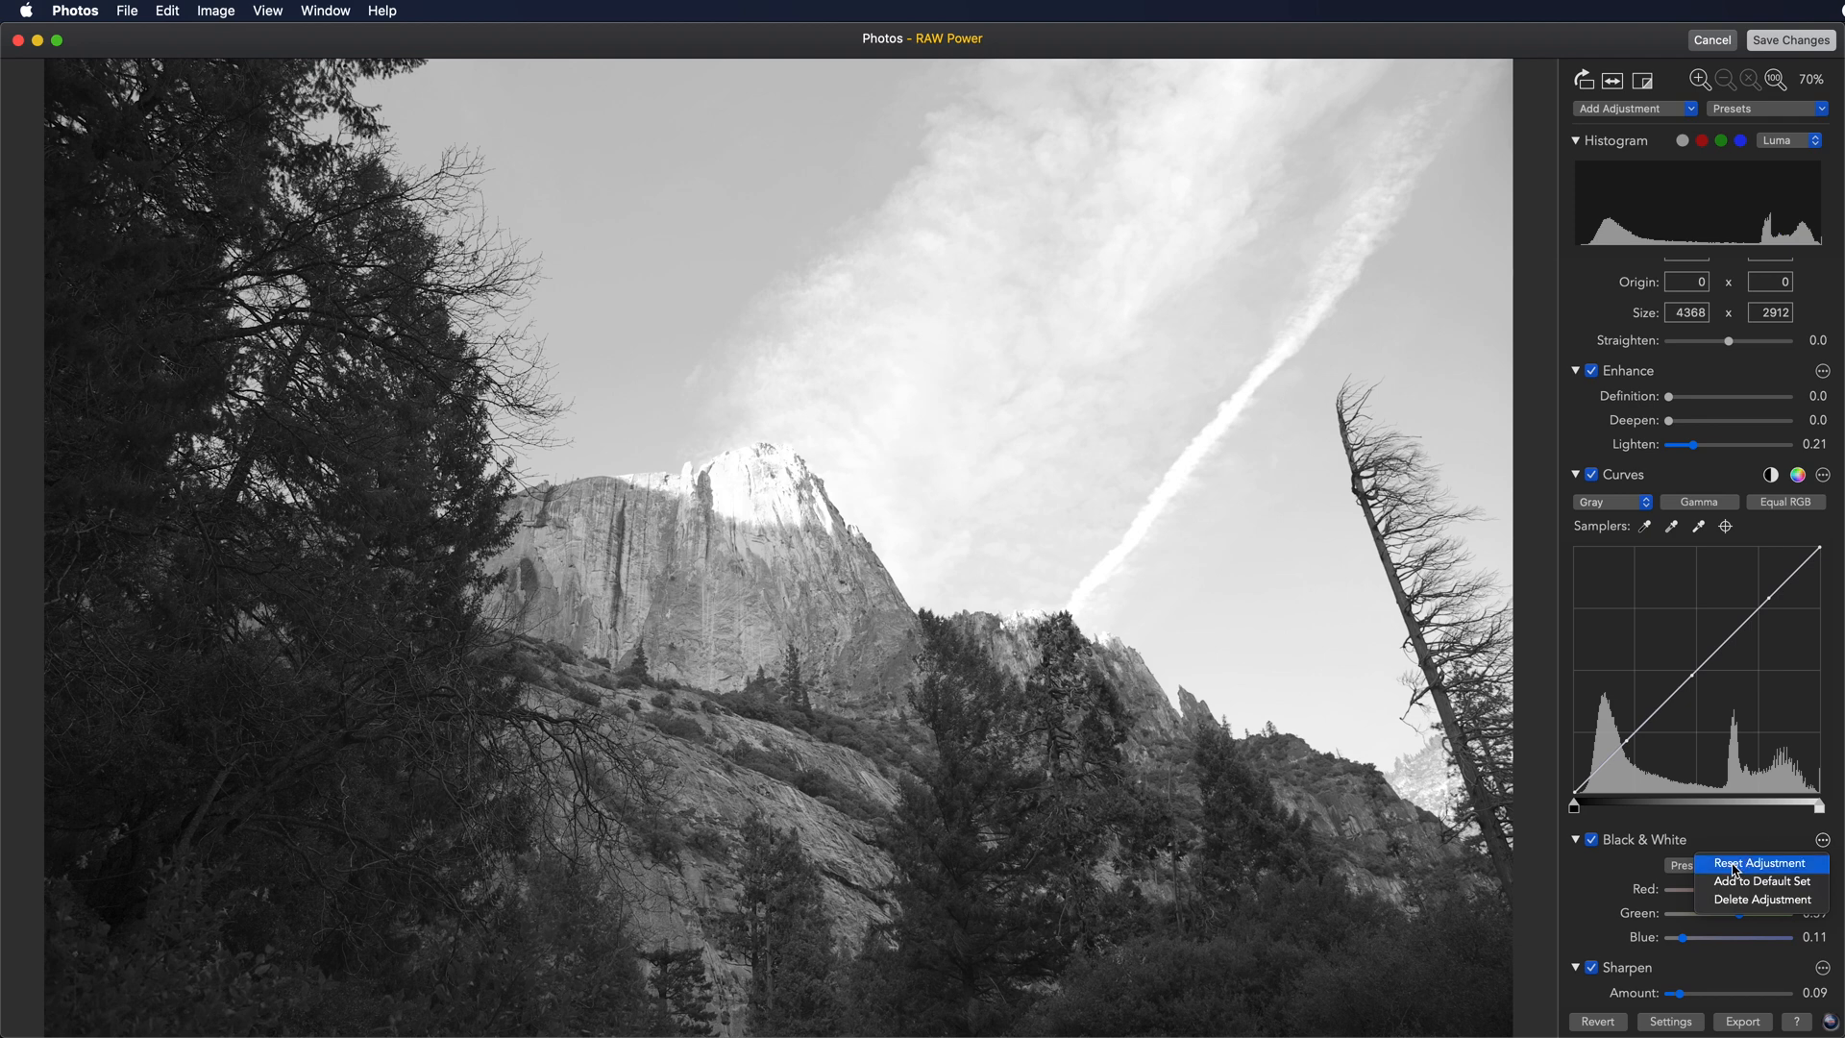
Reset Black & White, undo that reset to keep the look, and save changes to Photos
left_click(1758, 863)
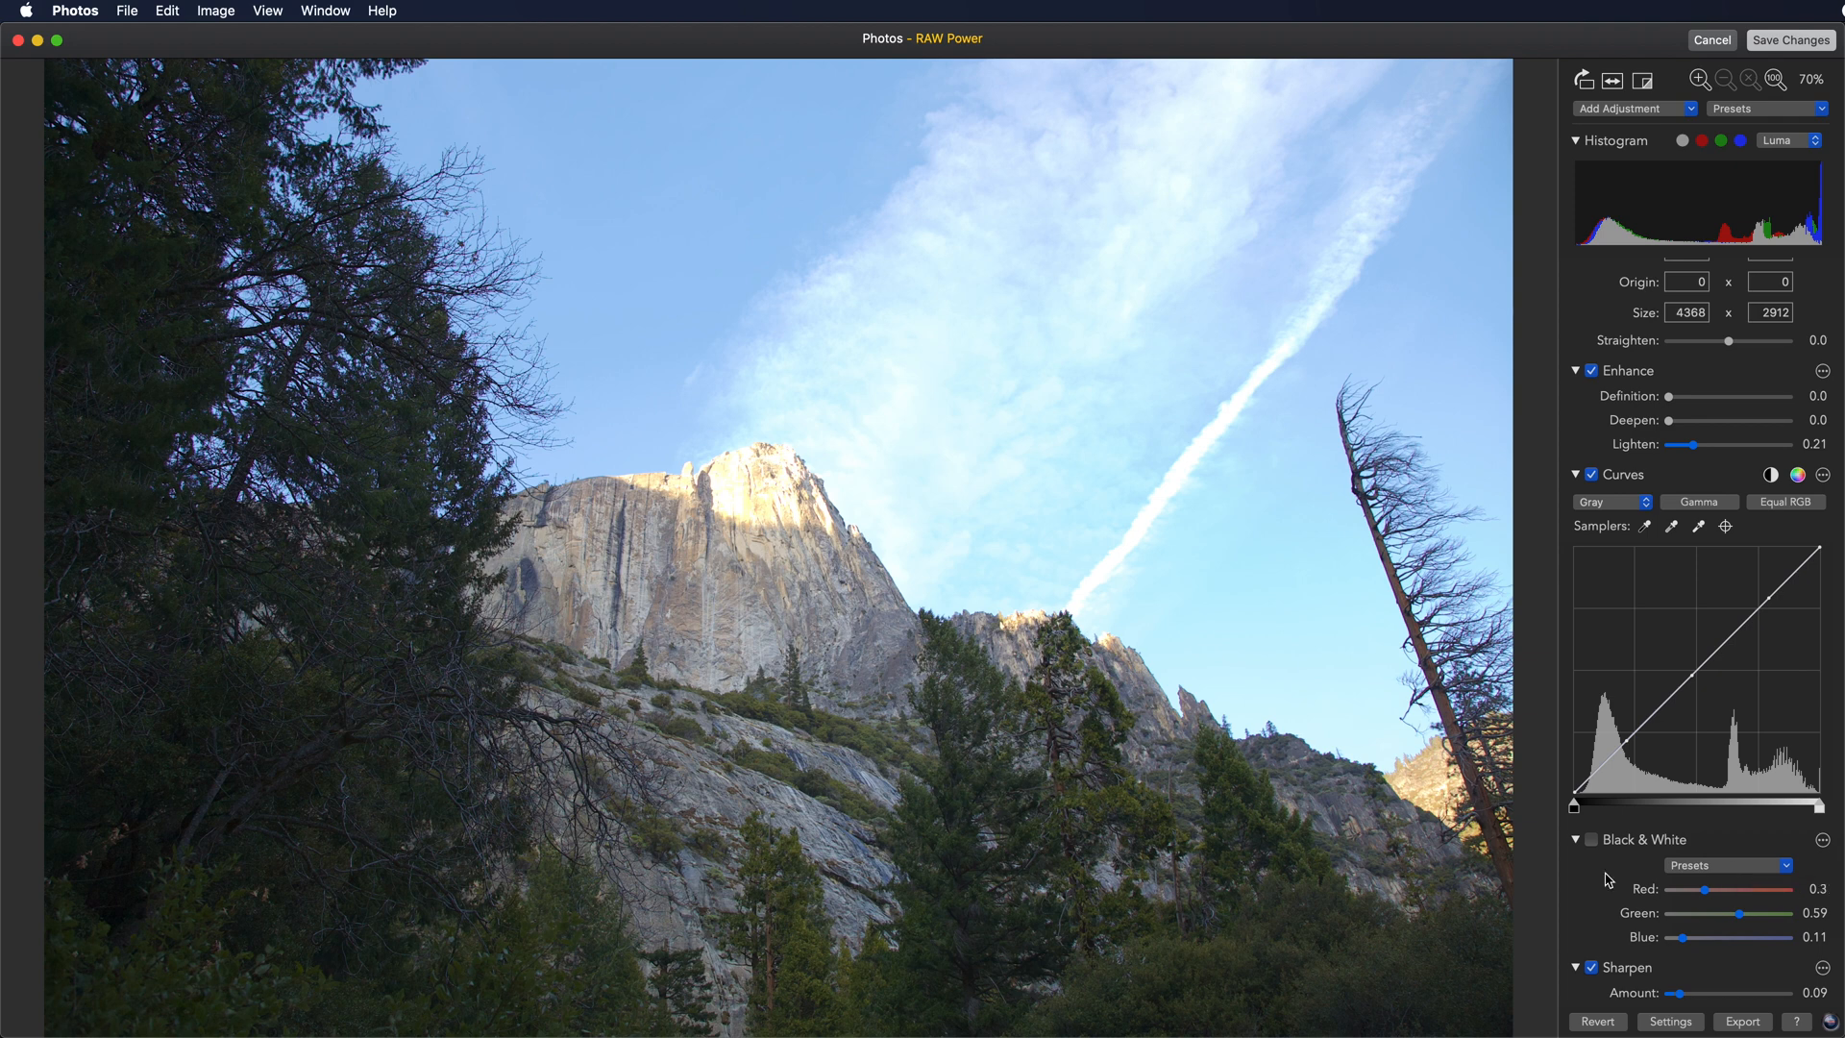
left_click(165, 11)
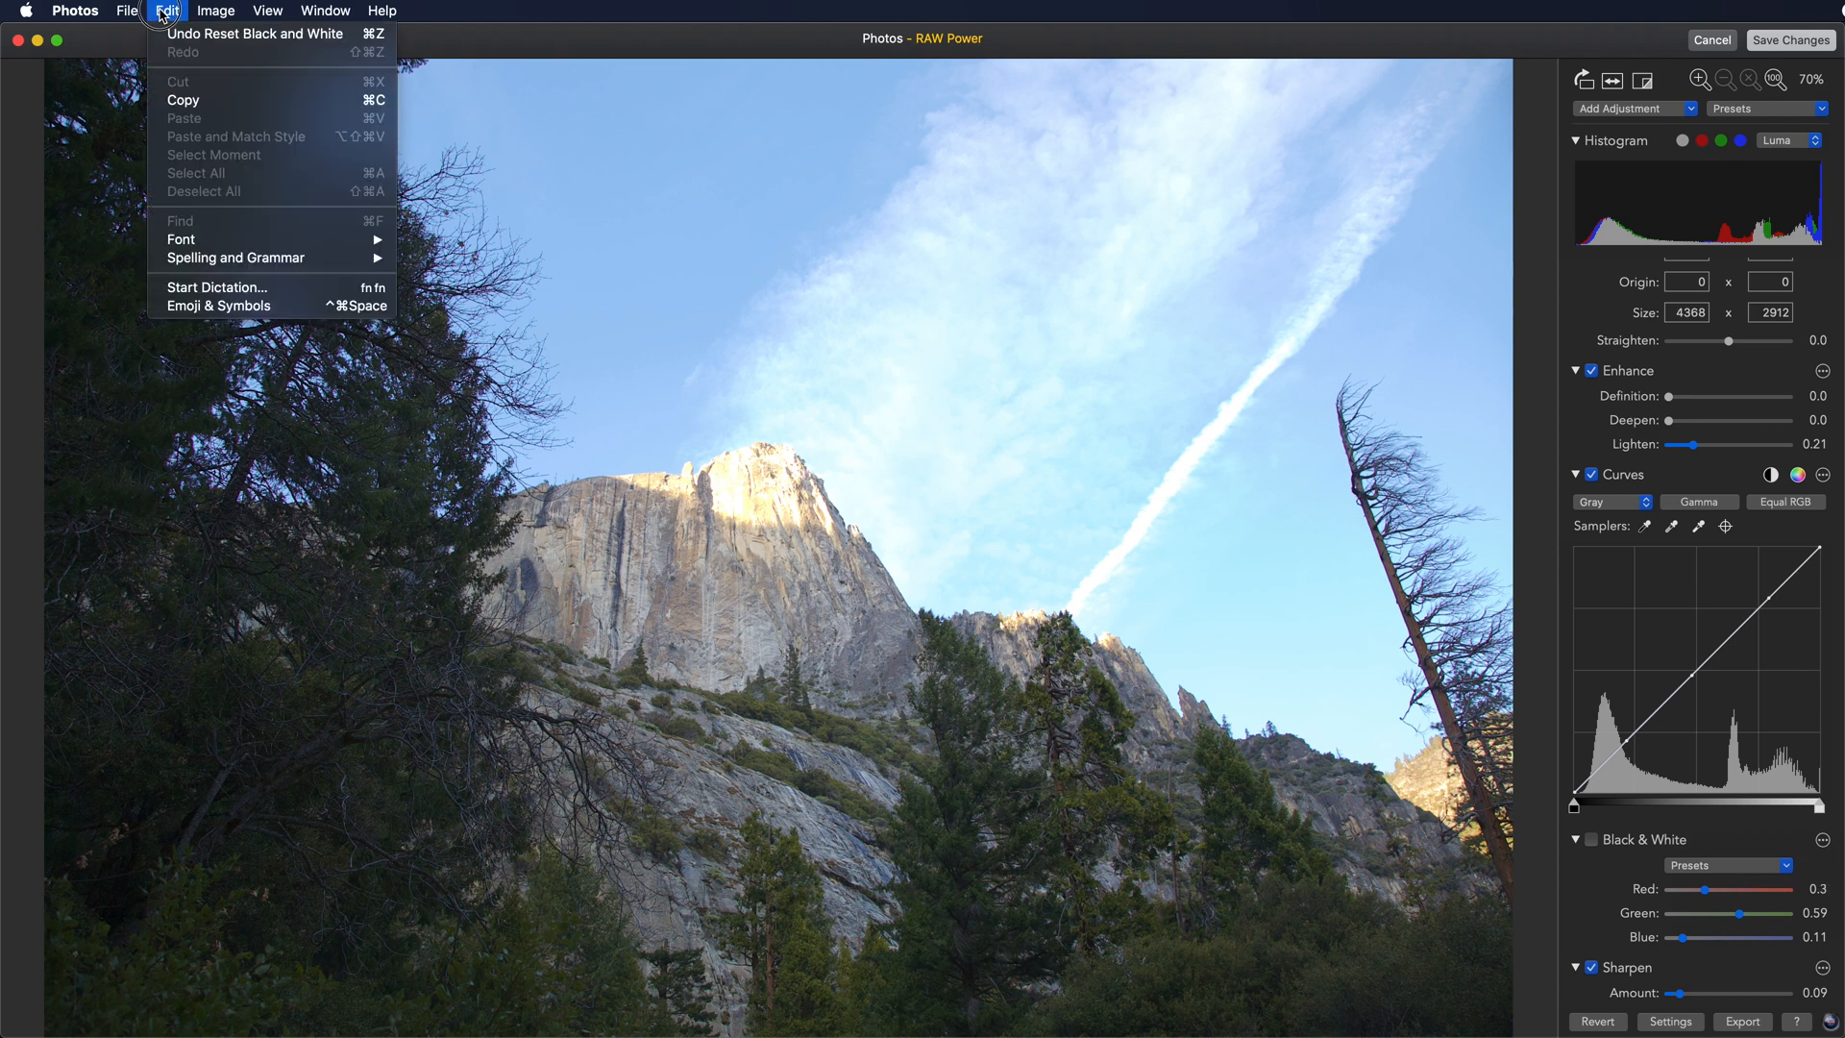
mouse_move(255, 33)
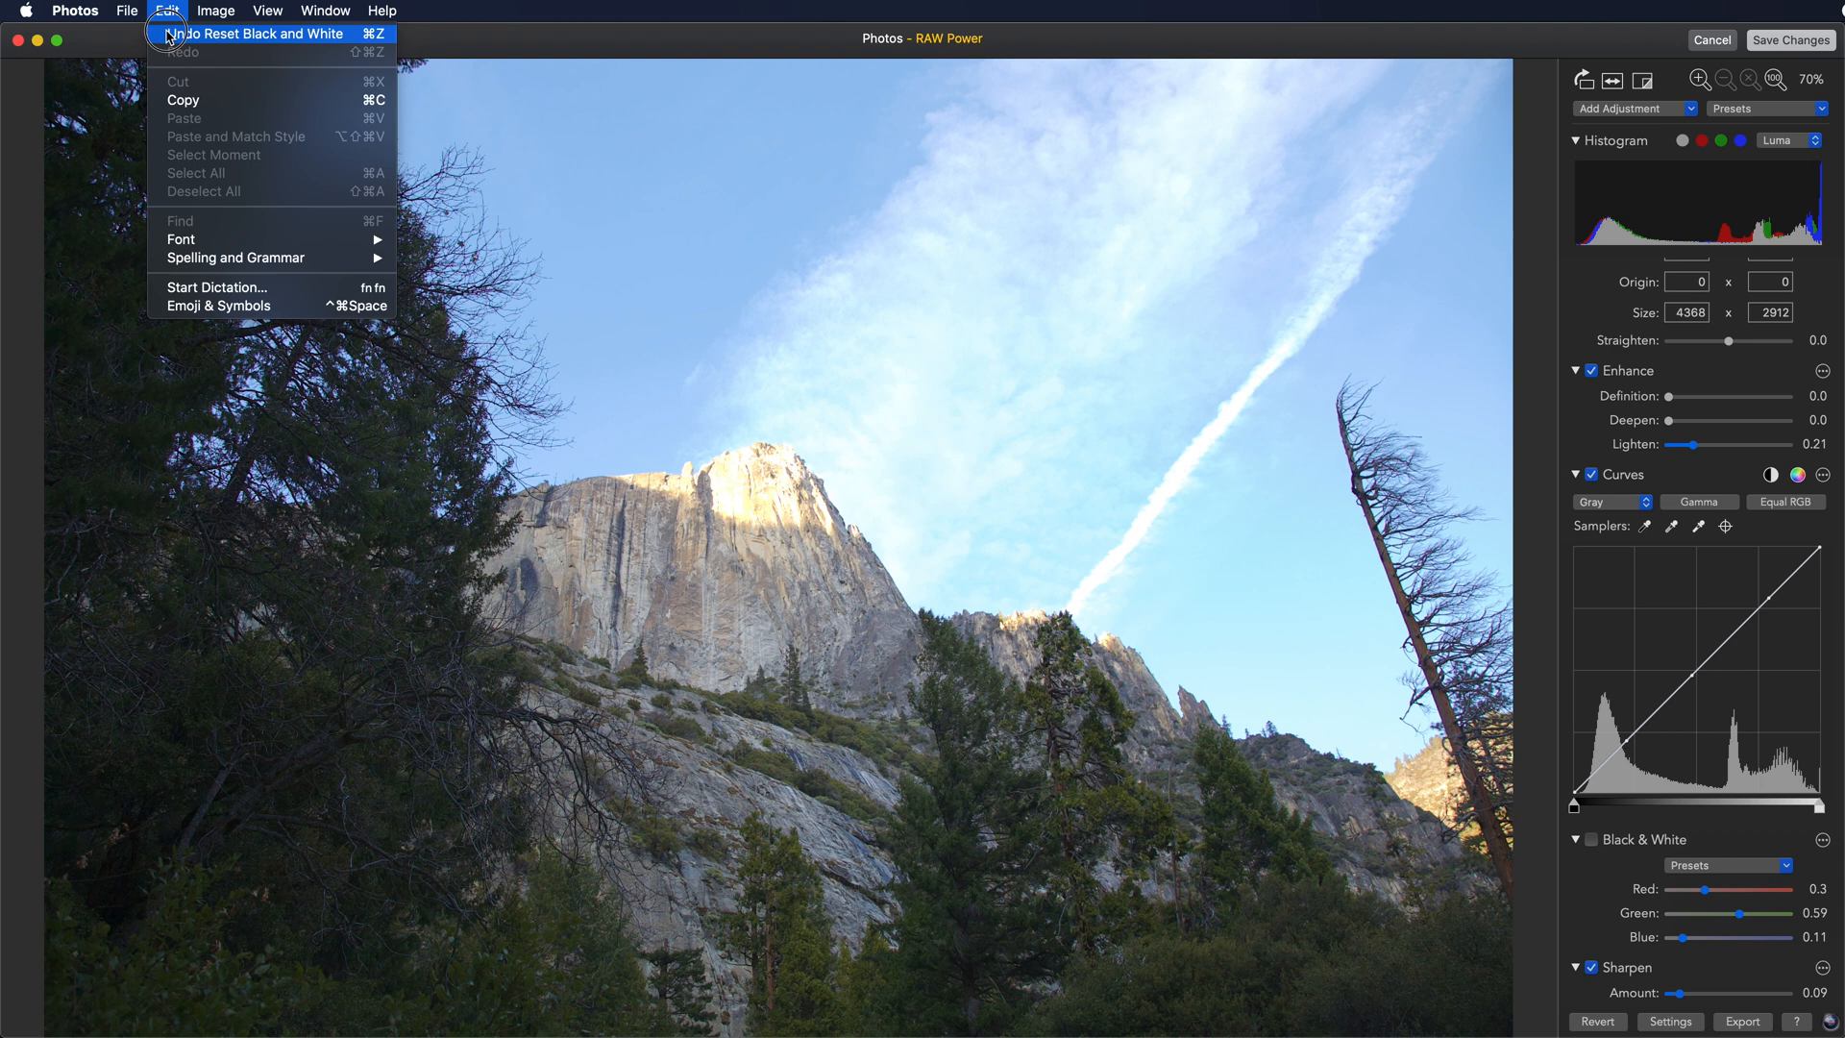
left_click(240, 33)
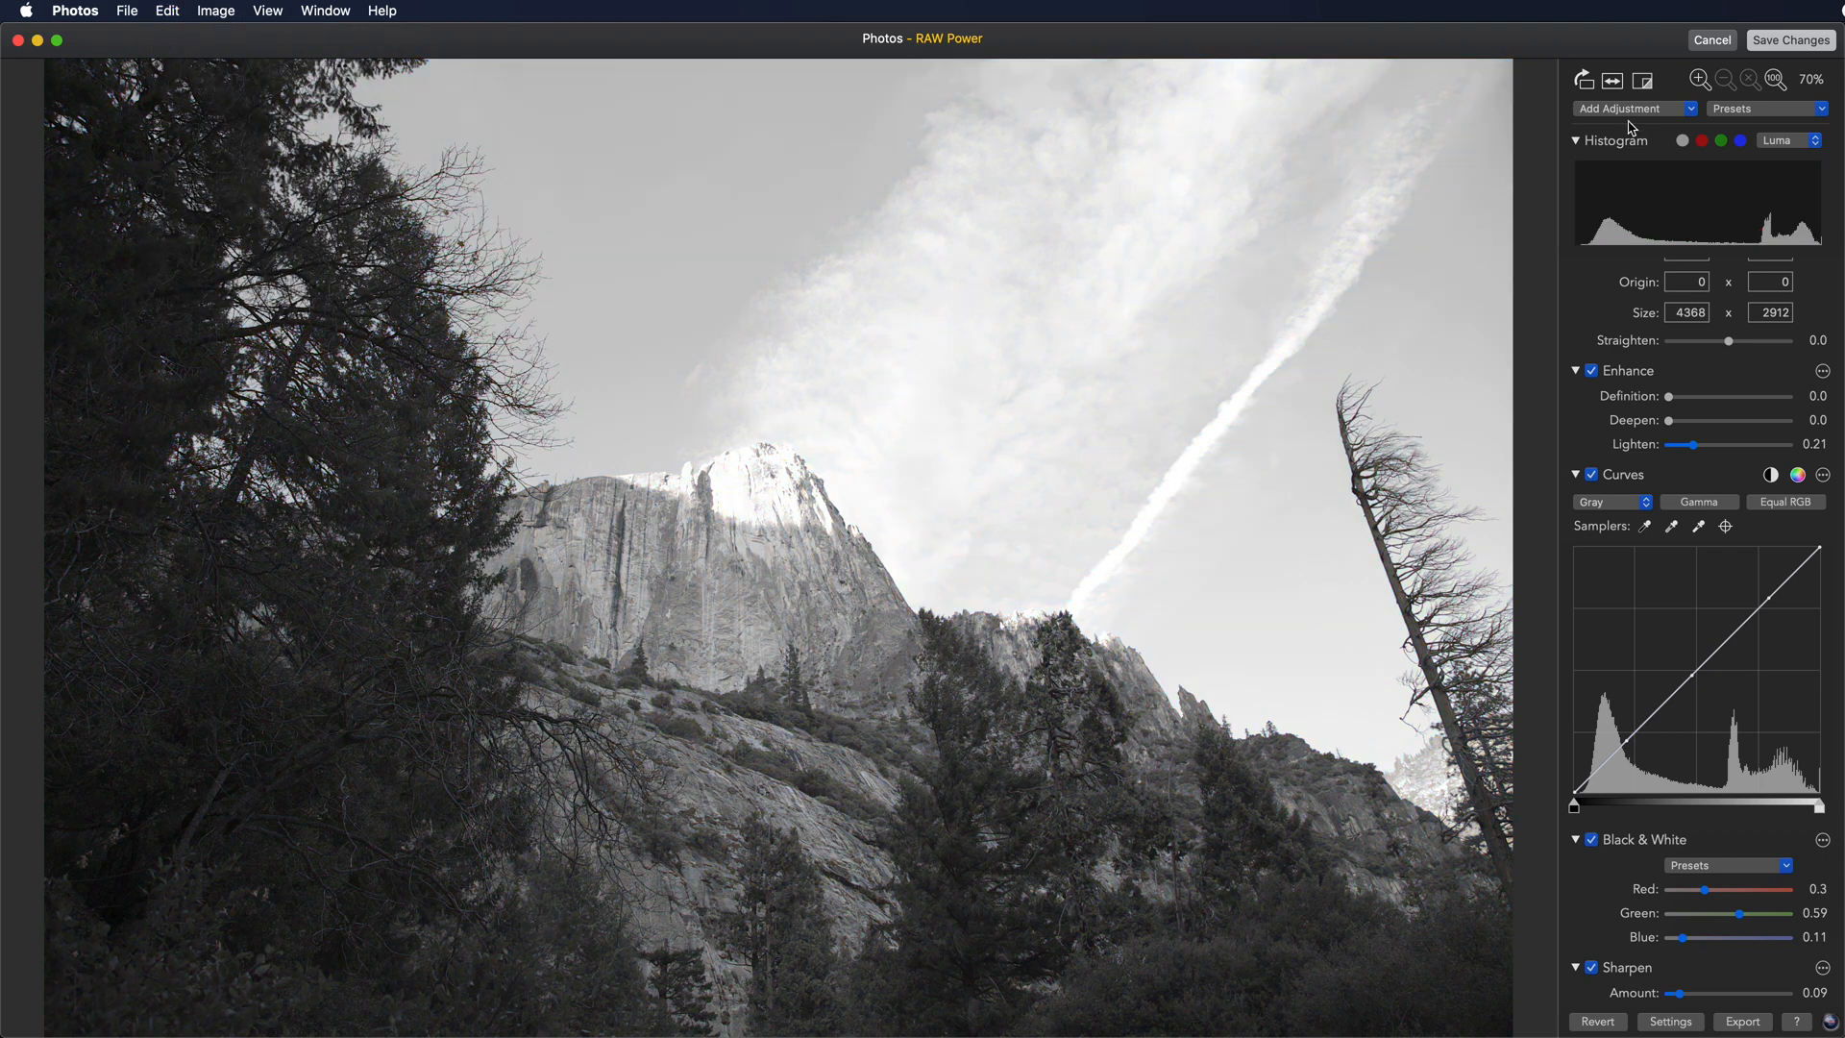
left_click(1789, 39)
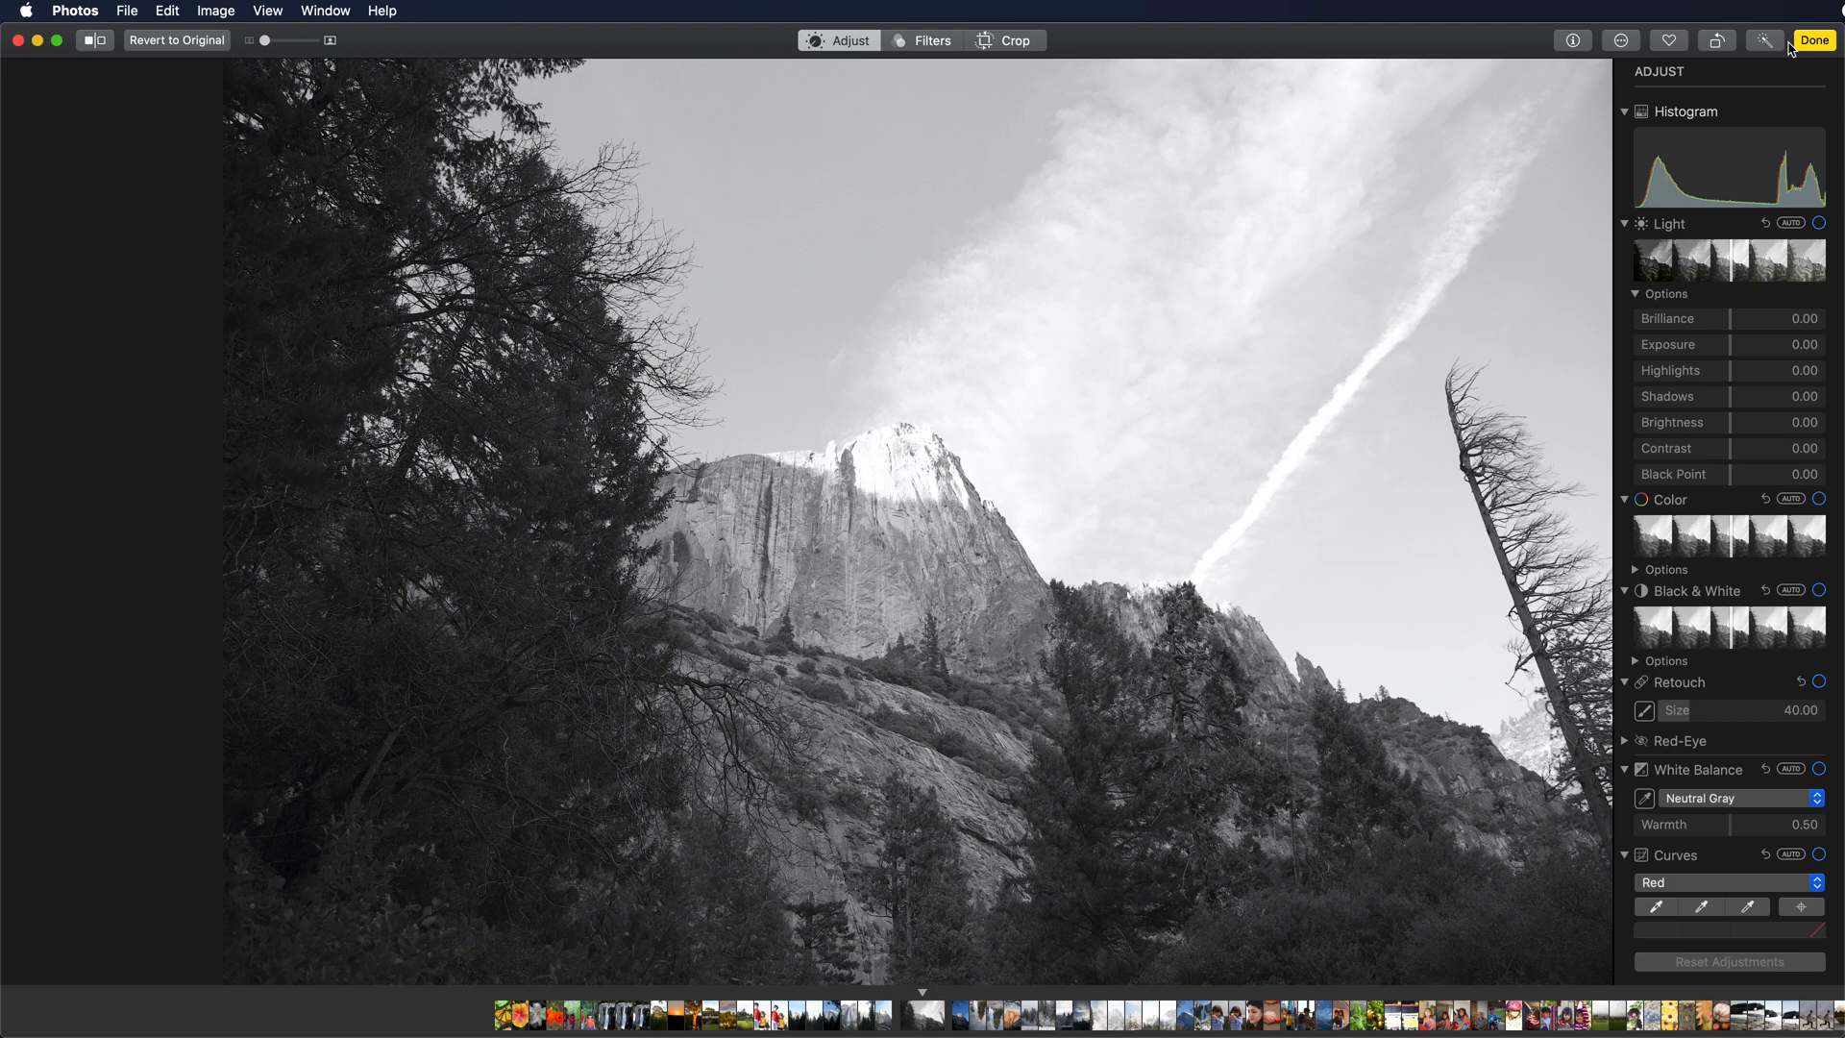
Reopen the saved black-and-white cliff photo in RAW Power to check its settings
left_click(1620, 38)
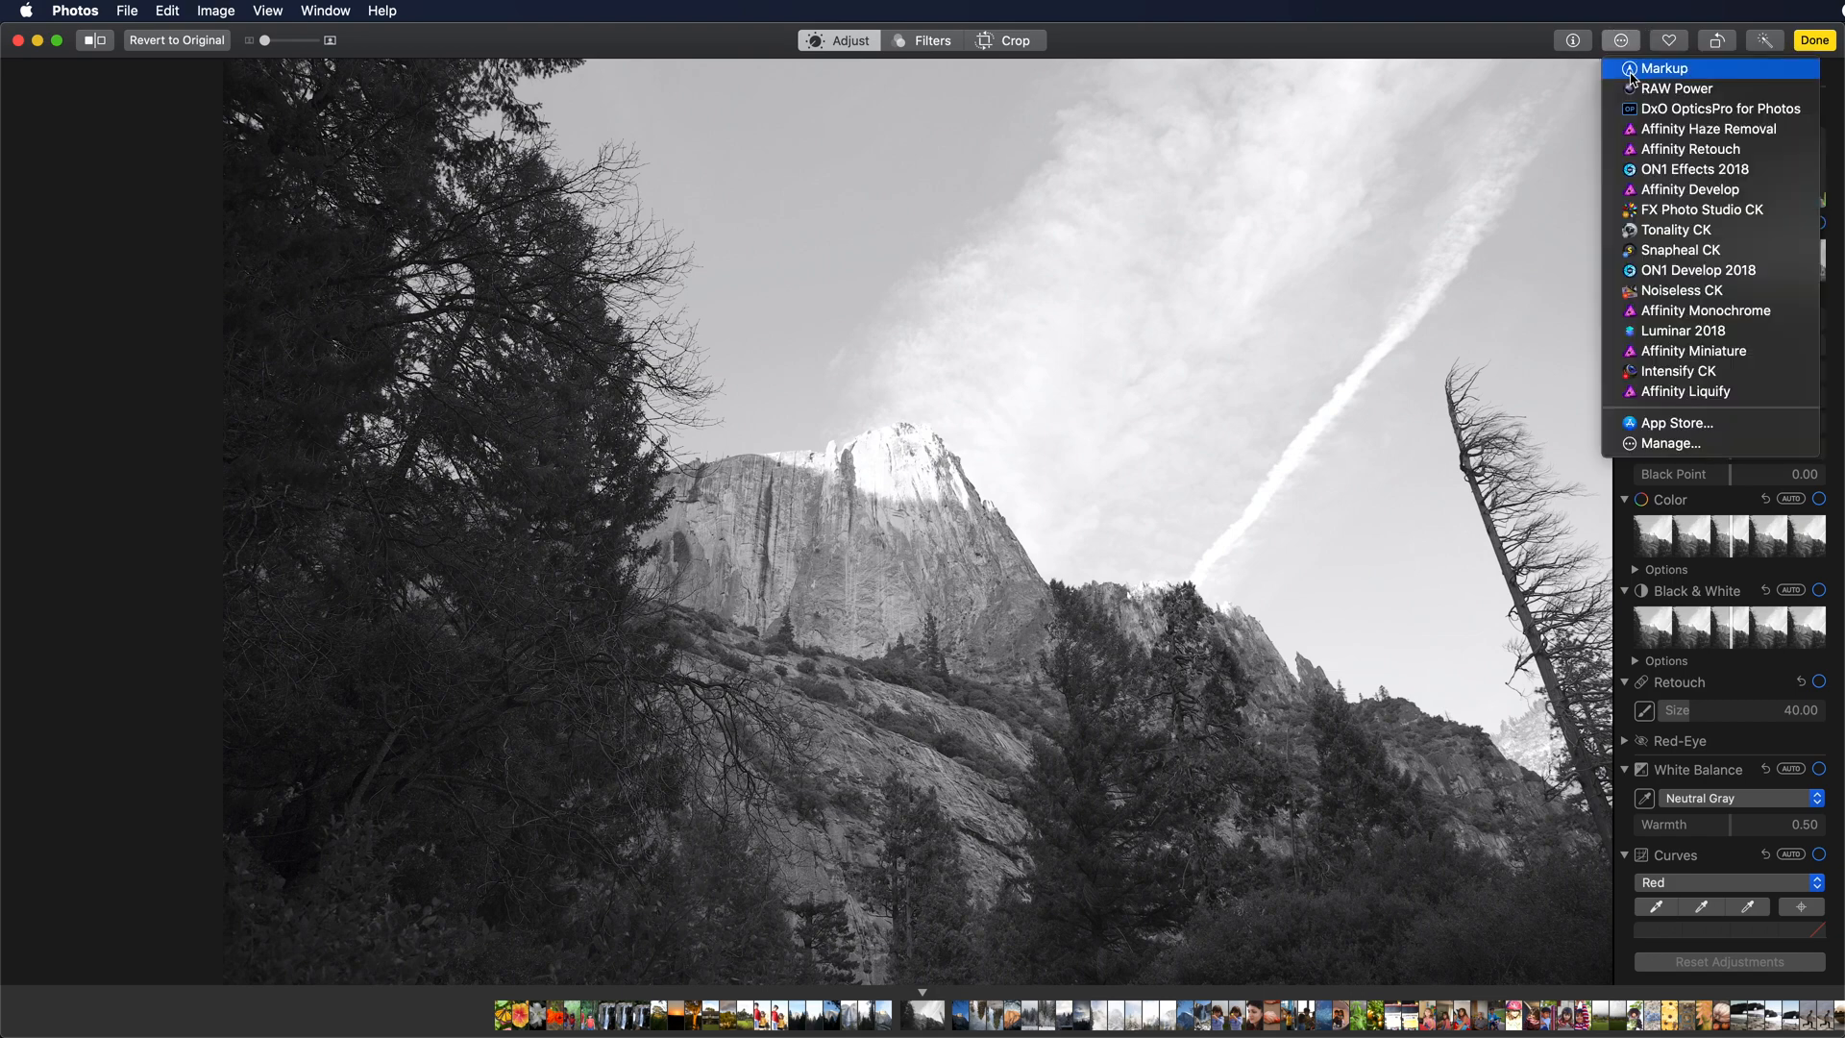
left_click(1676, 88)
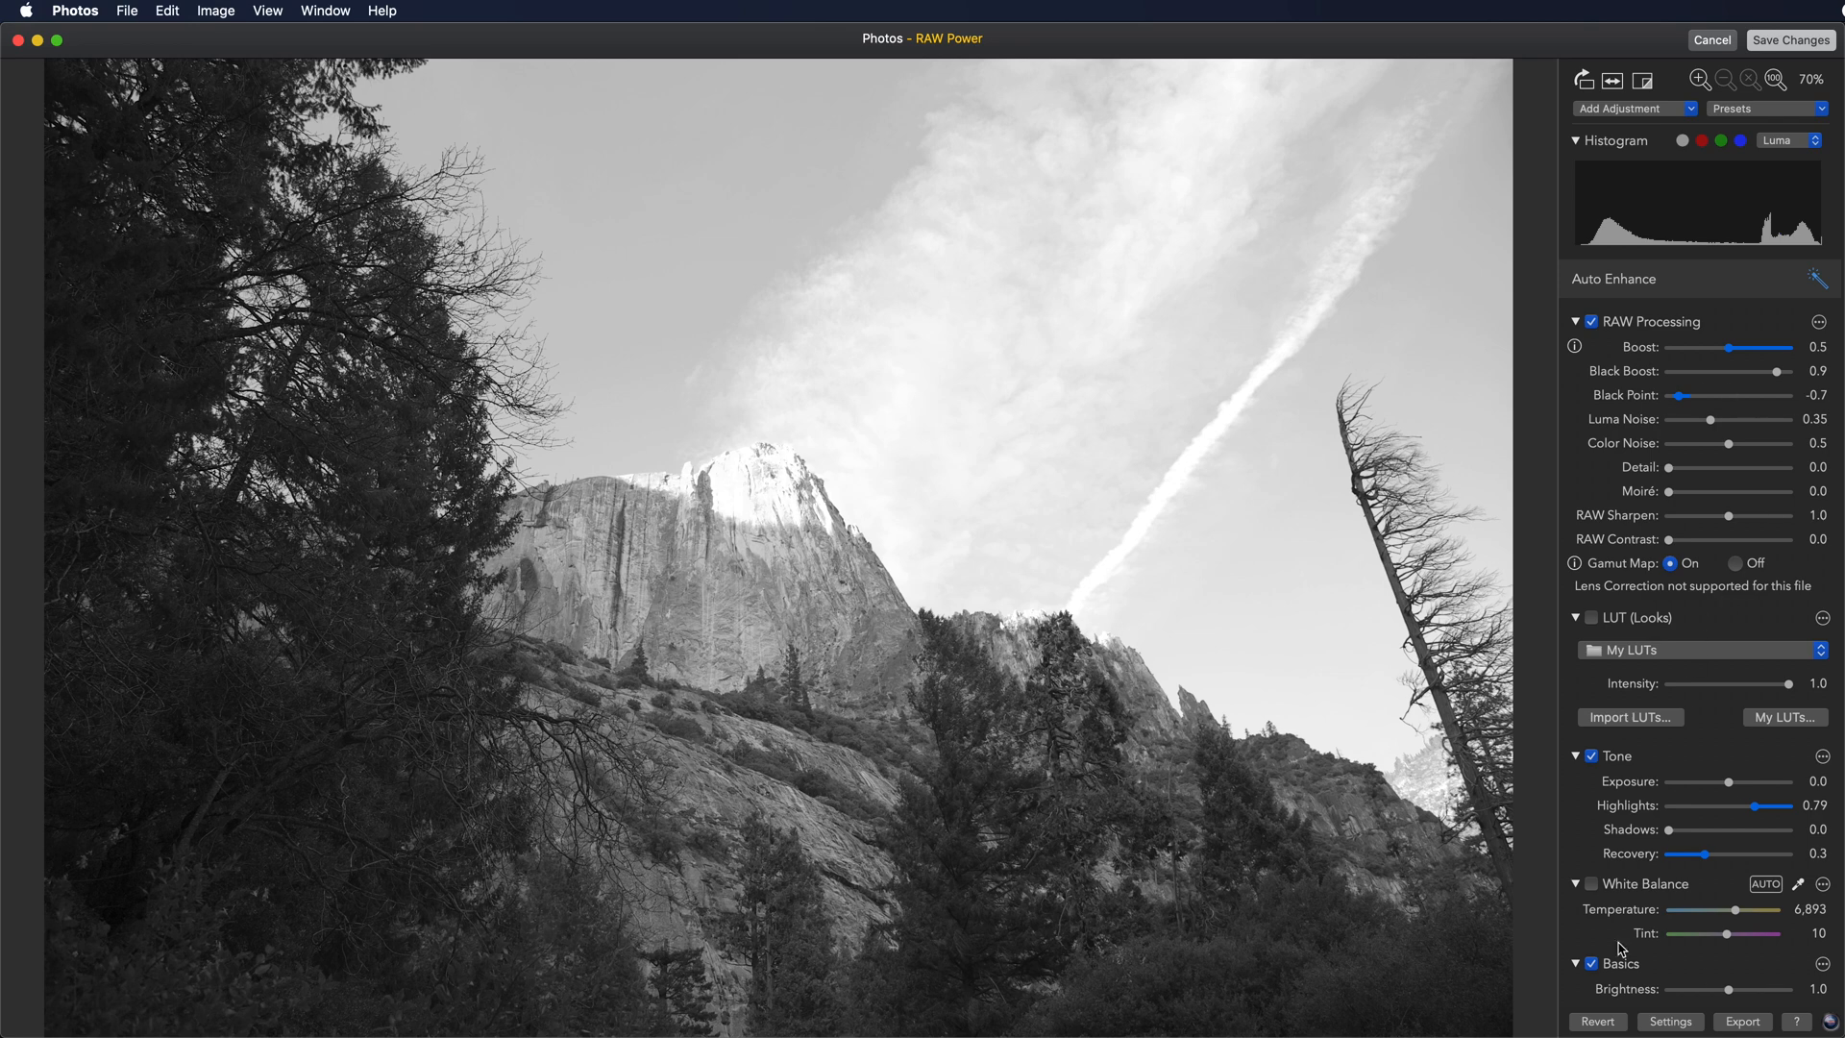
mouse_move(1576, 445)
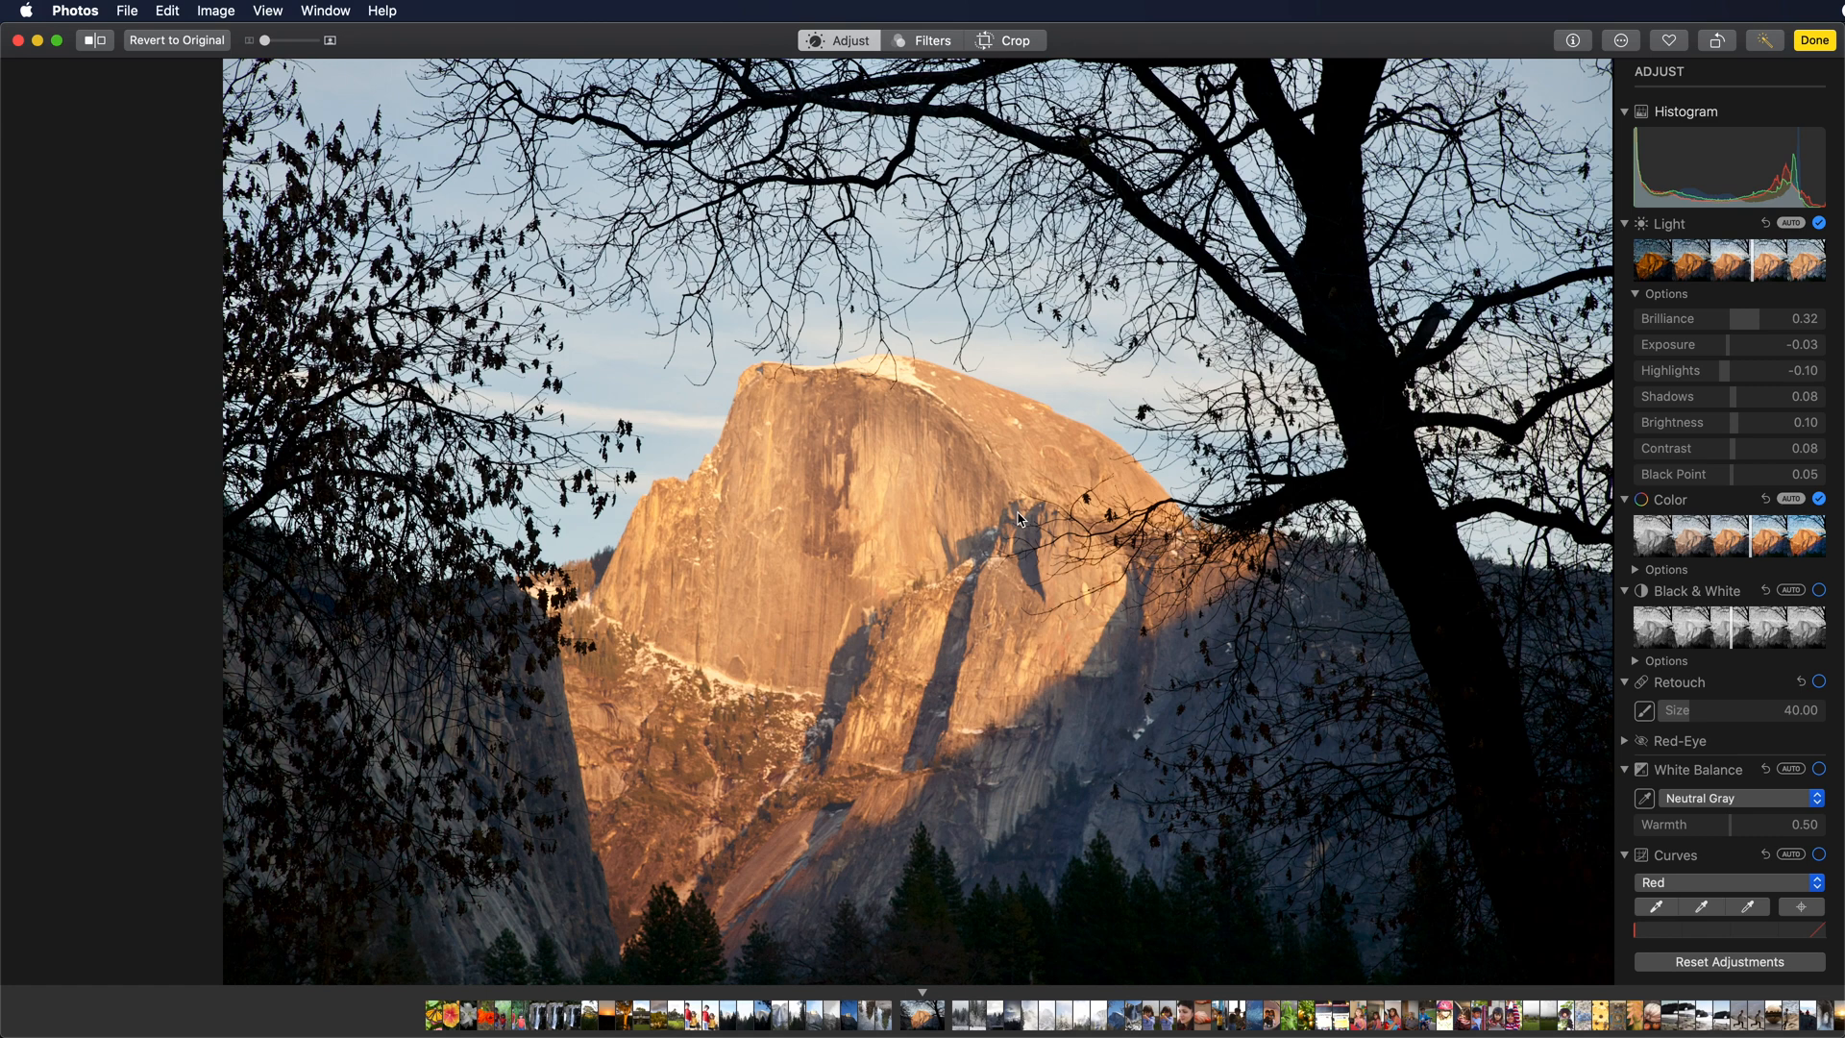
Check the Half Dome photo's info (Canon RAW) and show the editing extensions list
left_click(1572, 39)
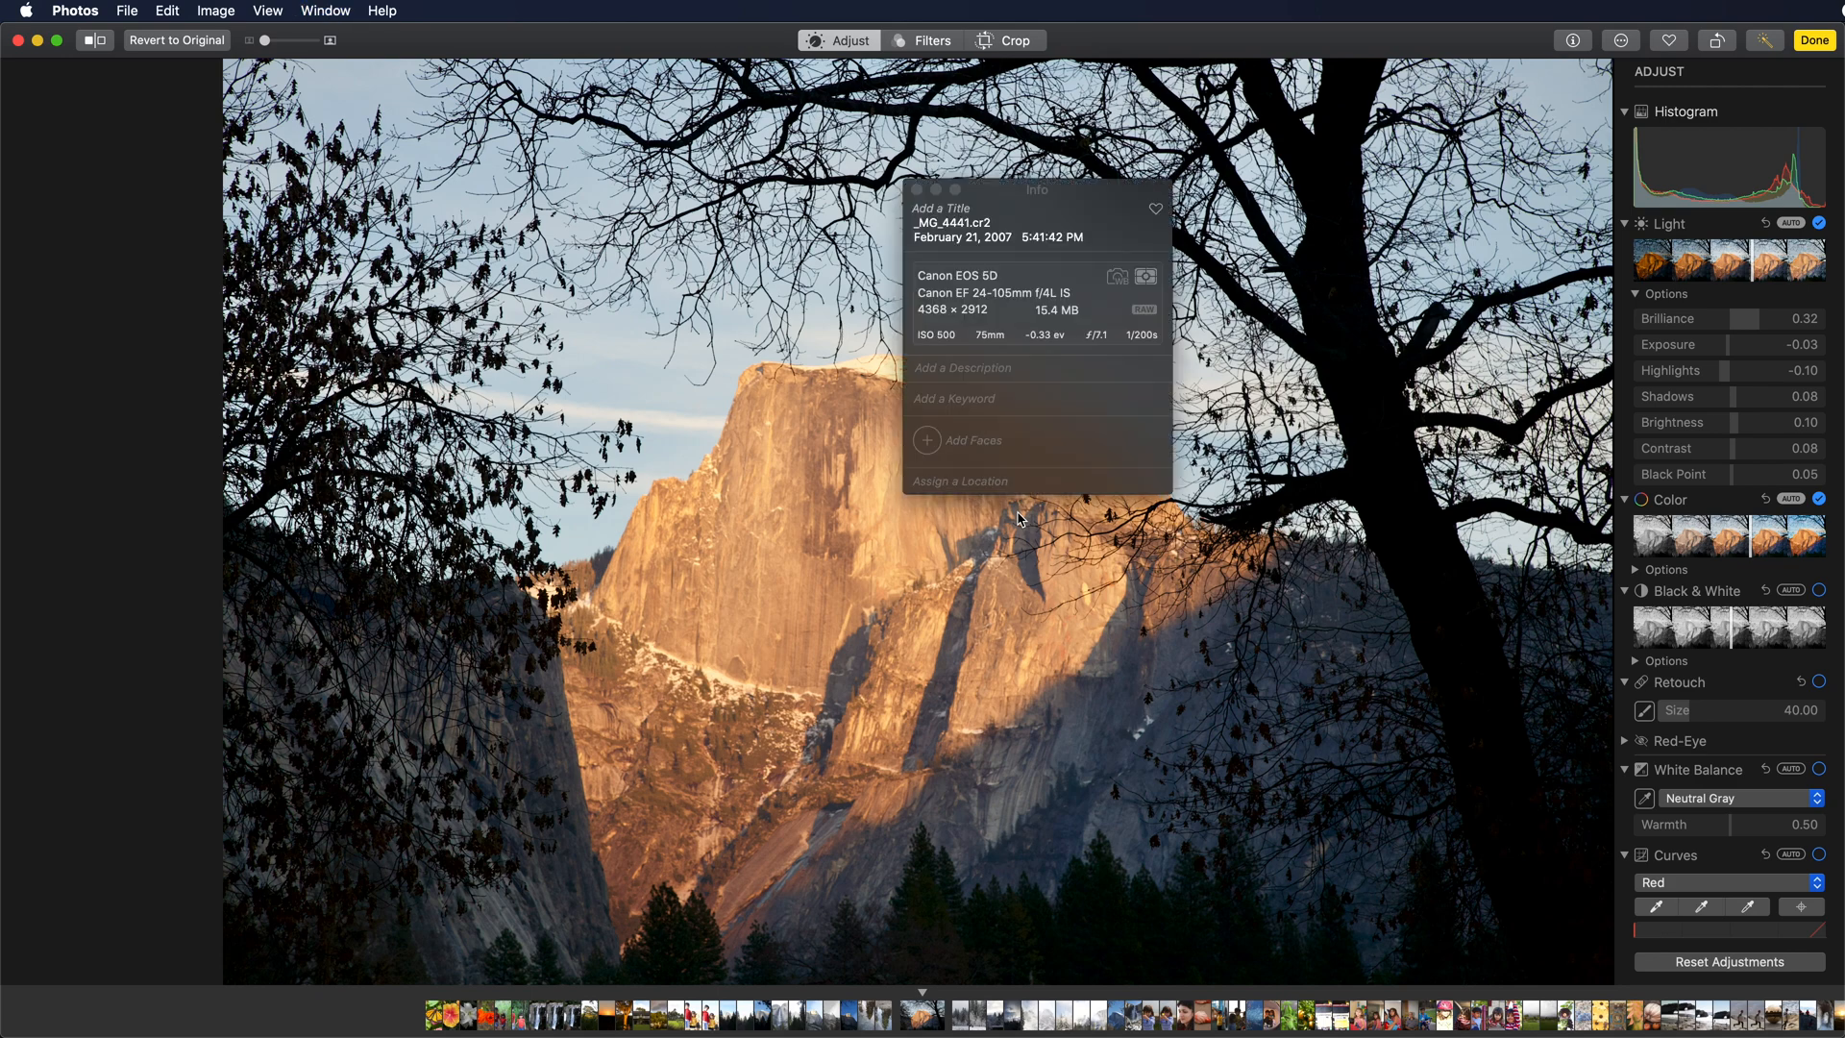
mouse_move(1124, 326)
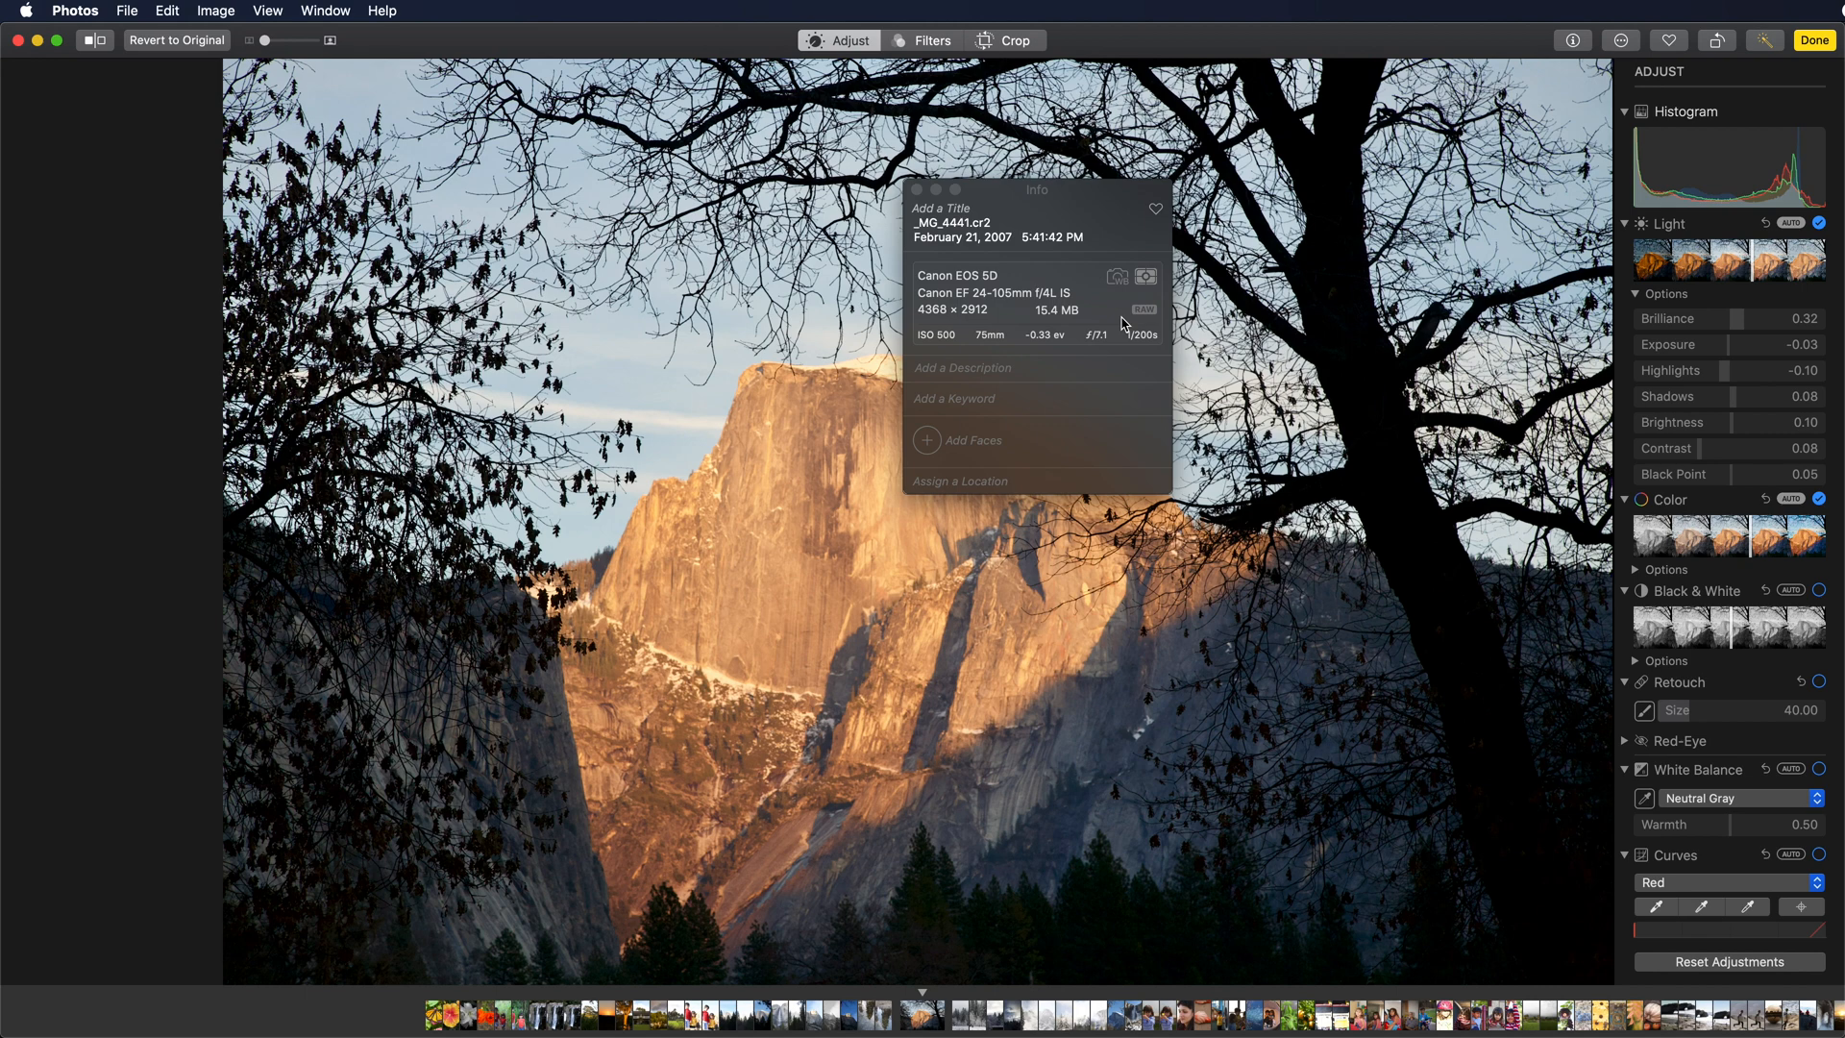
left_click(1620, 40)
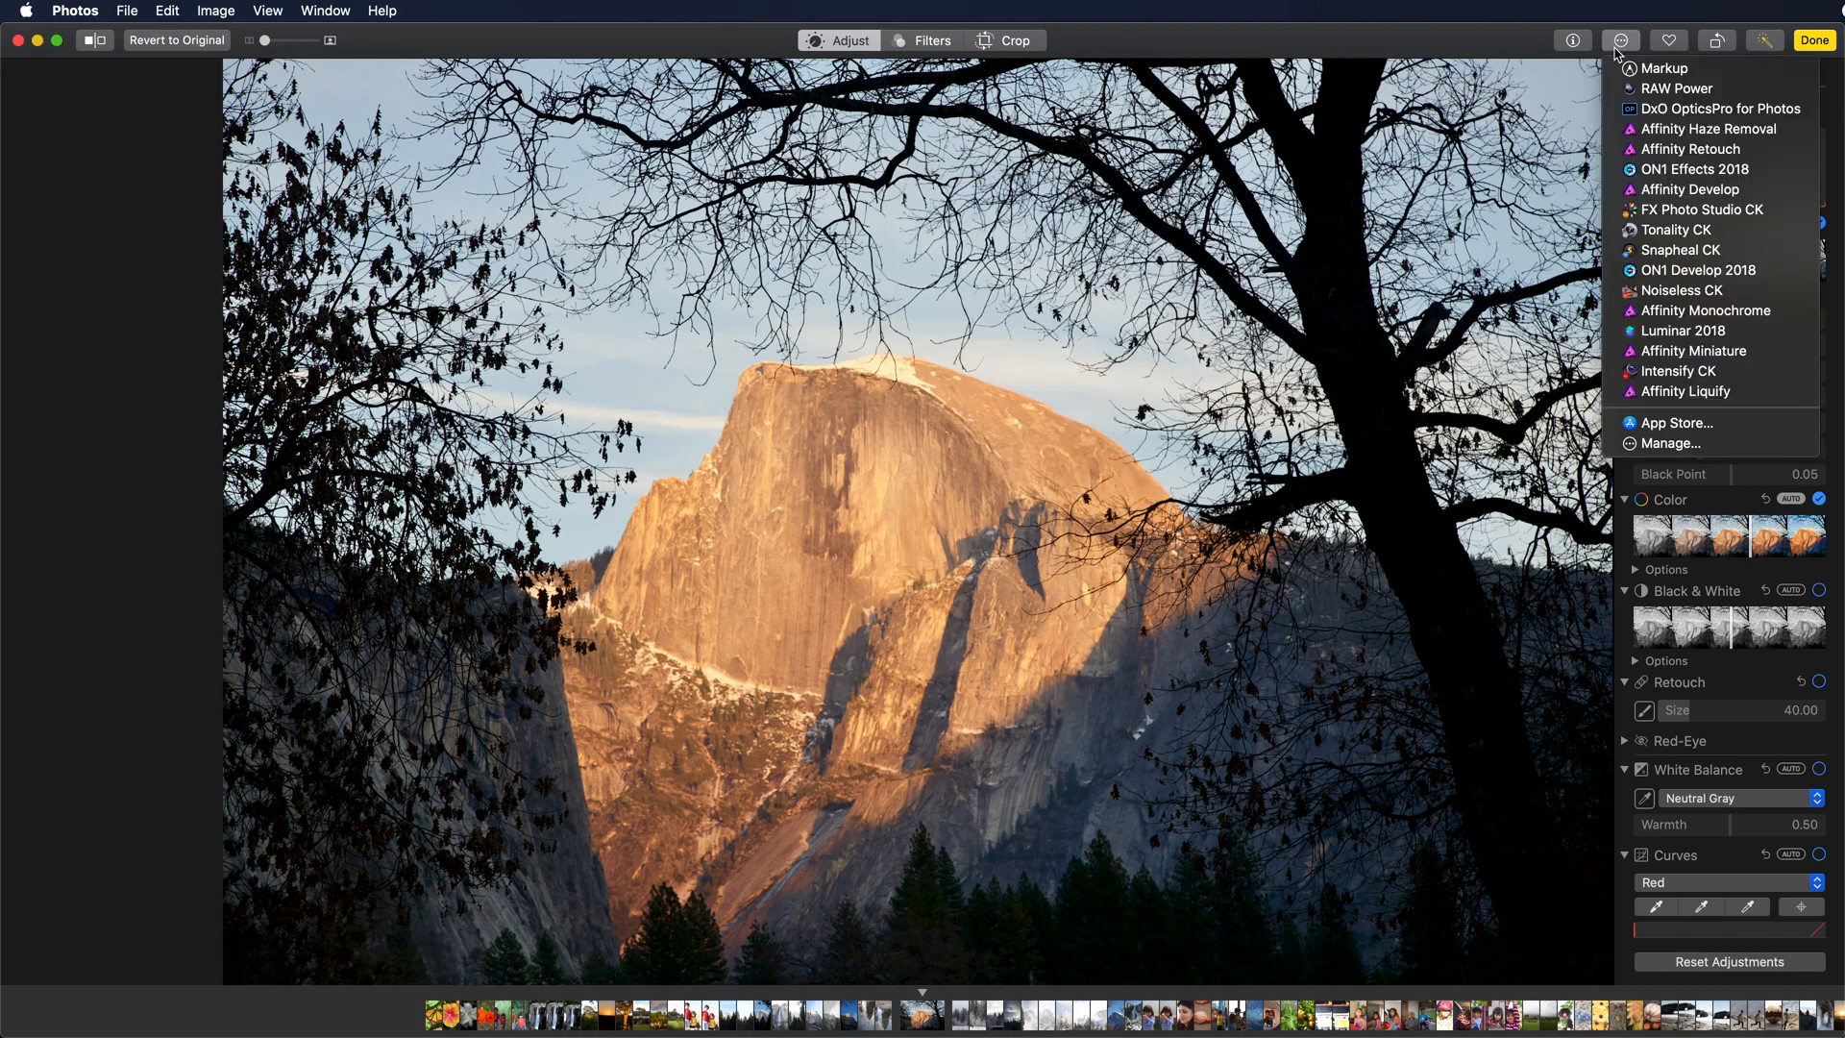
left_click(1675, 86)
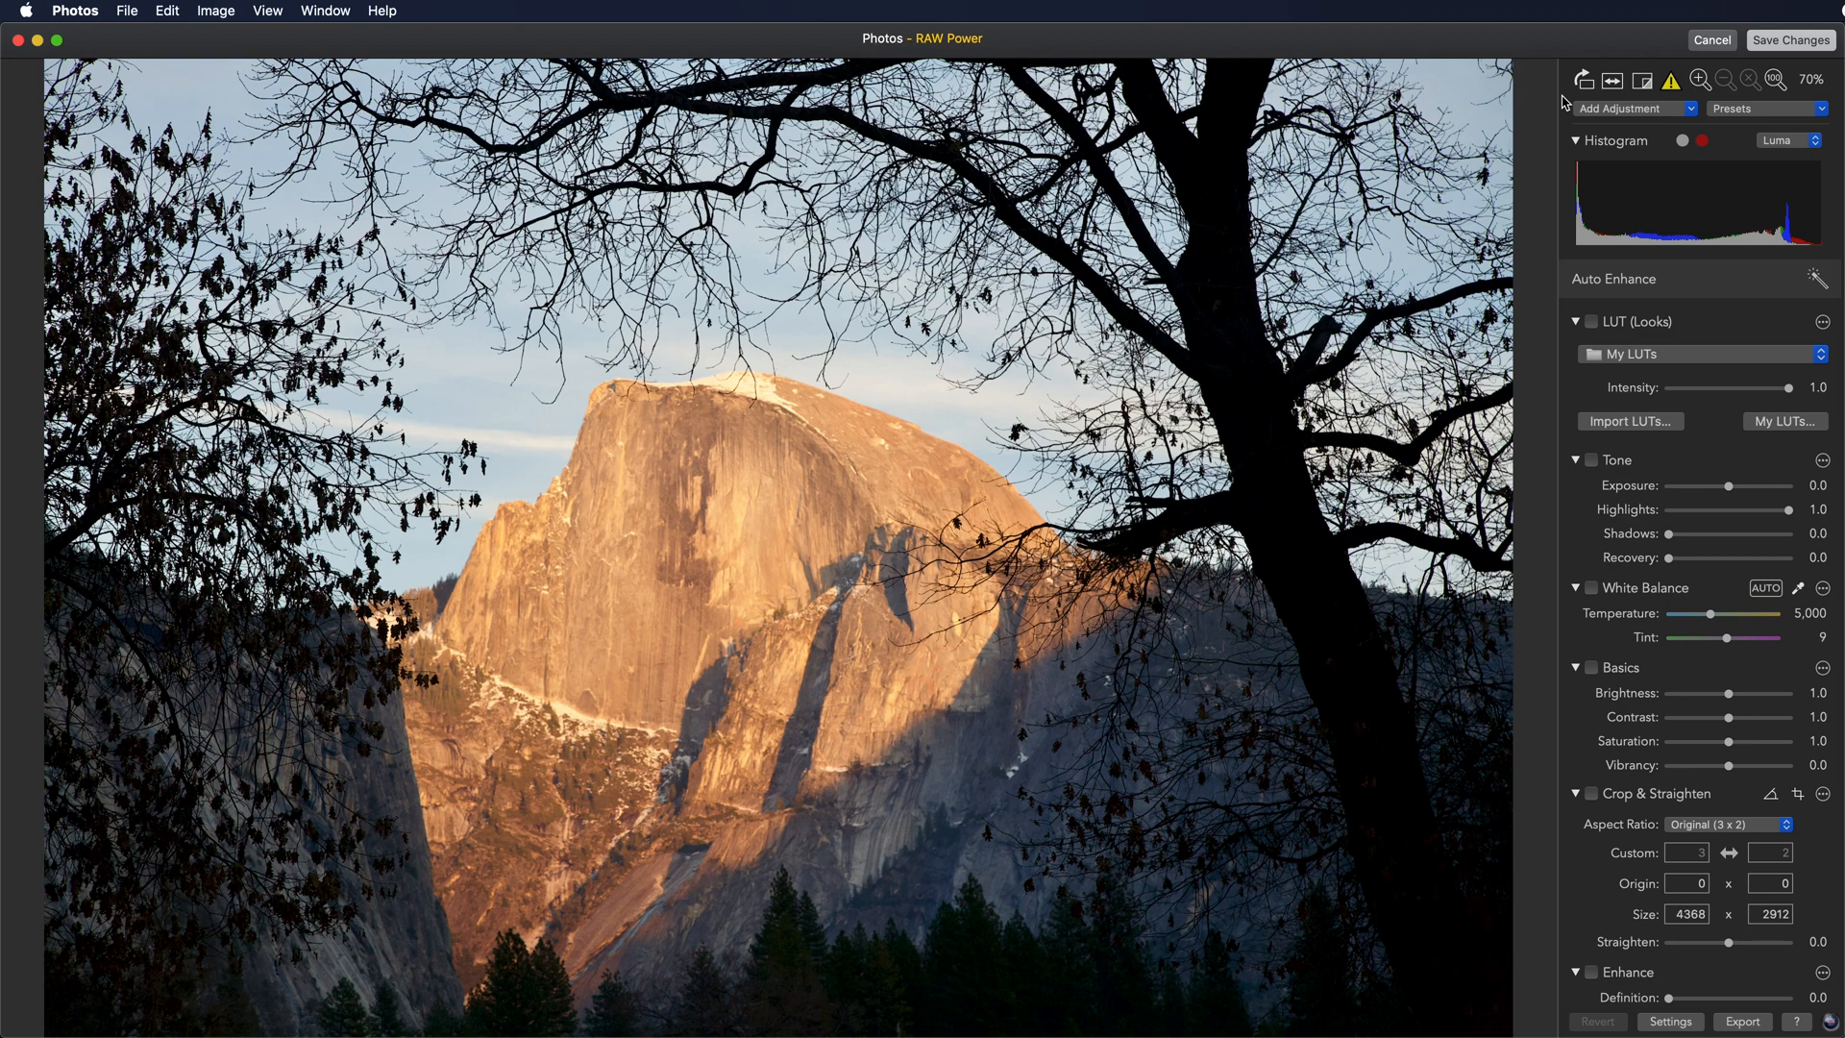
mouse_move(1640, 46)
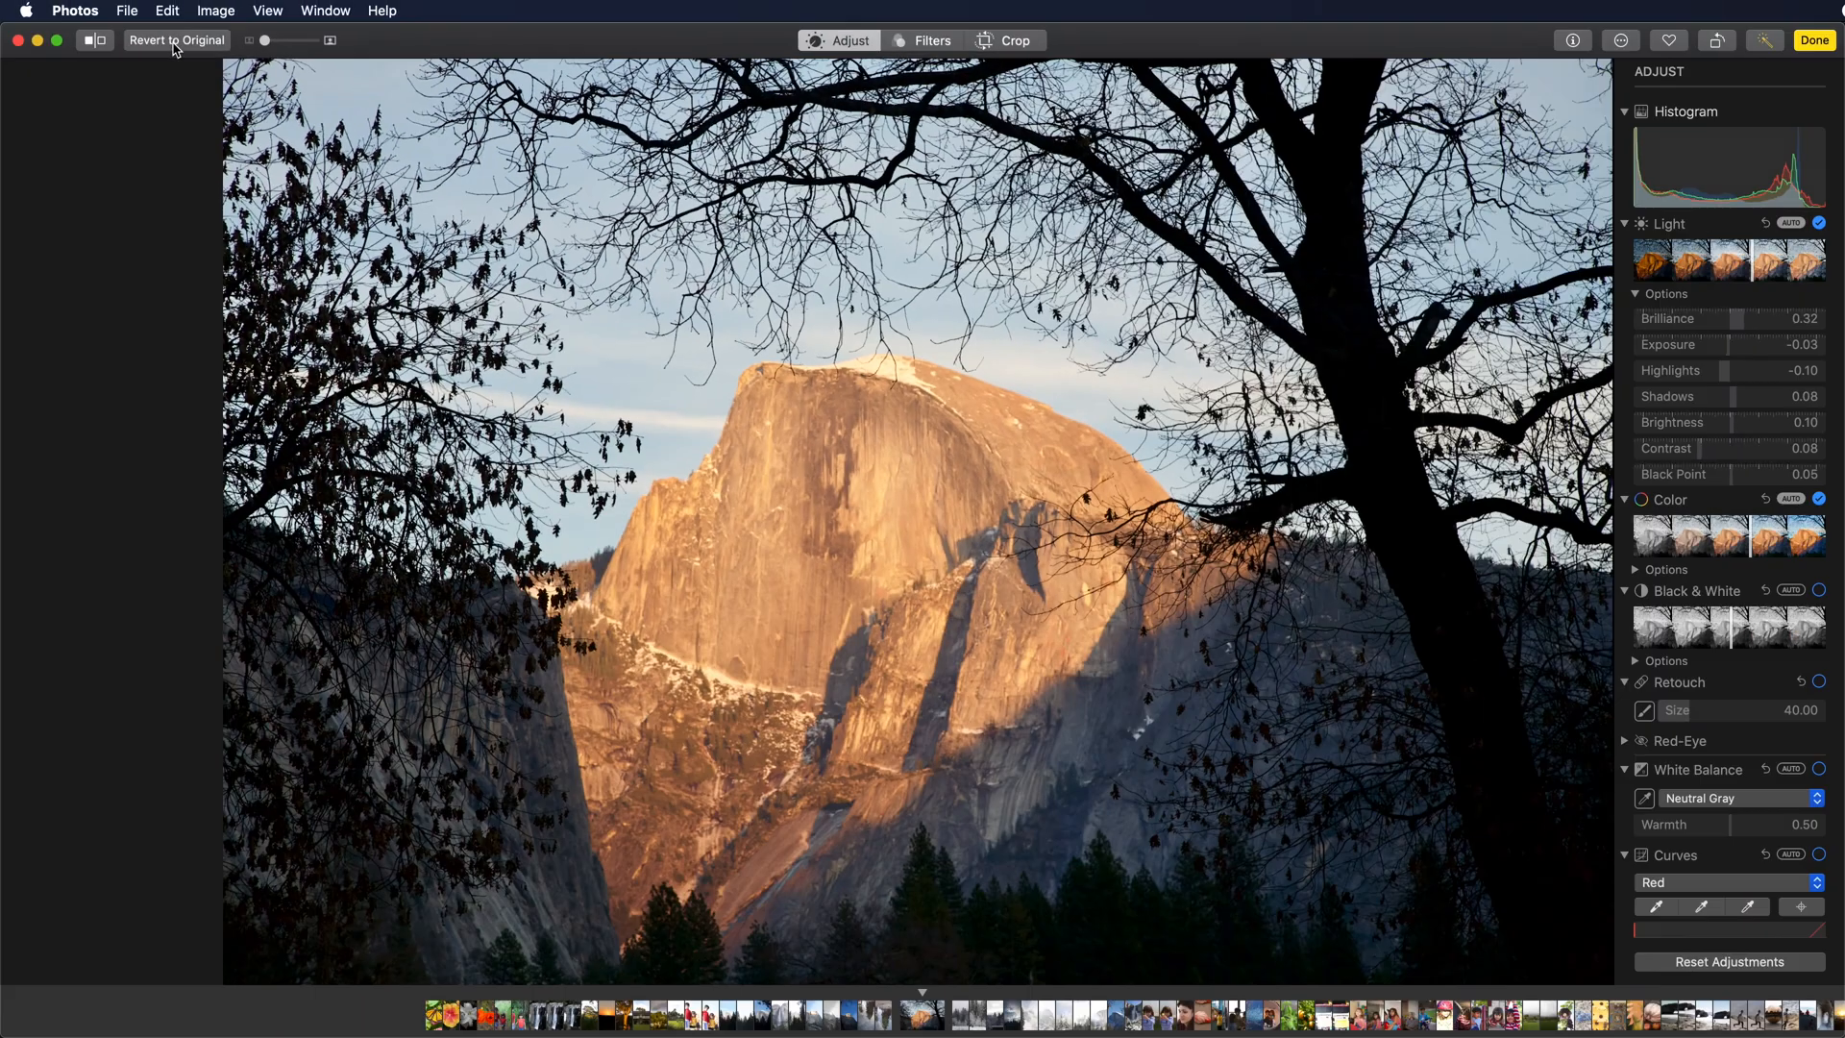
left_click(177, 40)
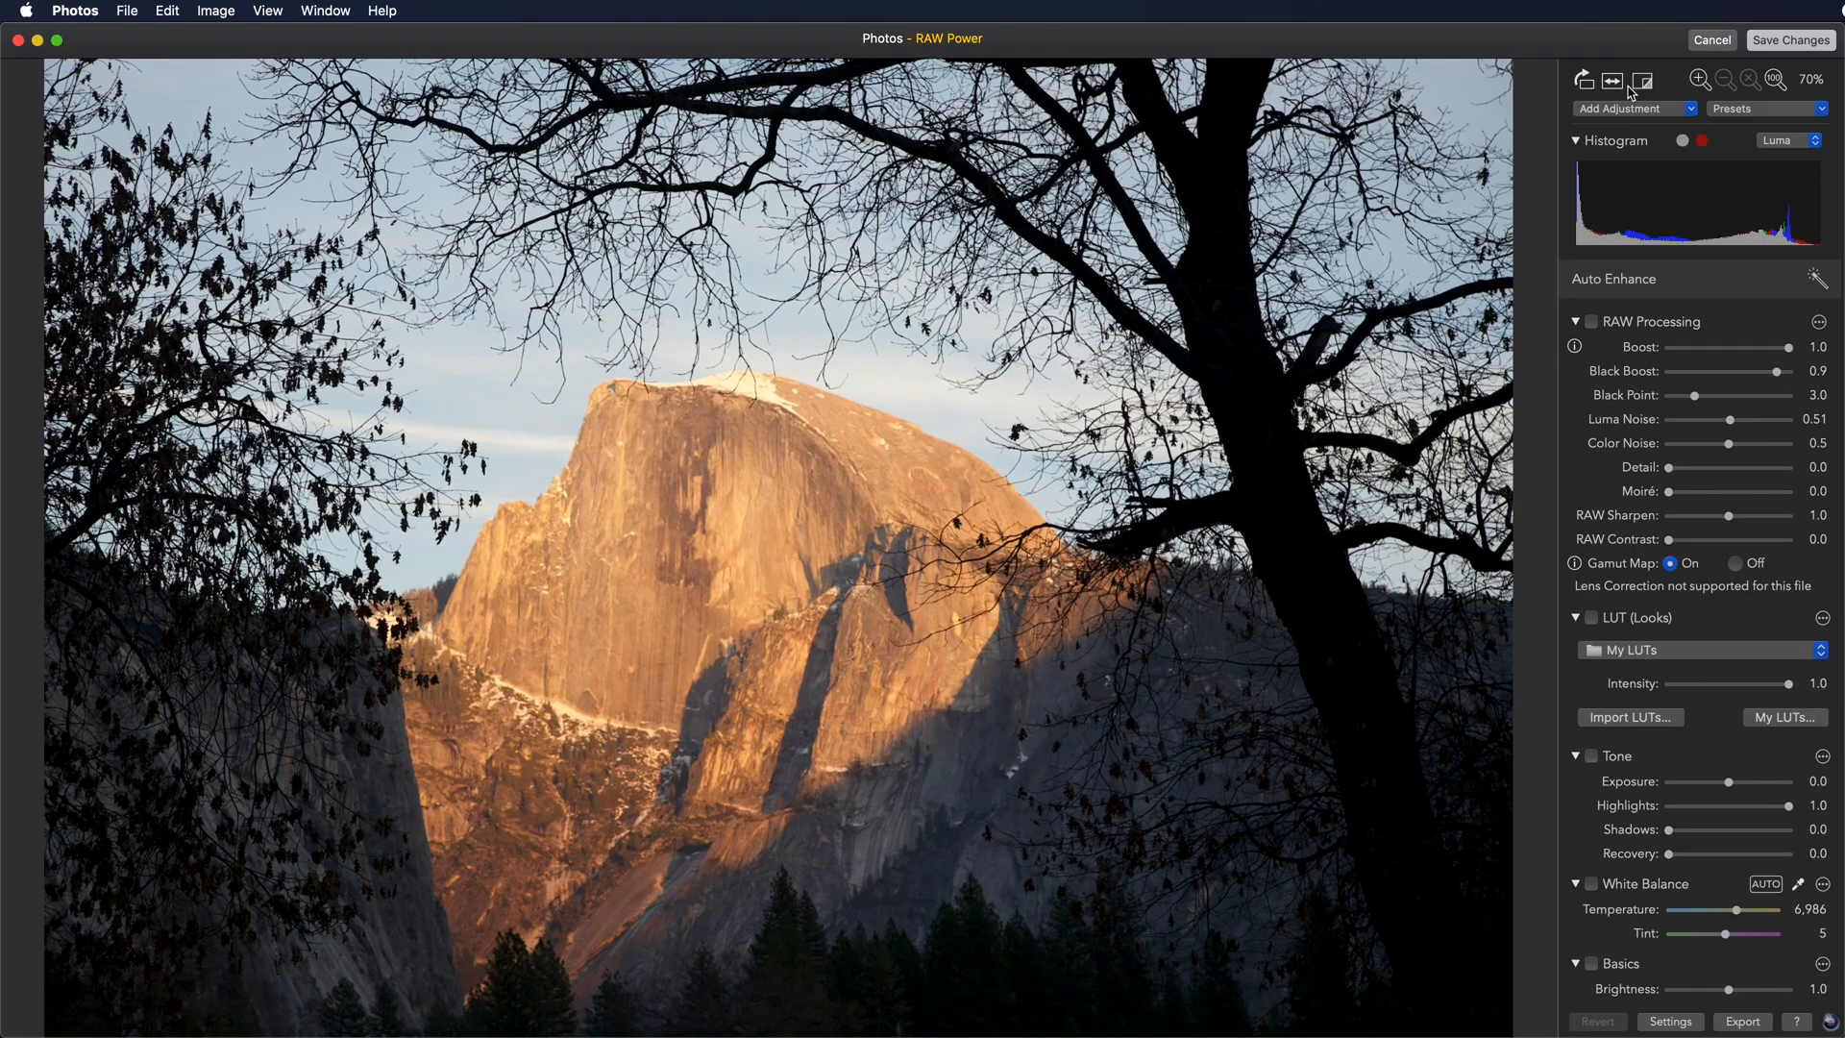
mouse_move(1683, 67)
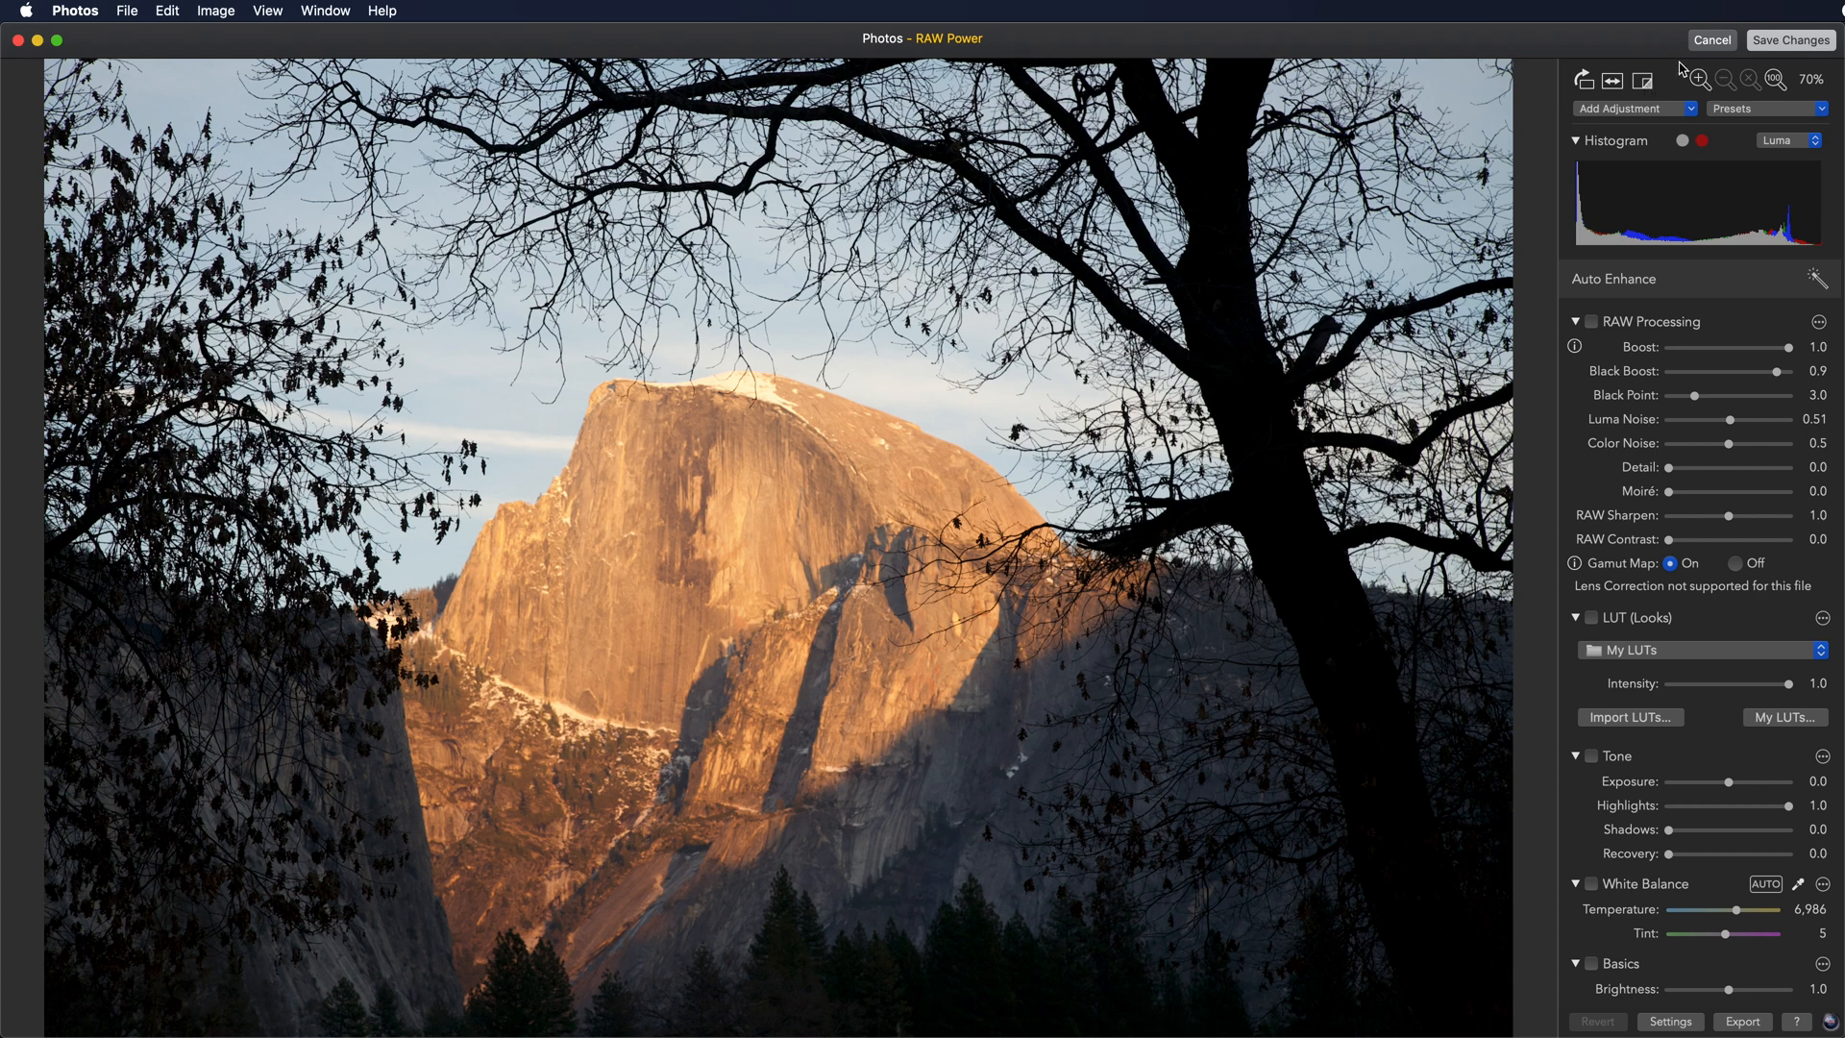
mouse_move(1780, 475)
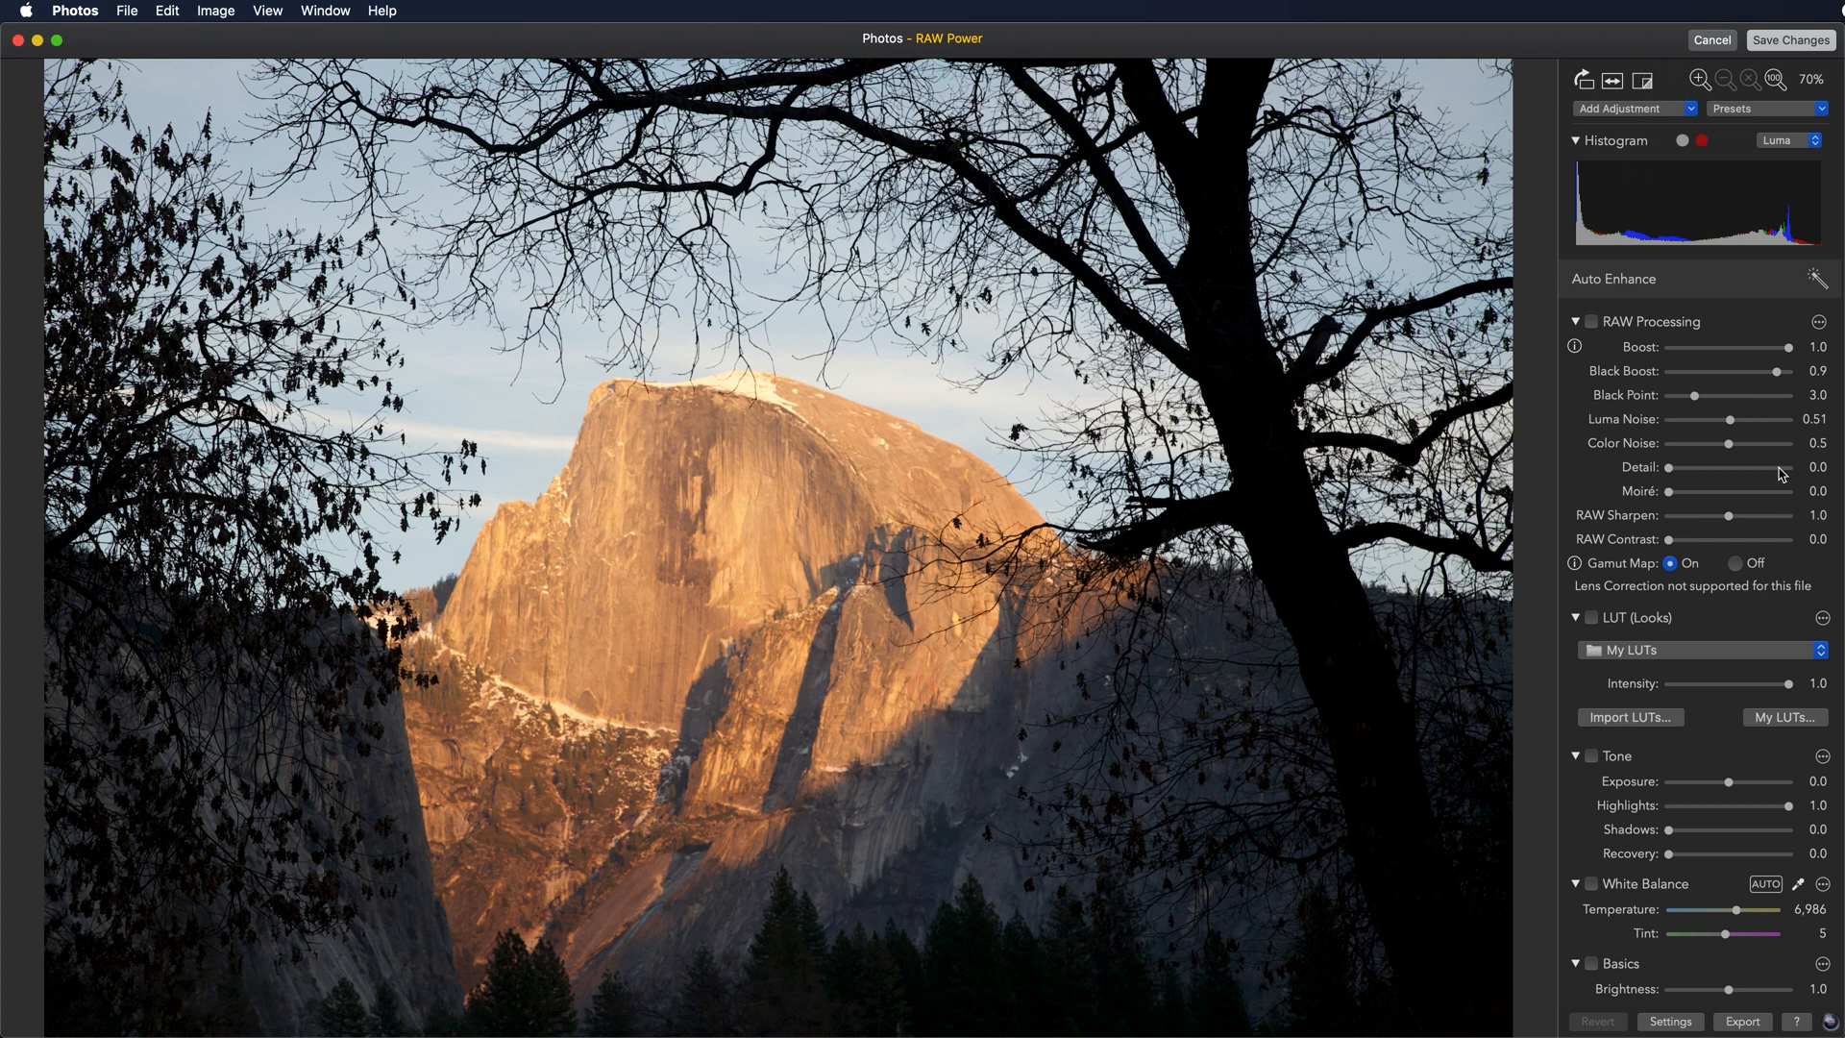